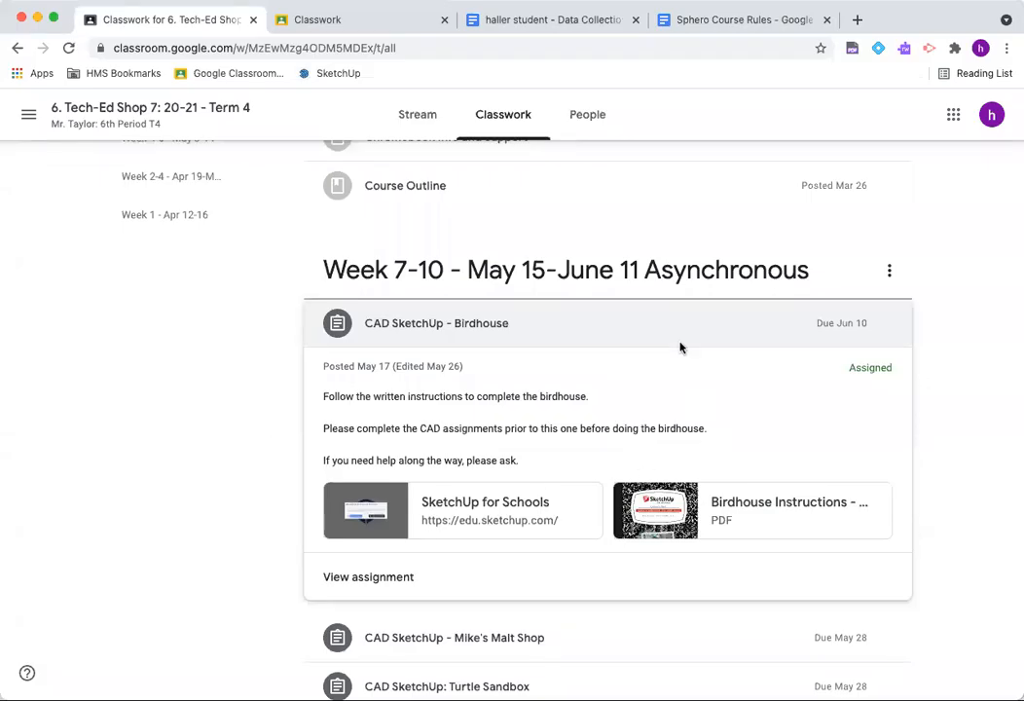
pyautogui.moveTo(426, 439)
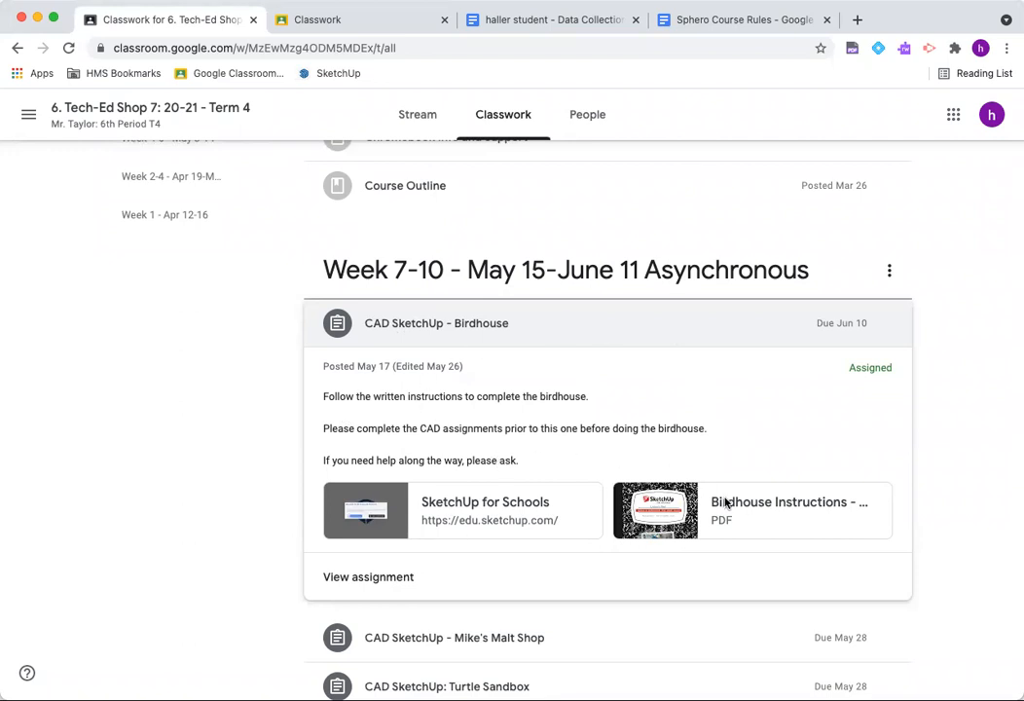
pyautogui.moveTo(461, 512)
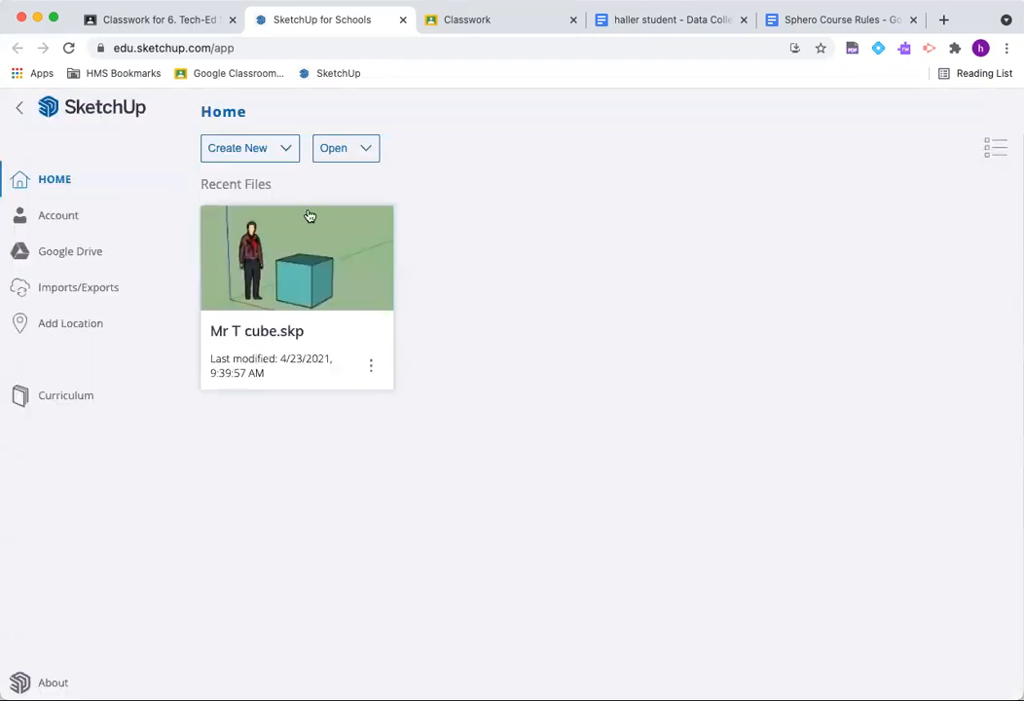
# - Start a new model from the Simple Template in feet and inches
pyautogui.click(249, 147)
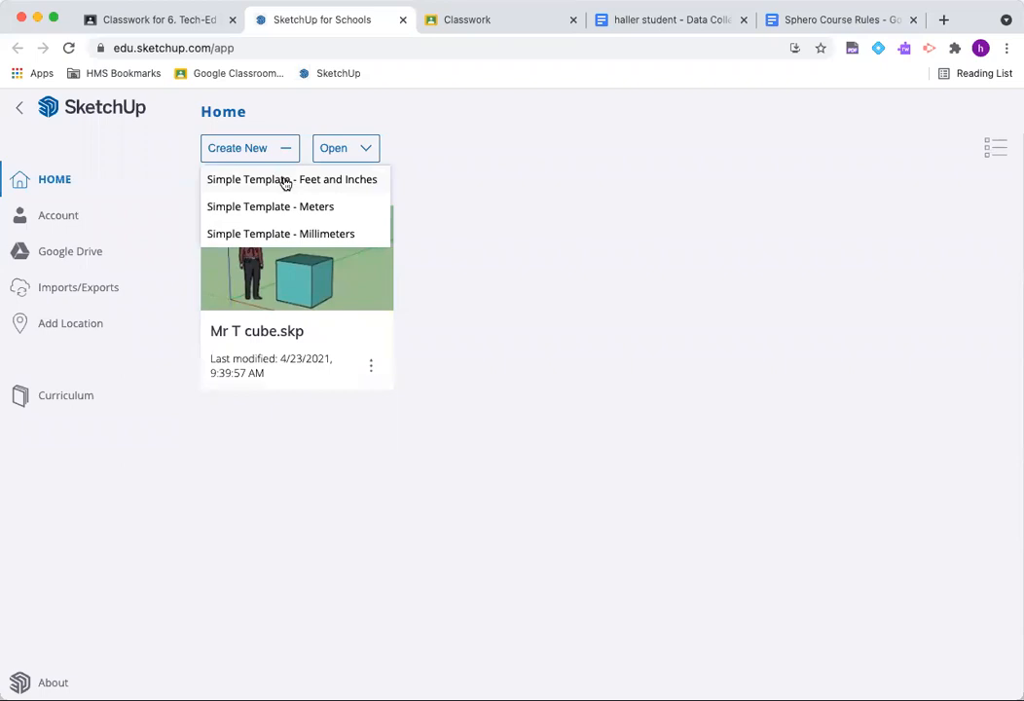
pyautogui.click(291, 180)
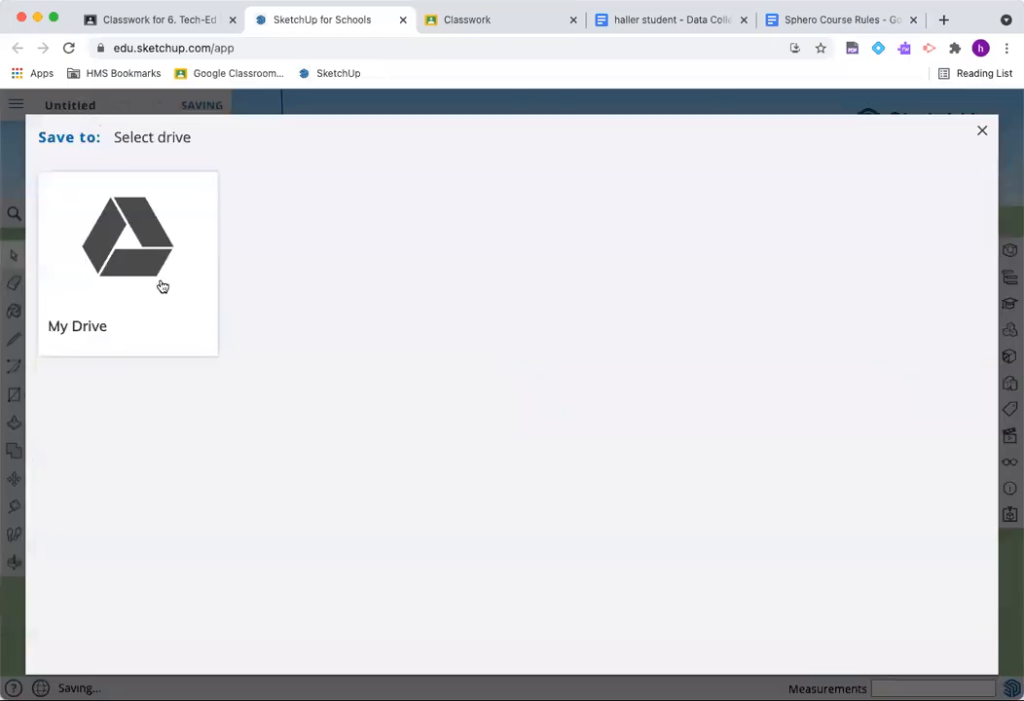
# - Save the model to My Drive as 'Mr T - Birdhouse'
pyautogui.click(128, 243)
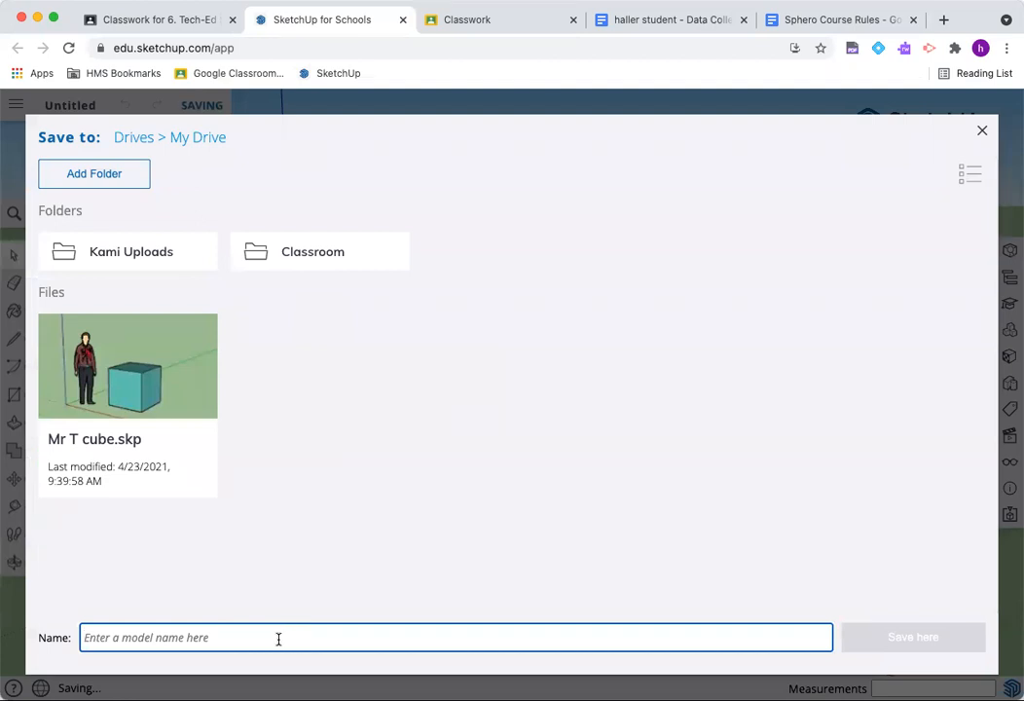
pyautogui.write('Mr T -')
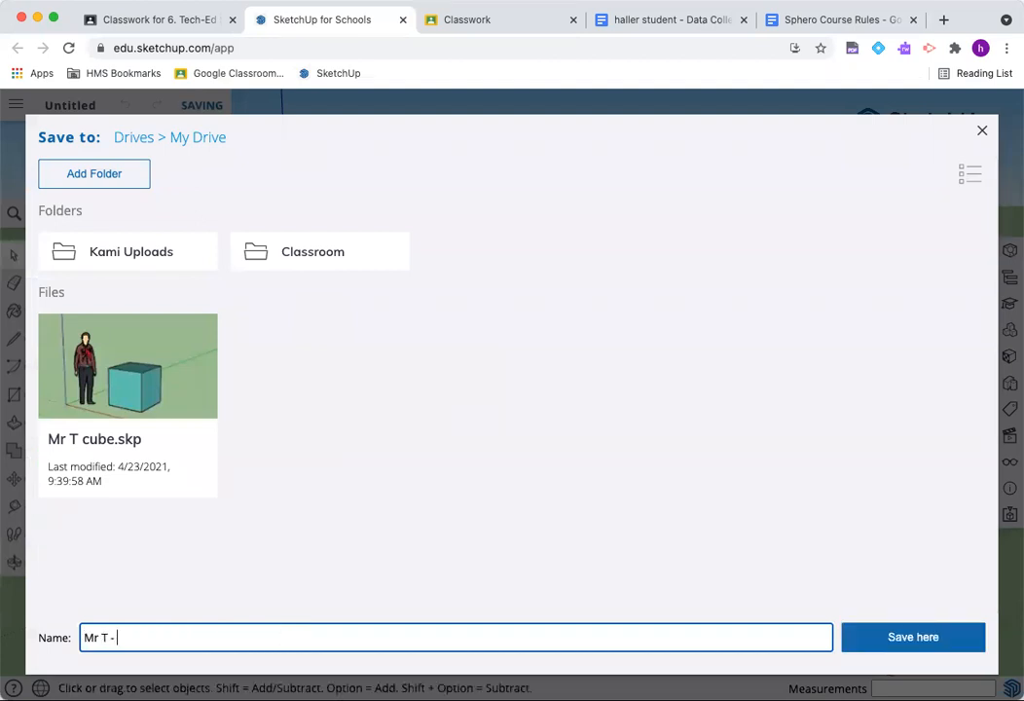
pyautogui.write('Birdhouse')
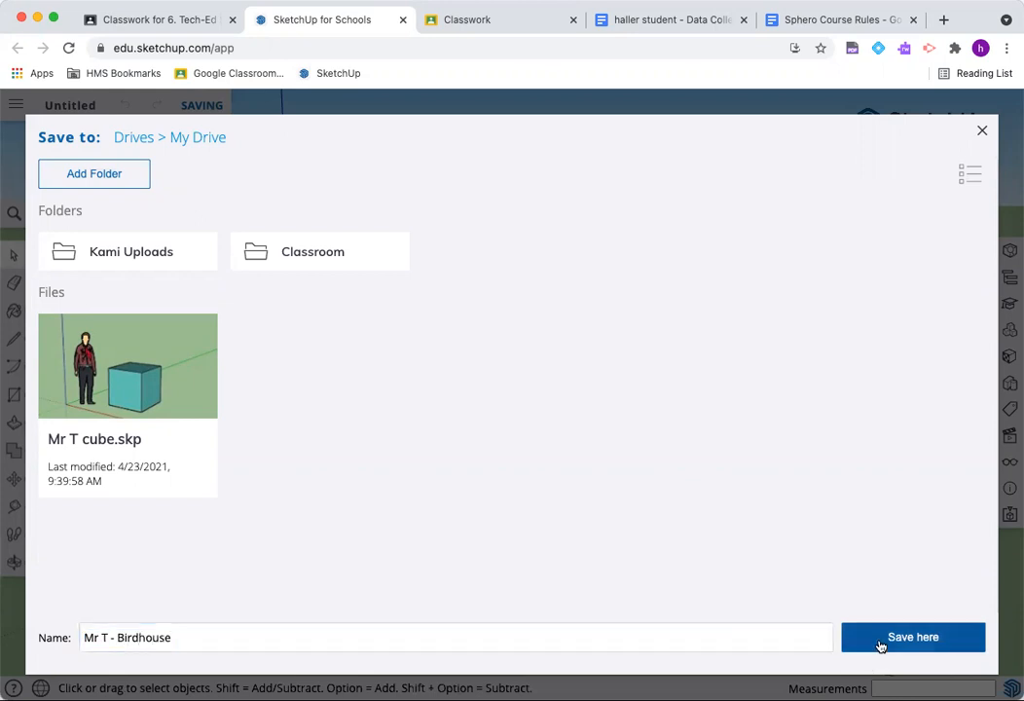
pyautogui.click(912, 637)
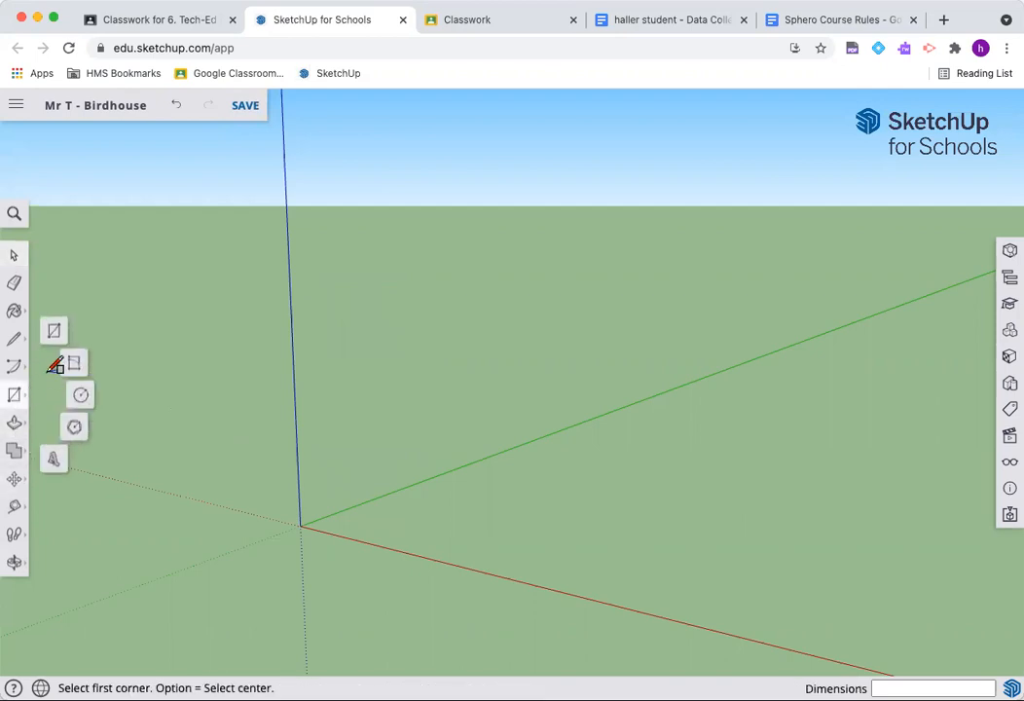
pyautogui.moveTo(102, 324)
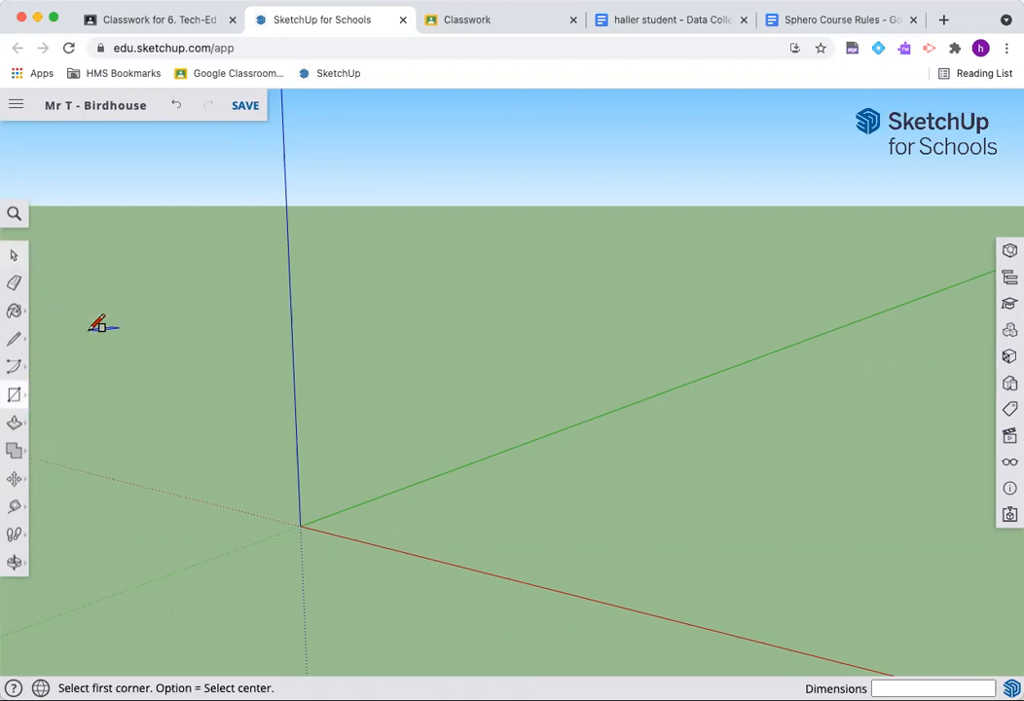
pyautogui.moveTo(304, 524)
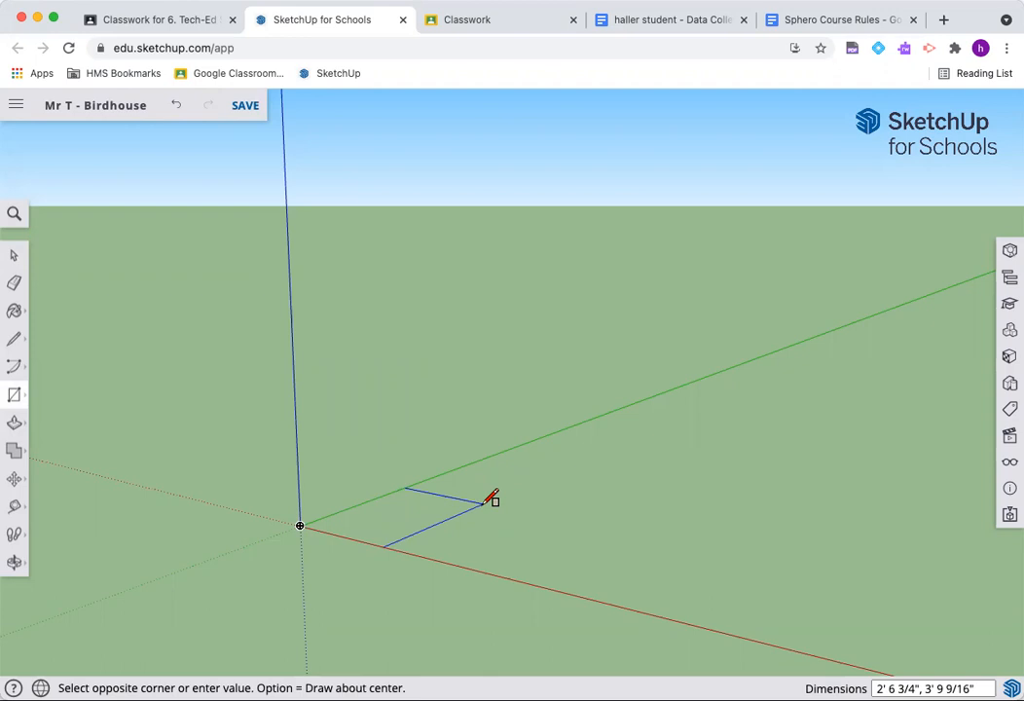
# - Draw a 5.5 by 9.5 inch rectangle from the origin
pyautogui.write('5.5",')
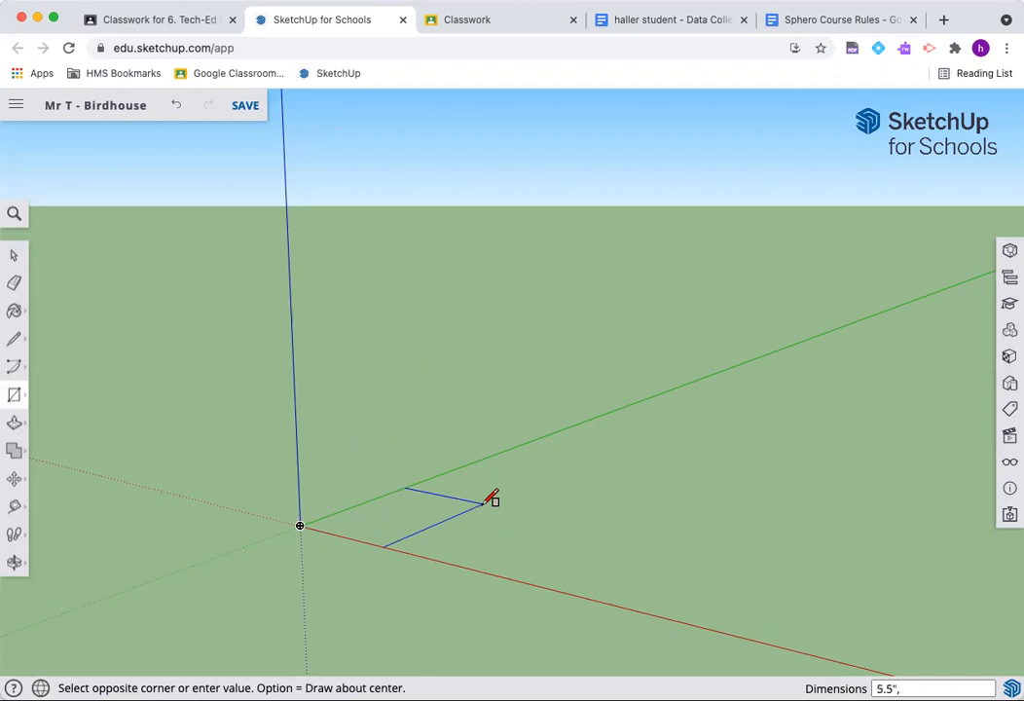
pyautogui.write('9.5')
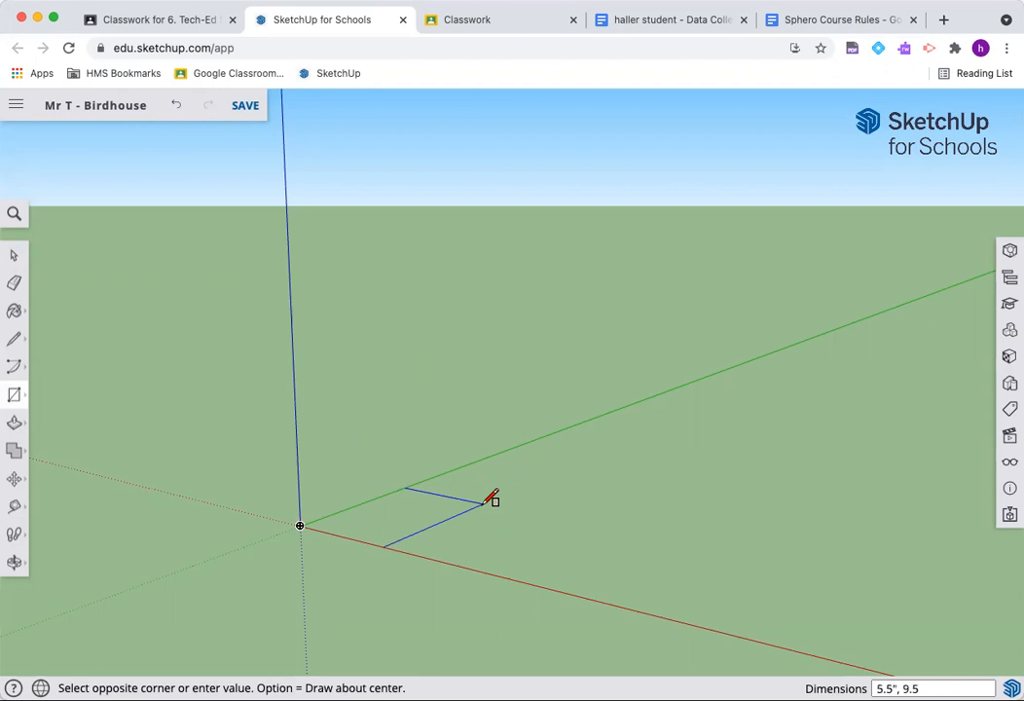
pyautogui.click(492, 501)
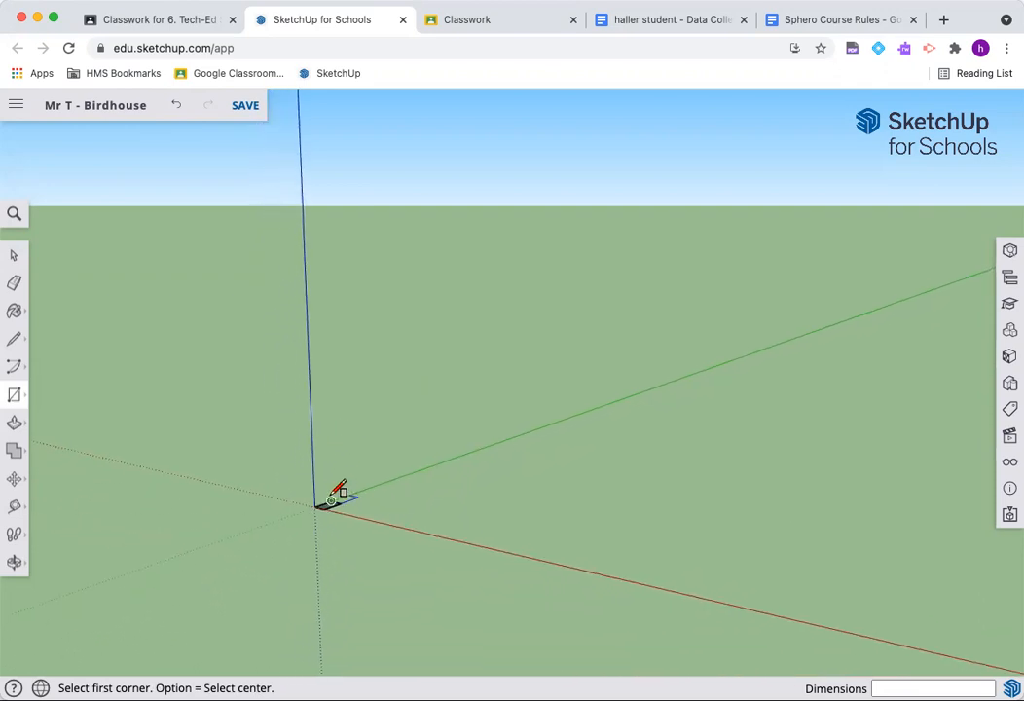
pyautogui.moveTo(329, 504); pyautogui.dragTo(419, 532)
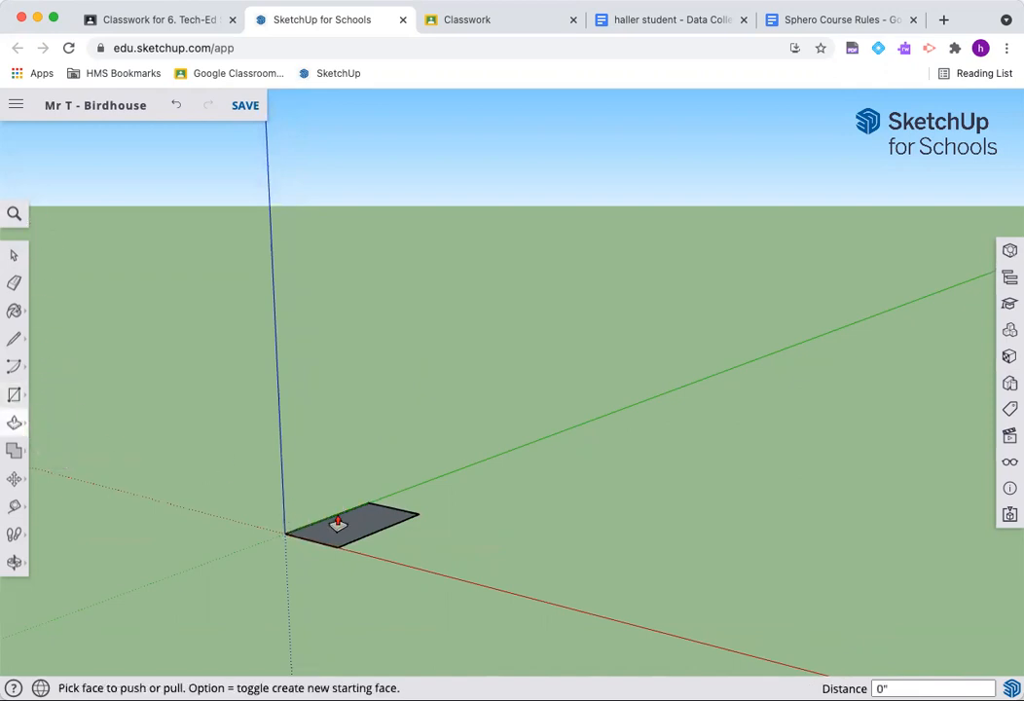
# - Pull the rectangle up 3/4 inch into a base board
pyautogui.moveTo(346, 526); pyautogui.dragTo(350, 511)
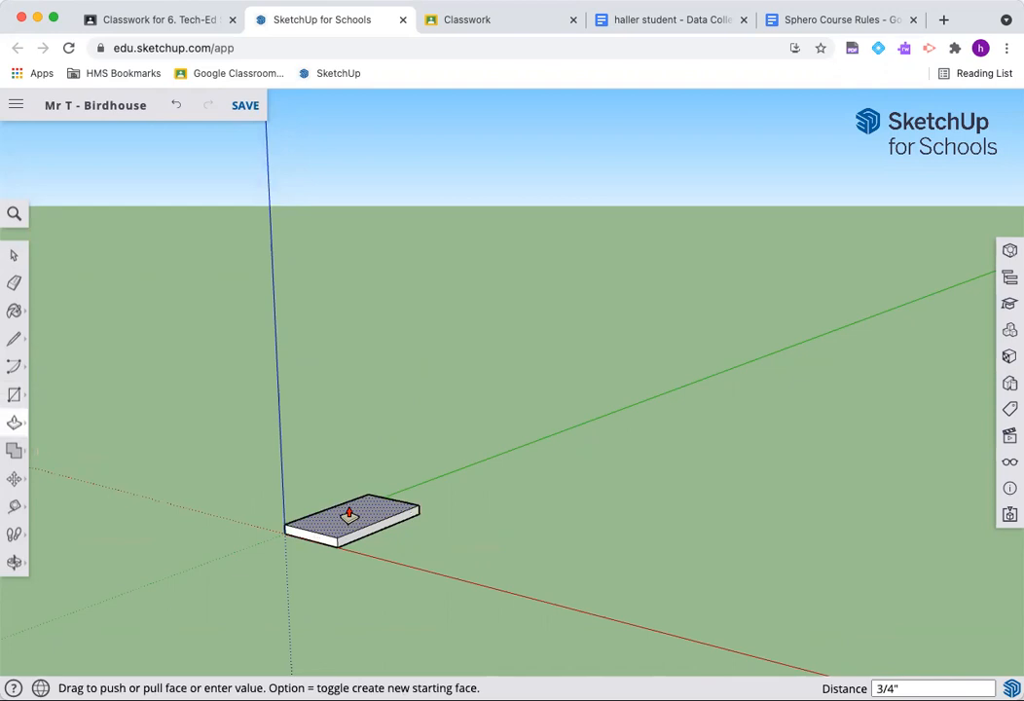
pyautogui.write('75')
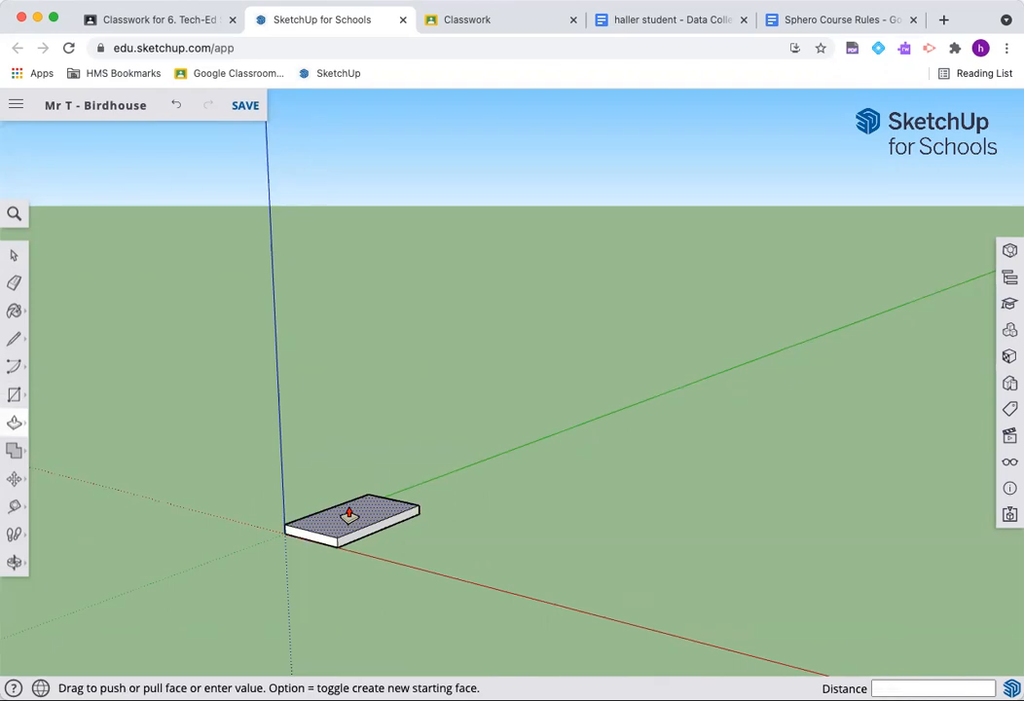
pyautogui.write('3/4"')
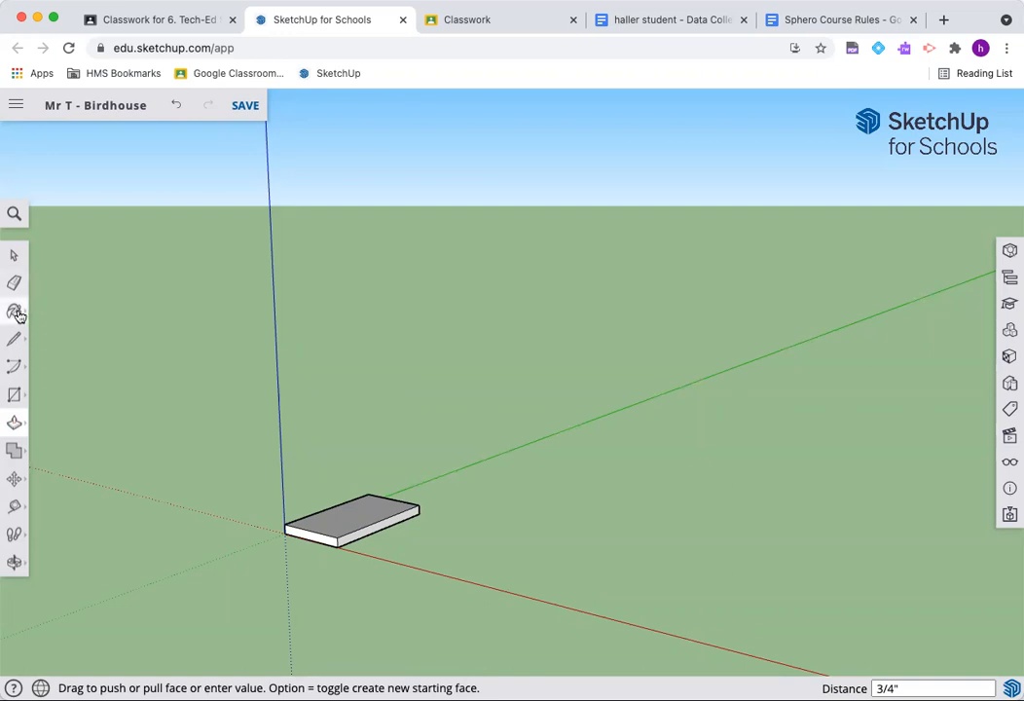
# - Paint the base board with a brown wood material from the Wood category
pyautogui.click(14, 311)
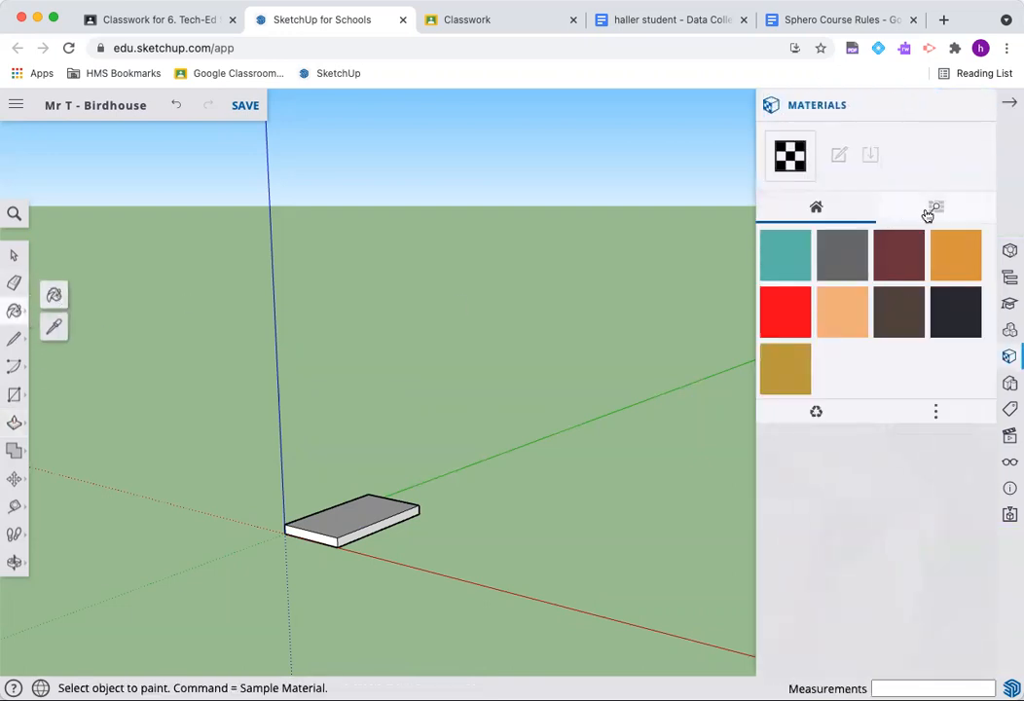
pyautogui.click(935, 206)
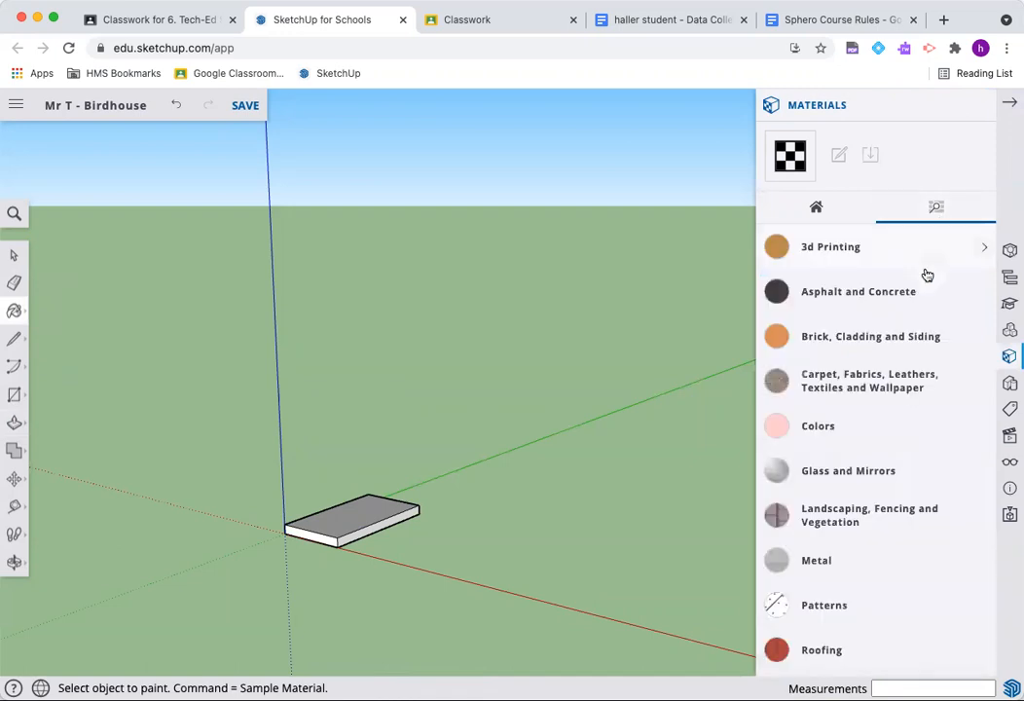
pyautogui.scroll(-3)
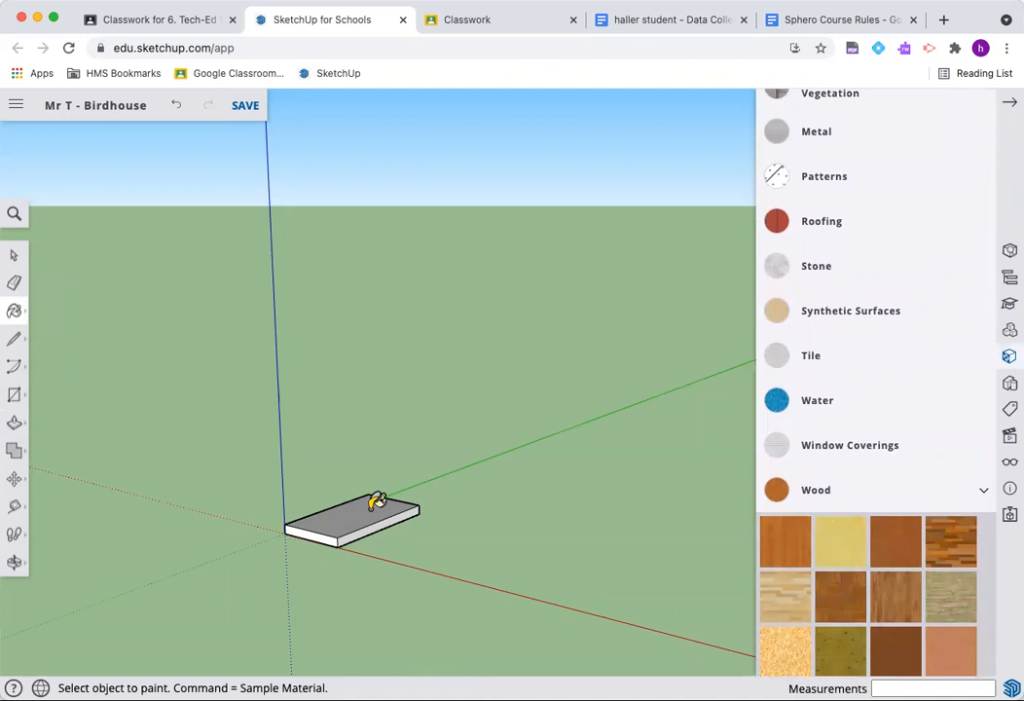
pyautogui.click(374, 501)
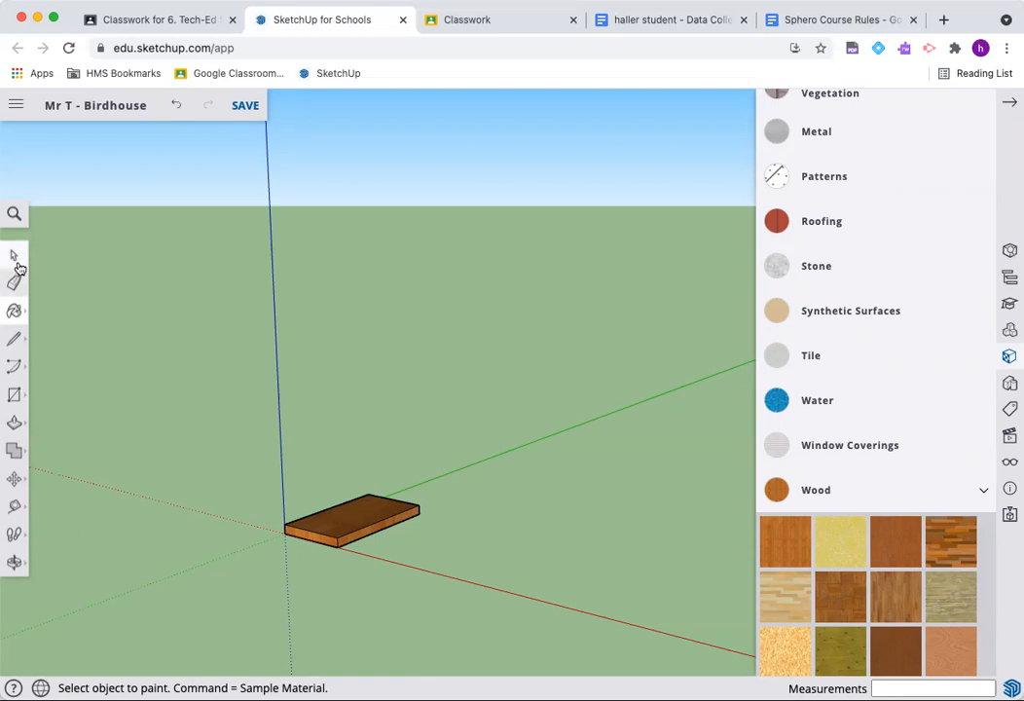
pyautogui.moveTo(14, 255)
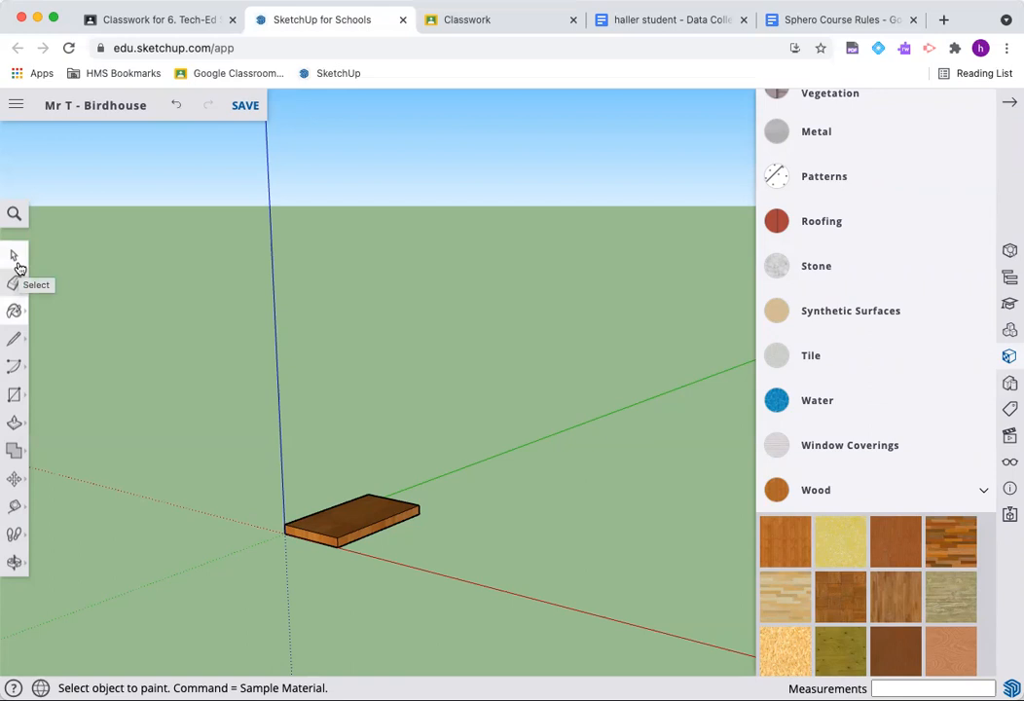
pyautogui.click(15, 255)
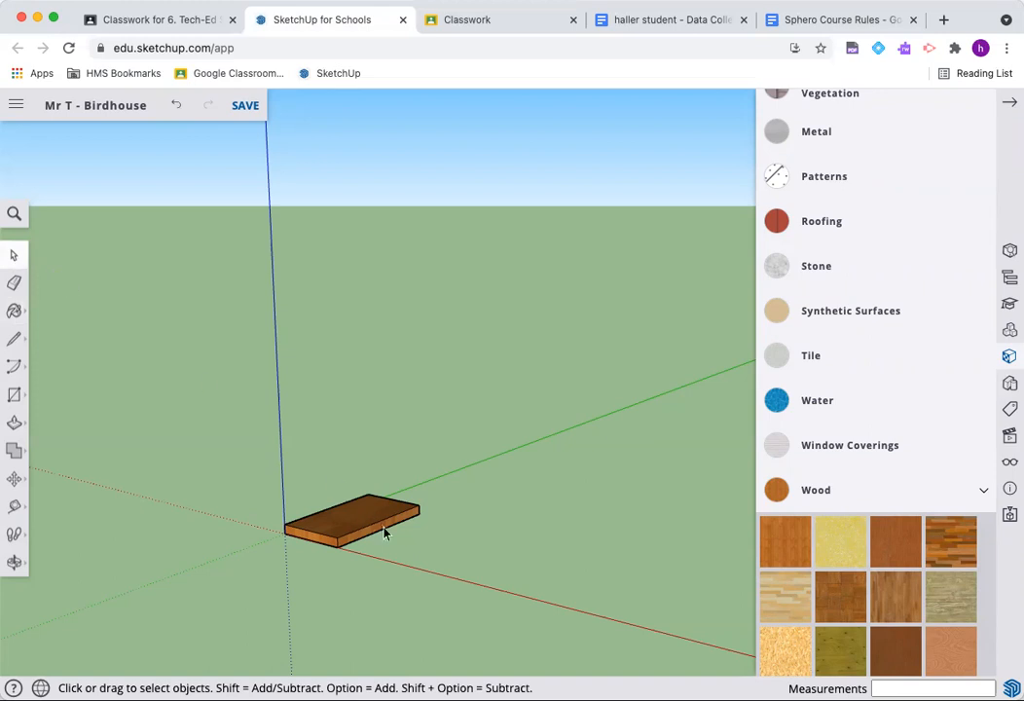
# - Make the whole base board a component named 'Base'
pyautogui.click(370, 526)
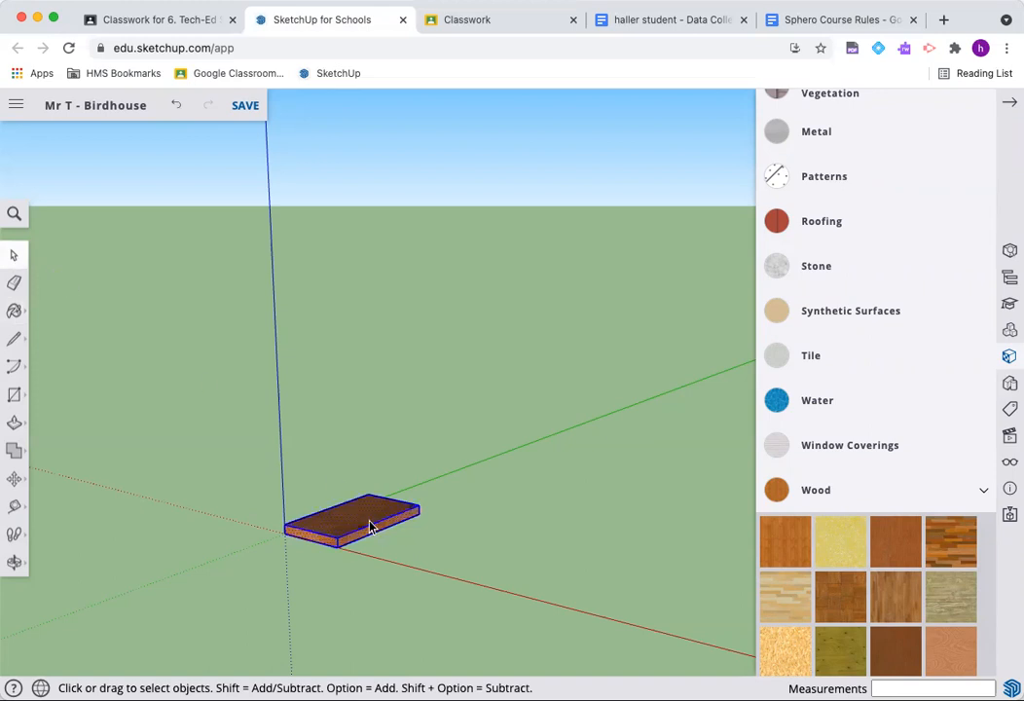
pyautogui.rightClick(350, 525)
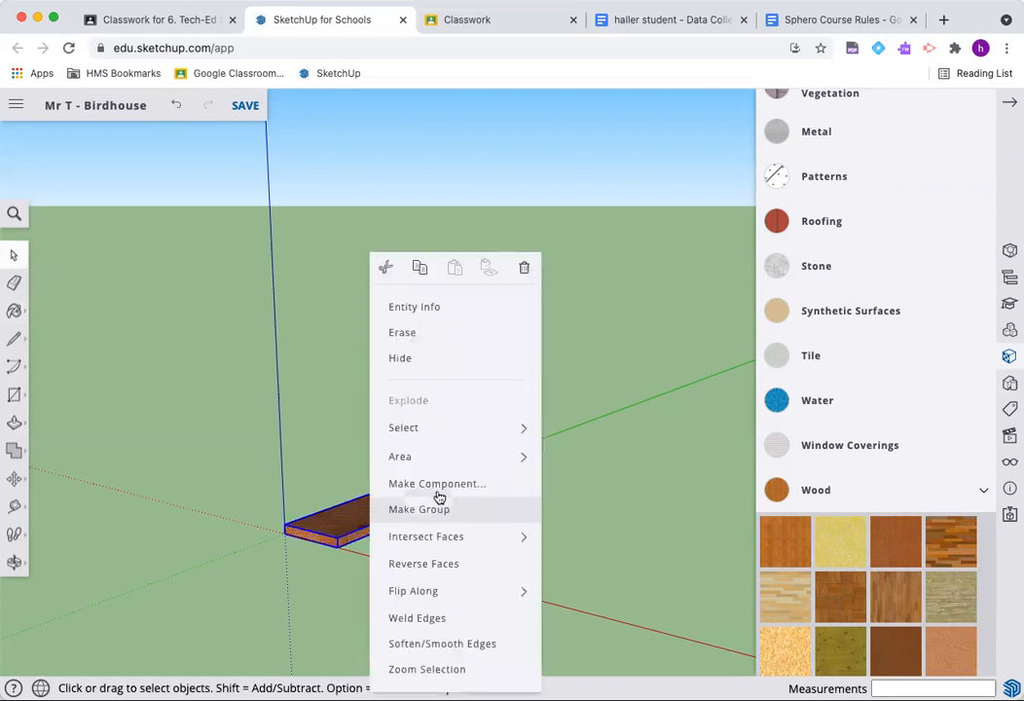
pyautogui.click(436, 483)
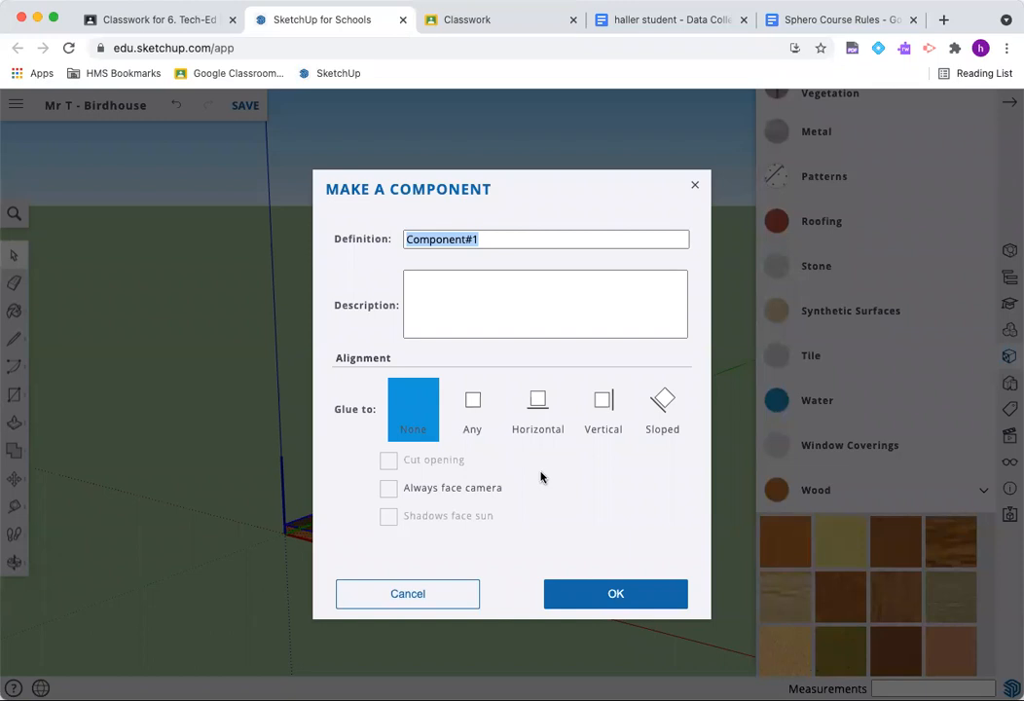
pyautogui.write('Base')
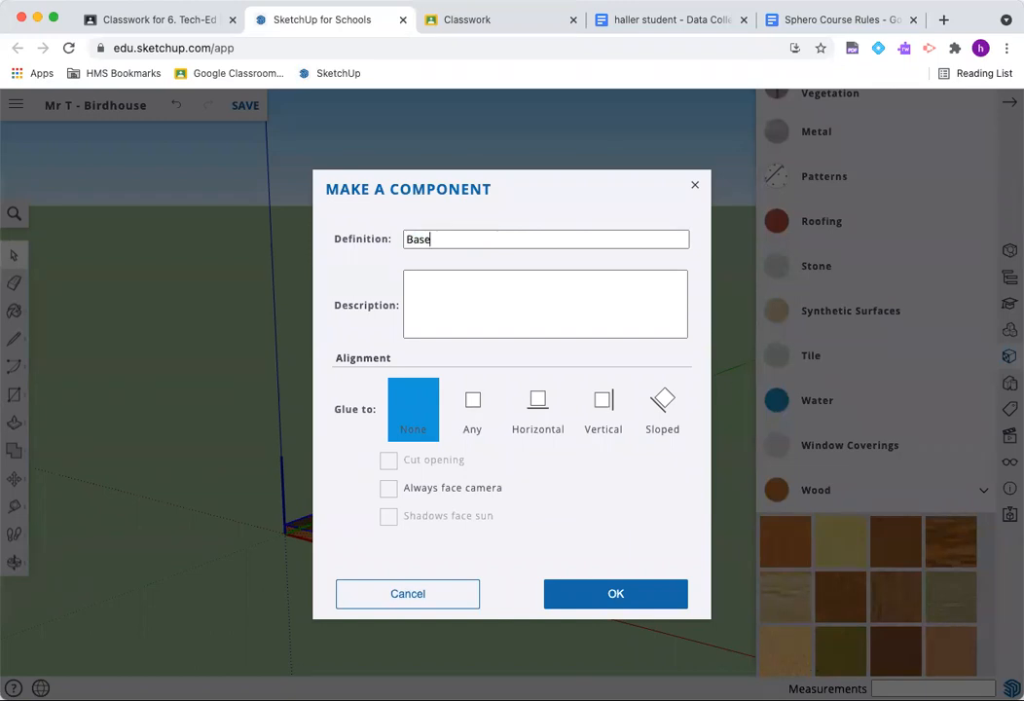
pyautogui.click(615, 593)
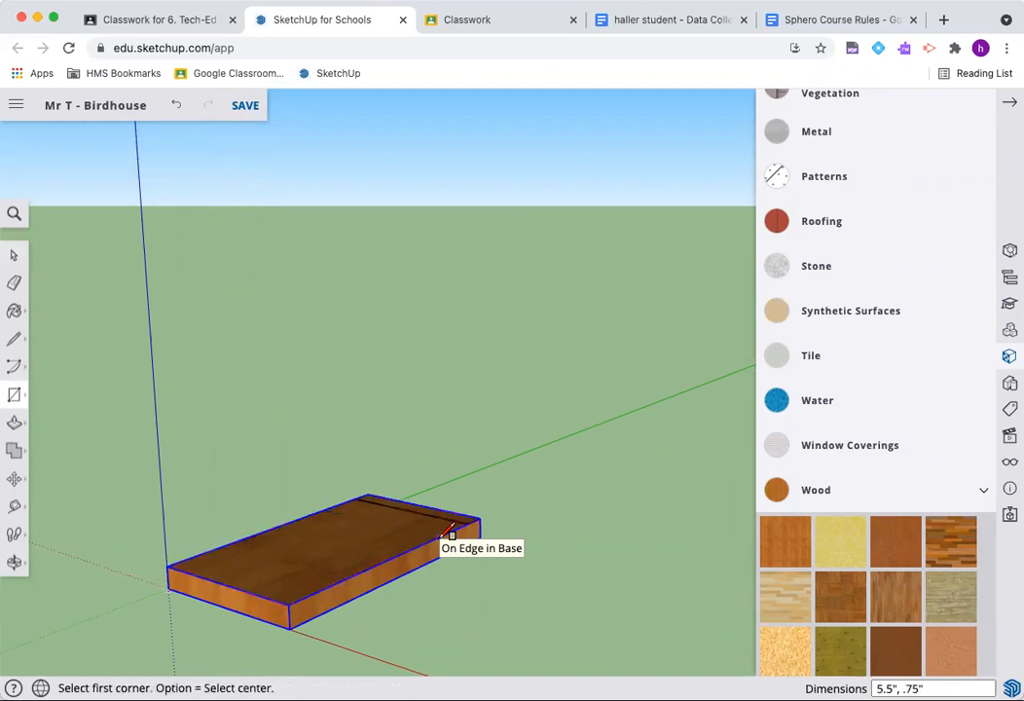
pyautogui.moveTo(368, 493)
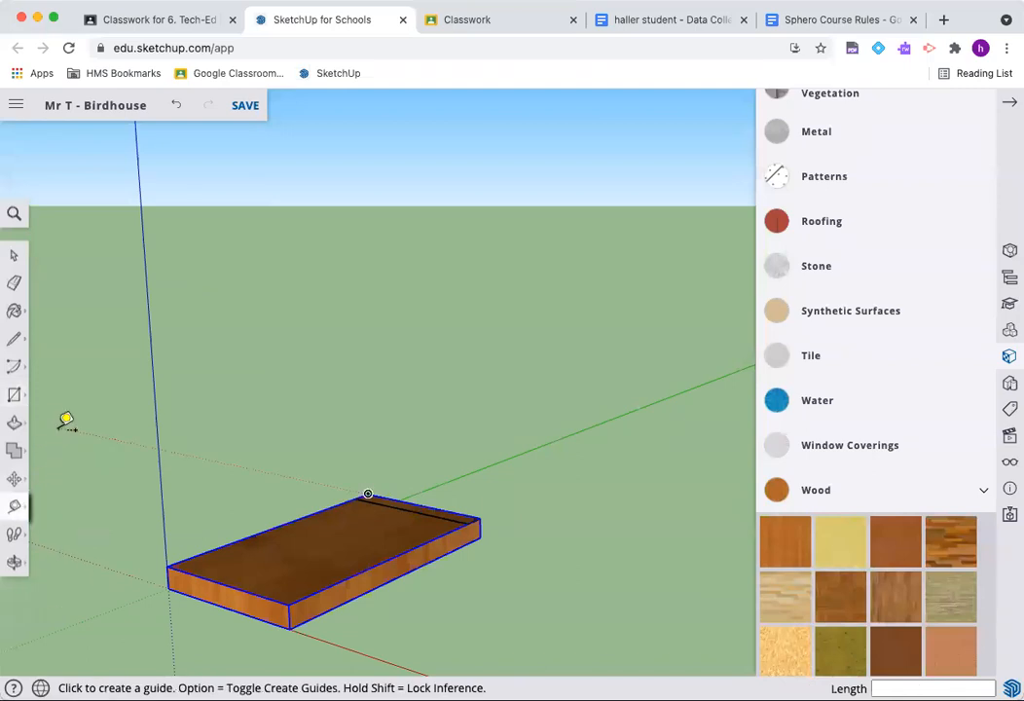
pyautogui.moveTo(428, 457)
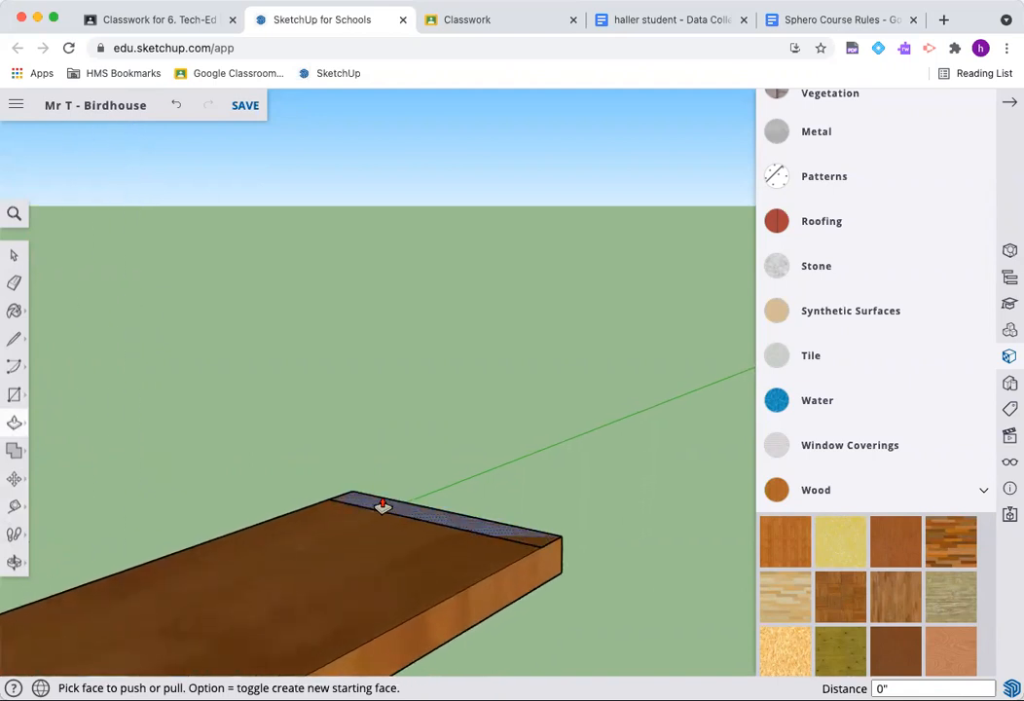
# - Pull the thin back-edge face up 12 inches into a back wall
pyautogui.moveTo(382, 505); pyautogui.dragTo(378, 456)
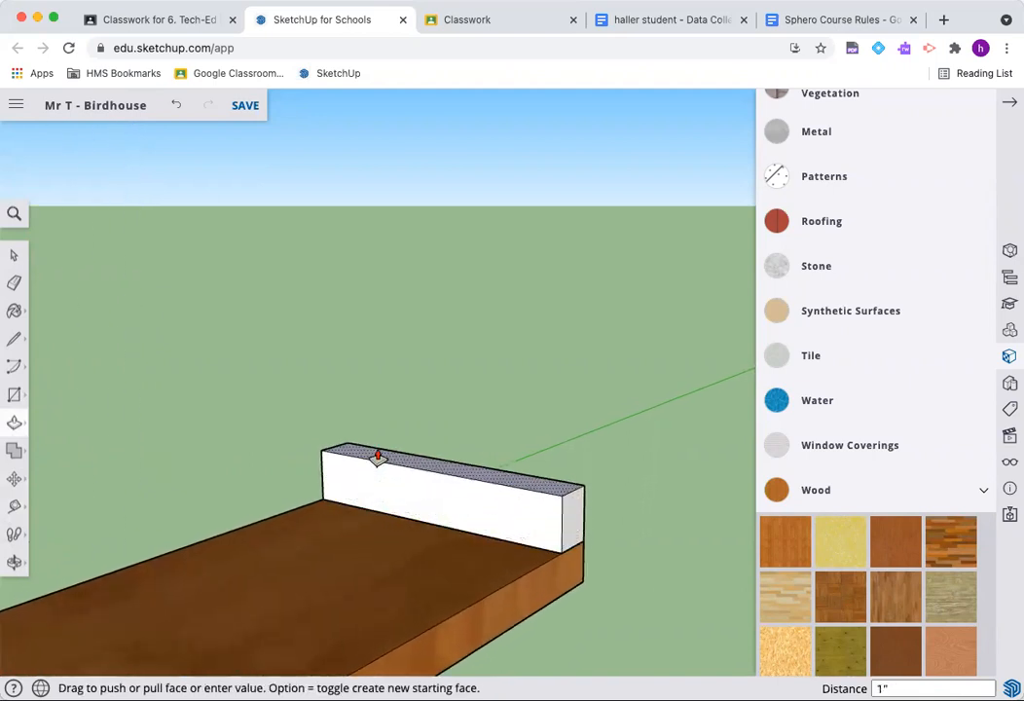
pyautogui.moveTo(378, 457); pyautogui.dragTo(356, 364)
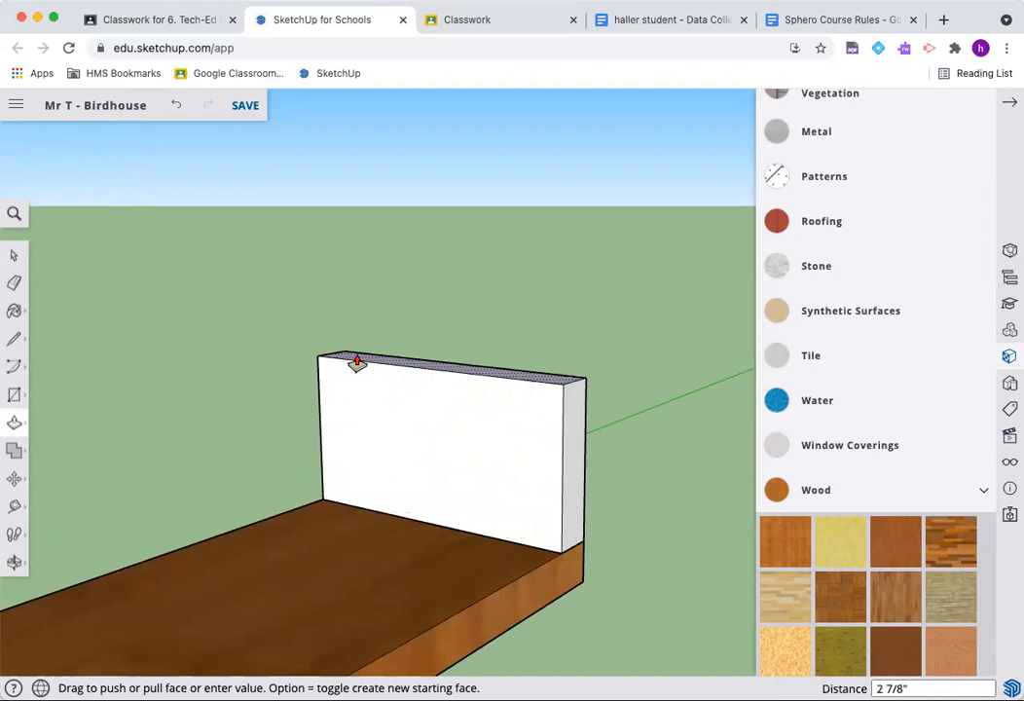
pyautogui.write('12')
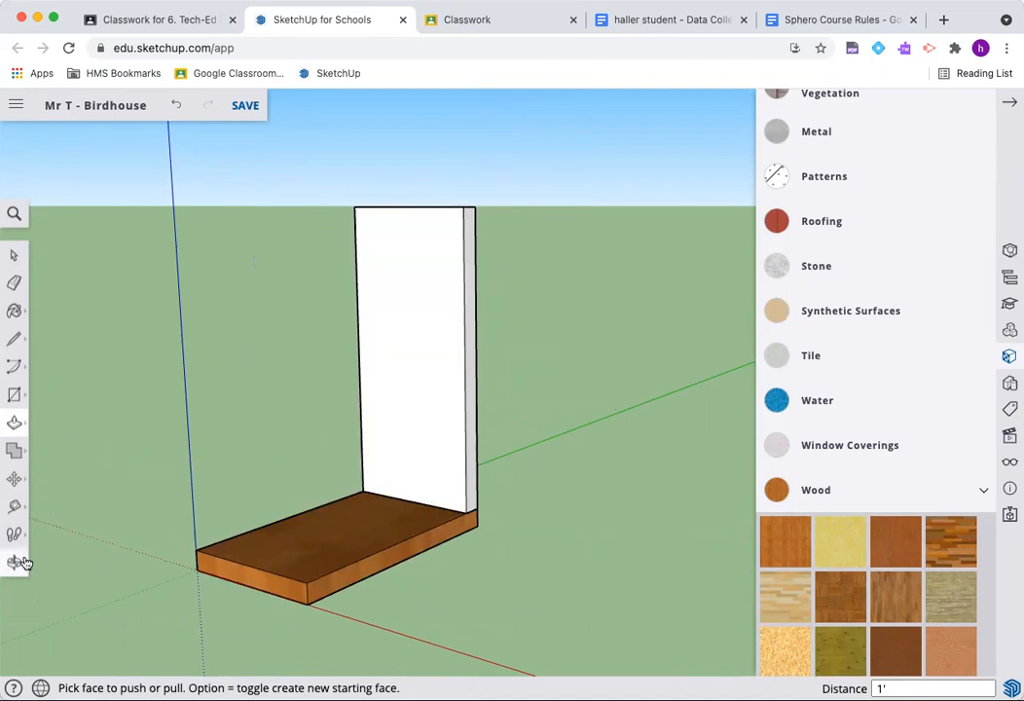
pyautogui.moveTo(16, 506)
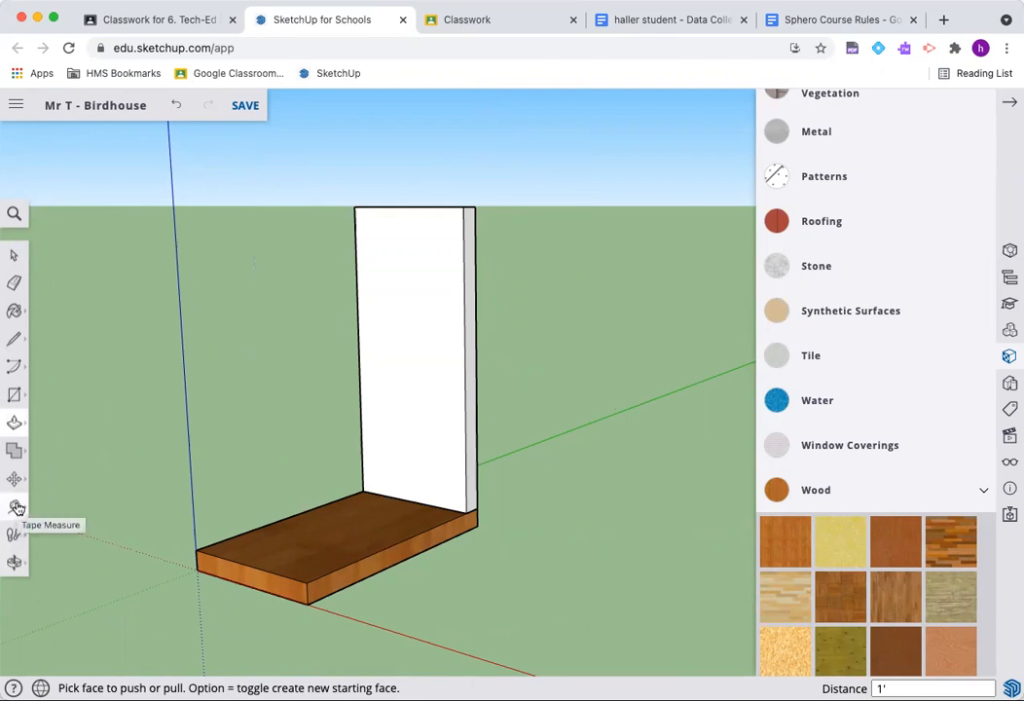
# - Lay two 45-degree Protractor guides crossing at the back wall's top centre
pyautogui.click(16, 505)
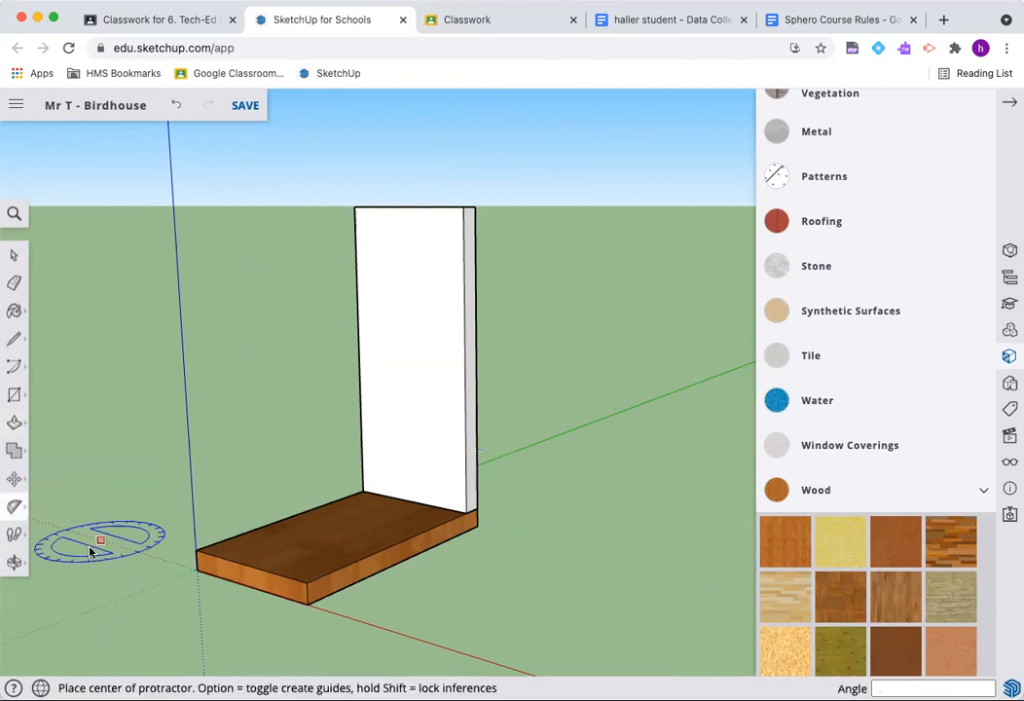
pyautogui.moveTo(341, 273)
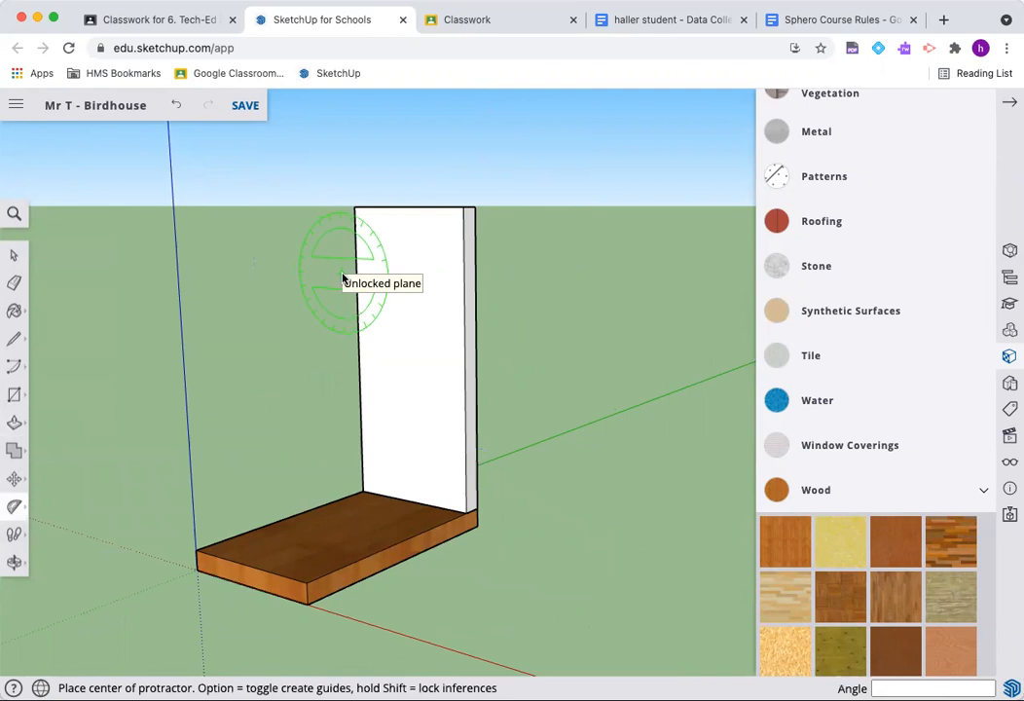
pyautogui.moveTo(272, 345)
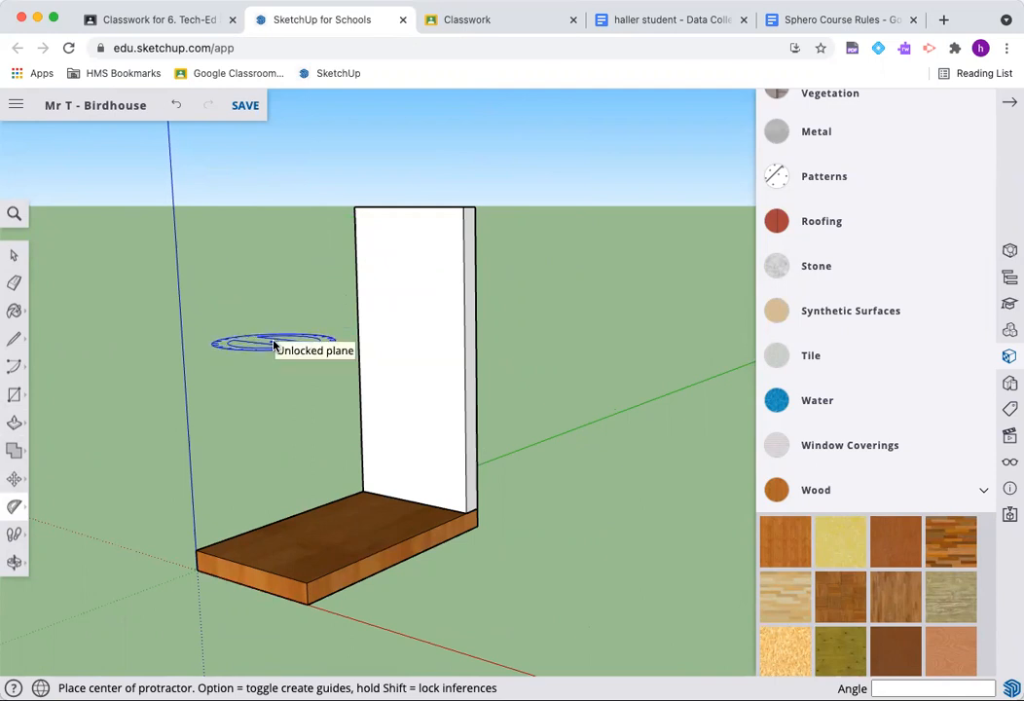
pyautogui.moveTo(397, 277)
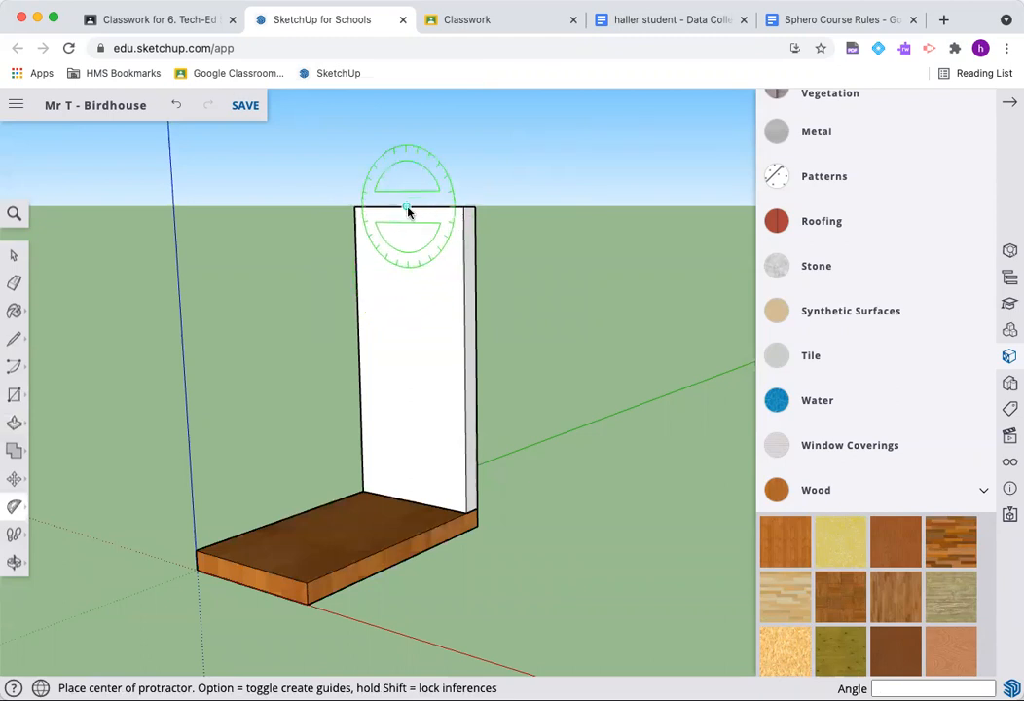
pyautogui.moveTo(390, 211)
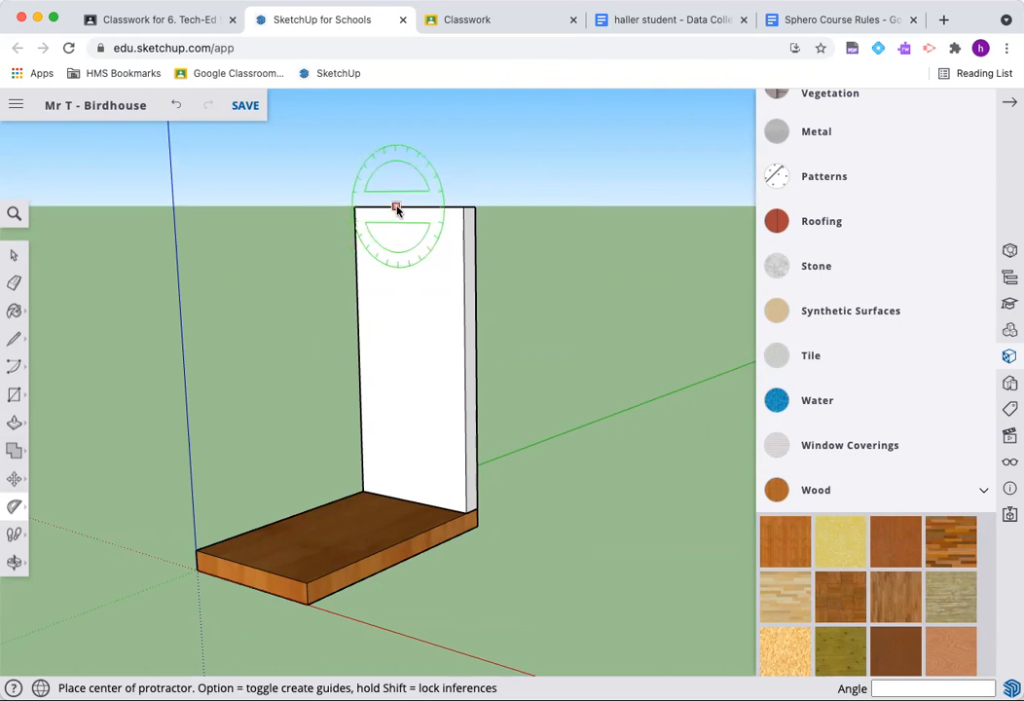
pyautogui.moveTo(407, 213)
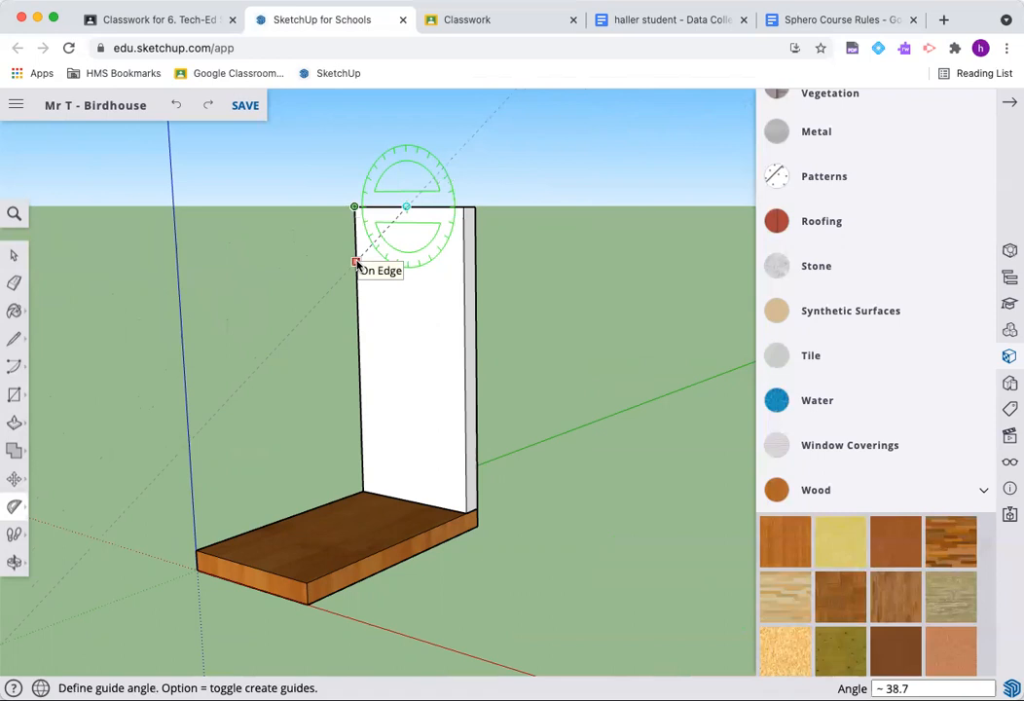
pyautogui.write('45')
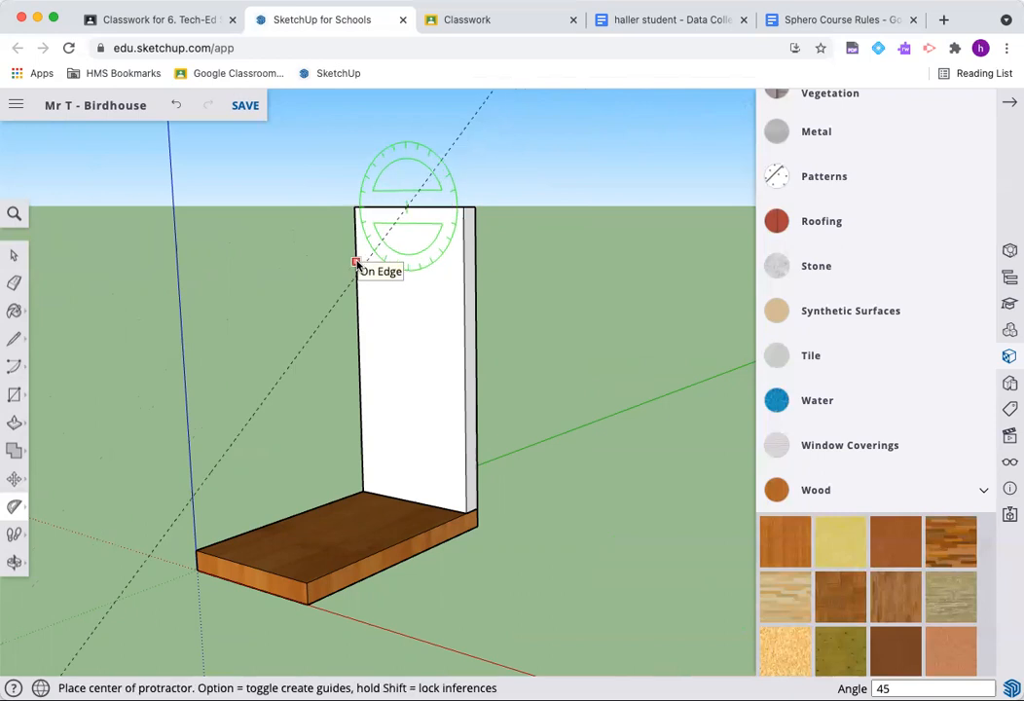
pyautogui.moveTo(406, 211)
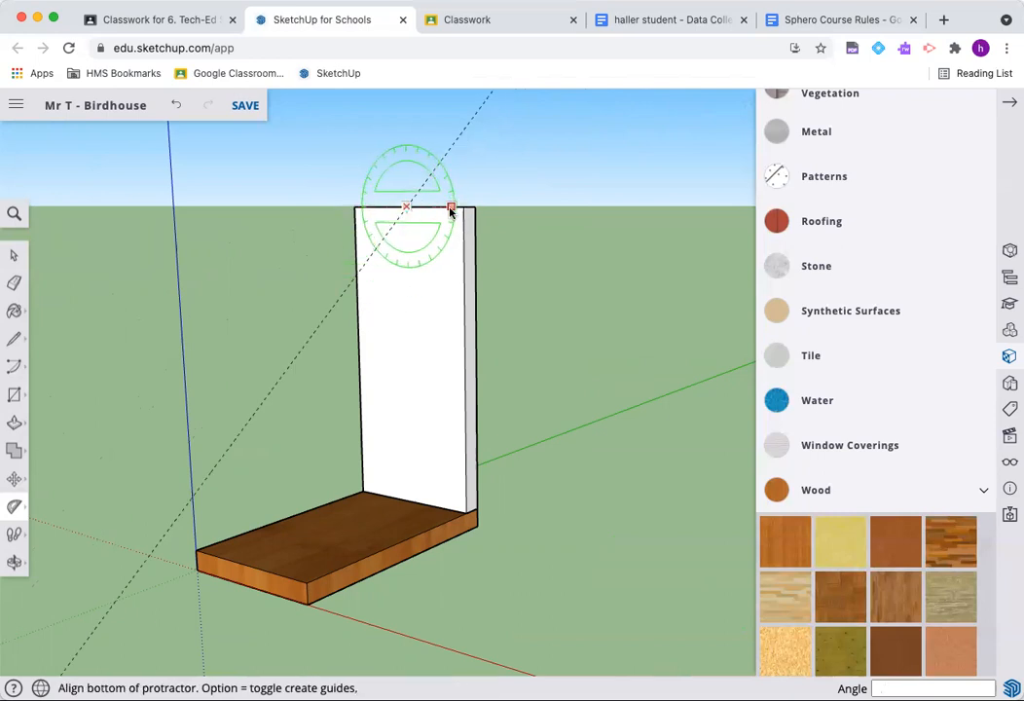
pyautogui.click(450, 210)
pyautogui.write('45')
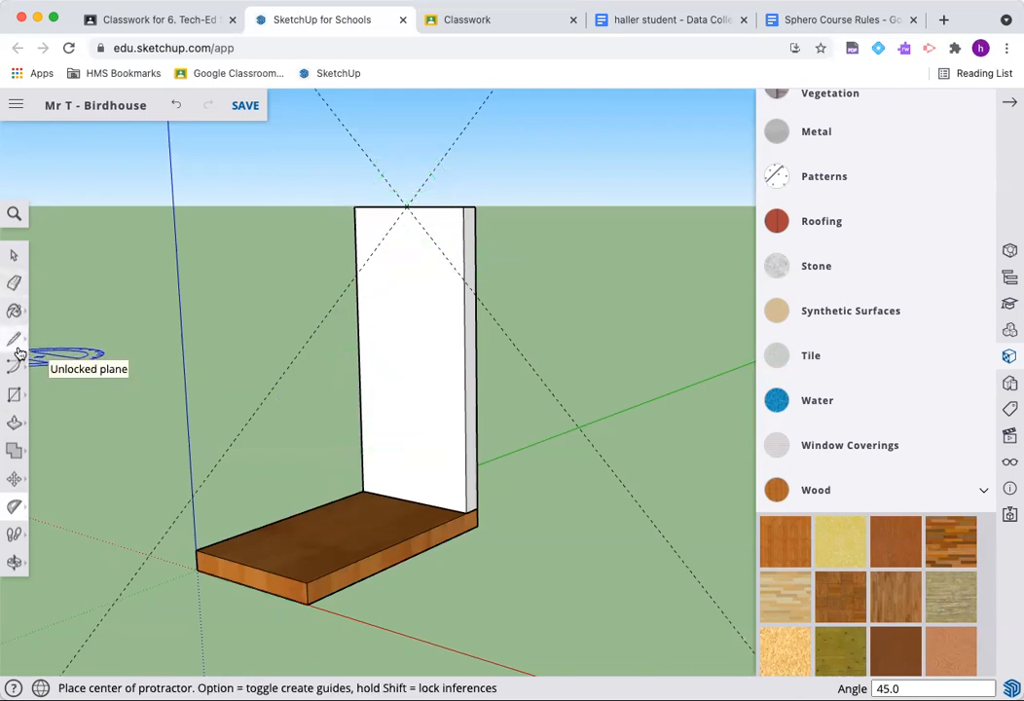
# - Draw slope lines along the guides to shape the wall's top into a peak
pyautogui.click(14, 338)
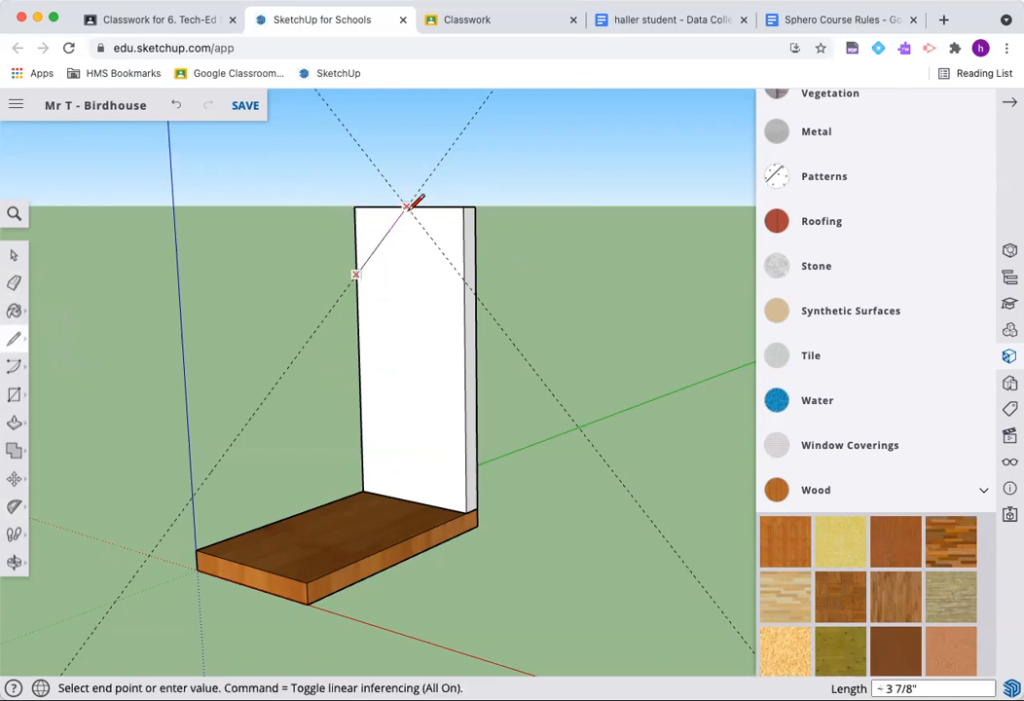
pyautogui.click(463, 280)
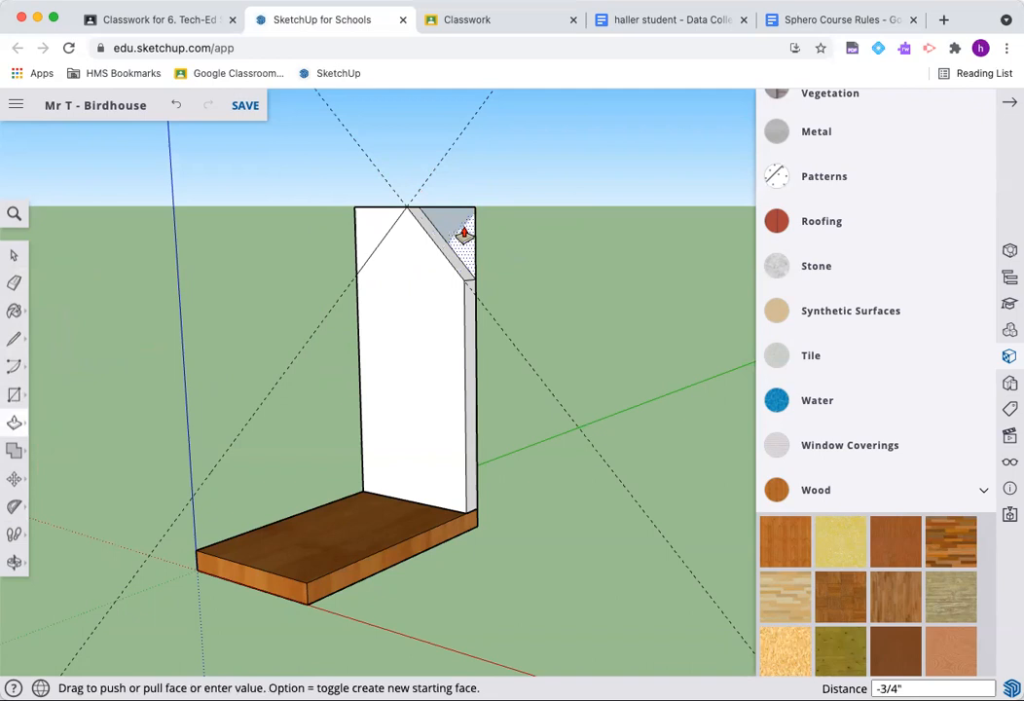
pyautogui.moveTo(476, 242)
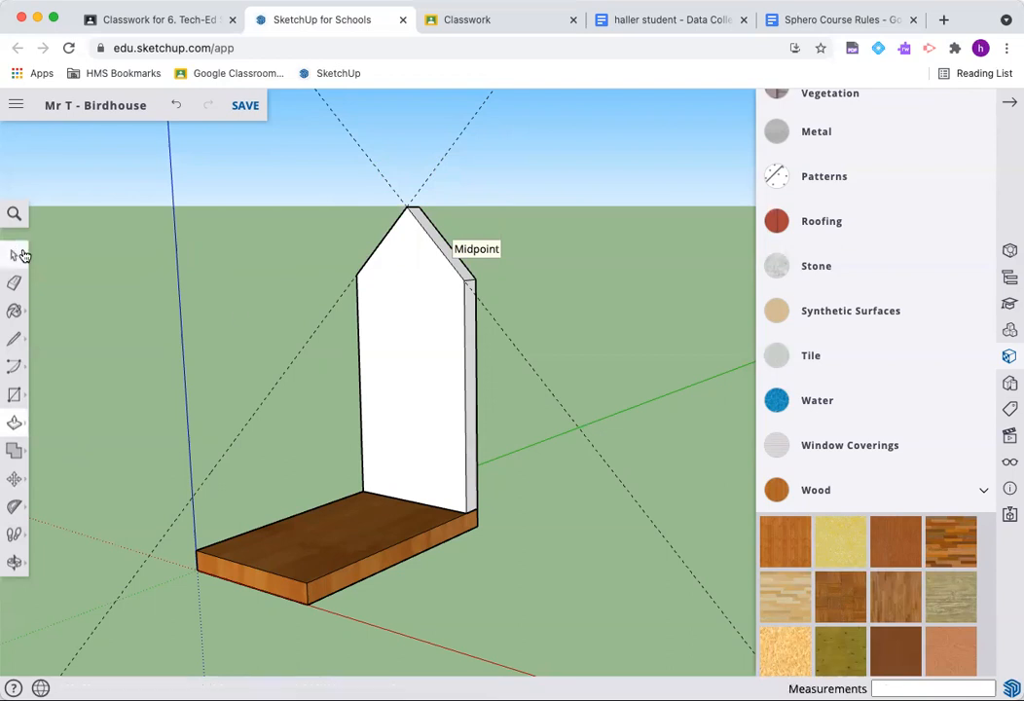
# - Paint the pointed back wall with the Wood Bamboo Medium texture
pyautogui.click(244, 104)
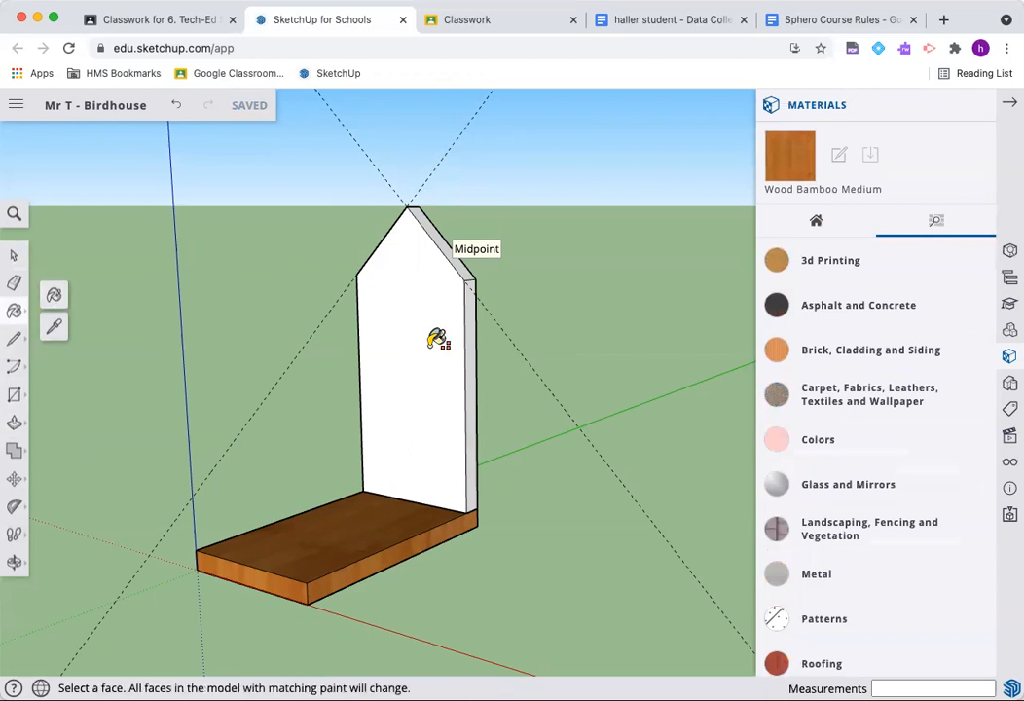
pyautogui.click(419, 360)
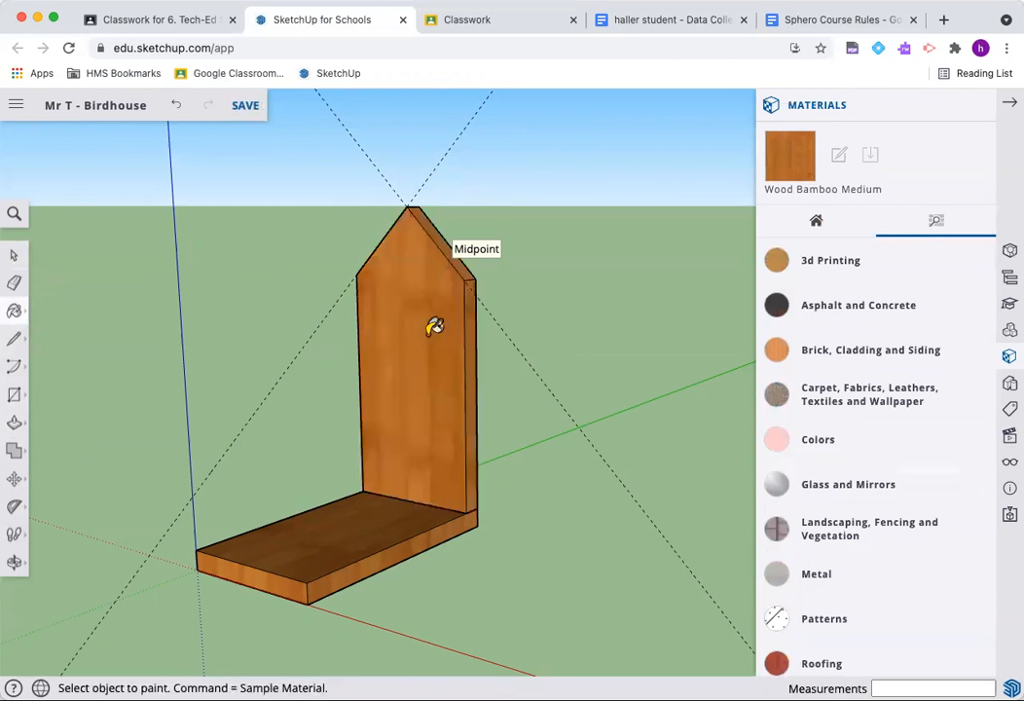
pyautogui.moveTo(403, 324)
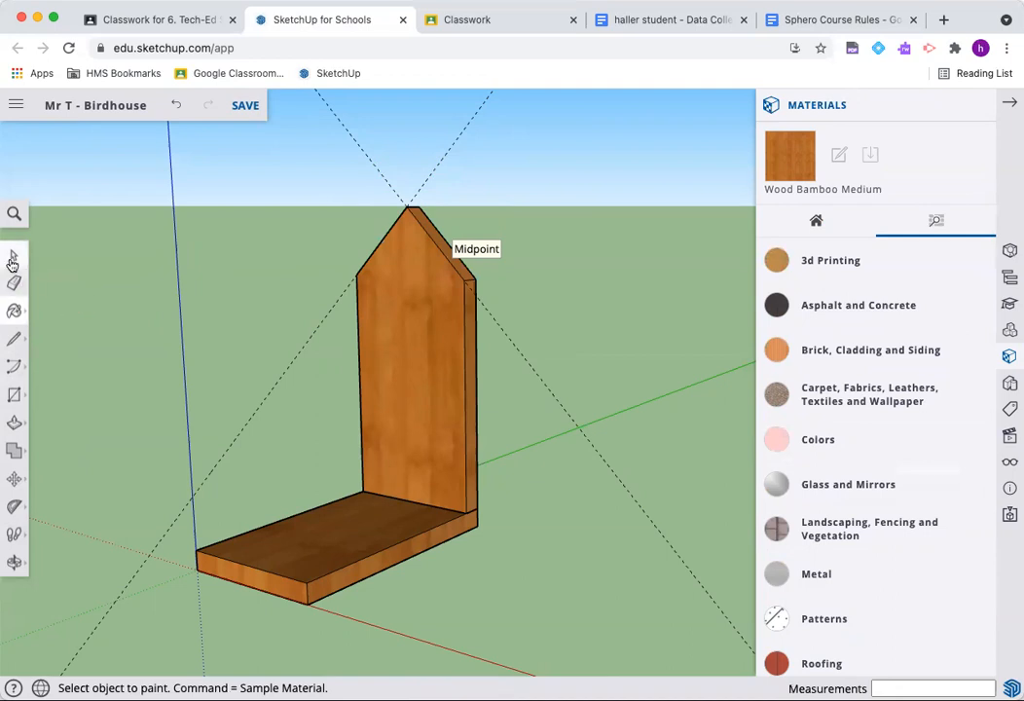
# - Make the back wall a component named 'Back' and select it
pyautogui.rightClick(409, 389)
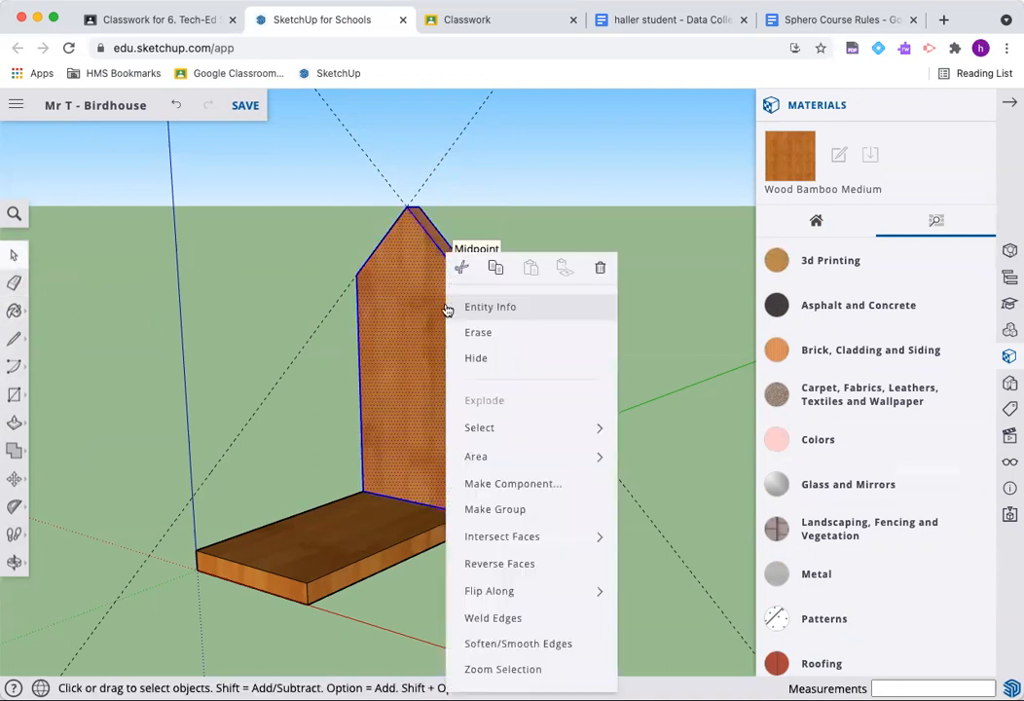
pyautogui.click(513, 483)
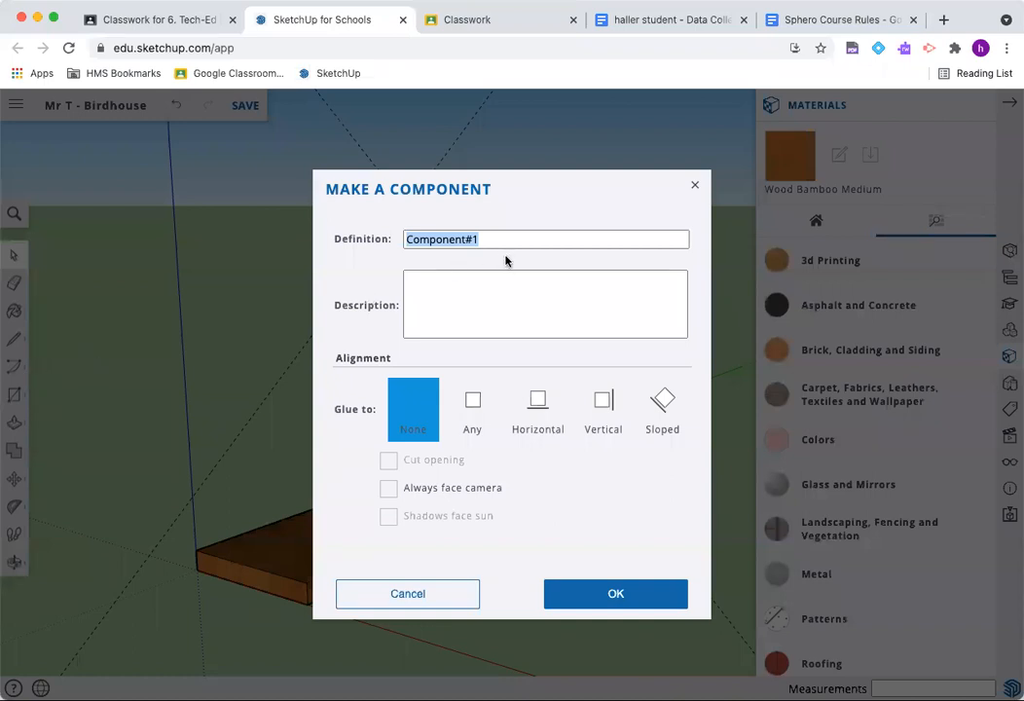
pyautogui.write('Back')
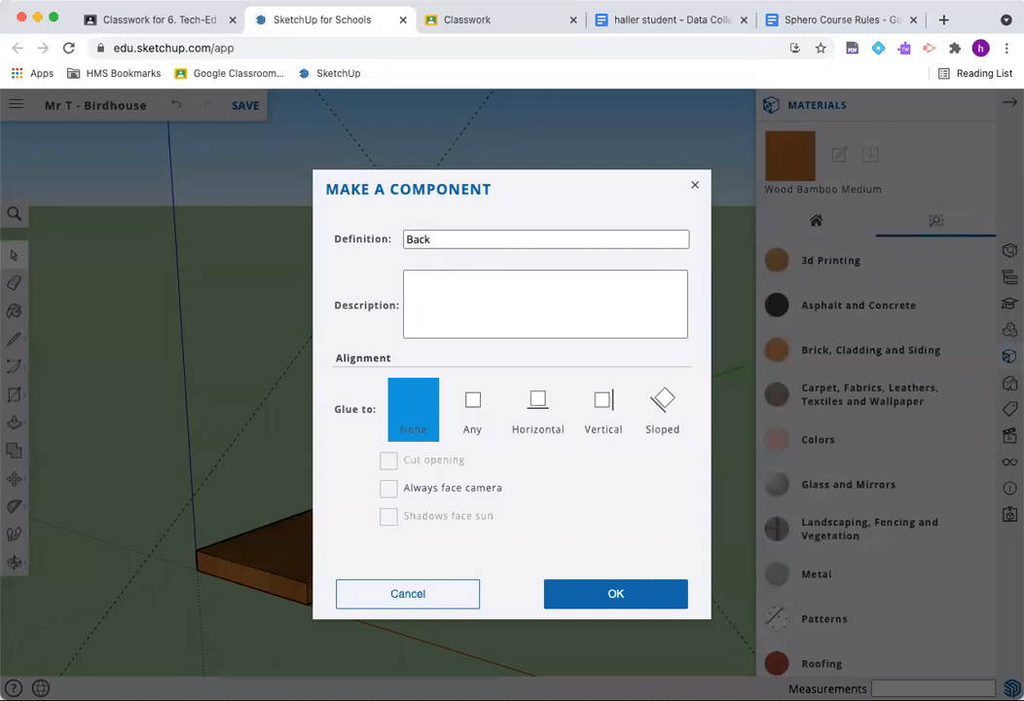
pyautogui.click(615, 593)
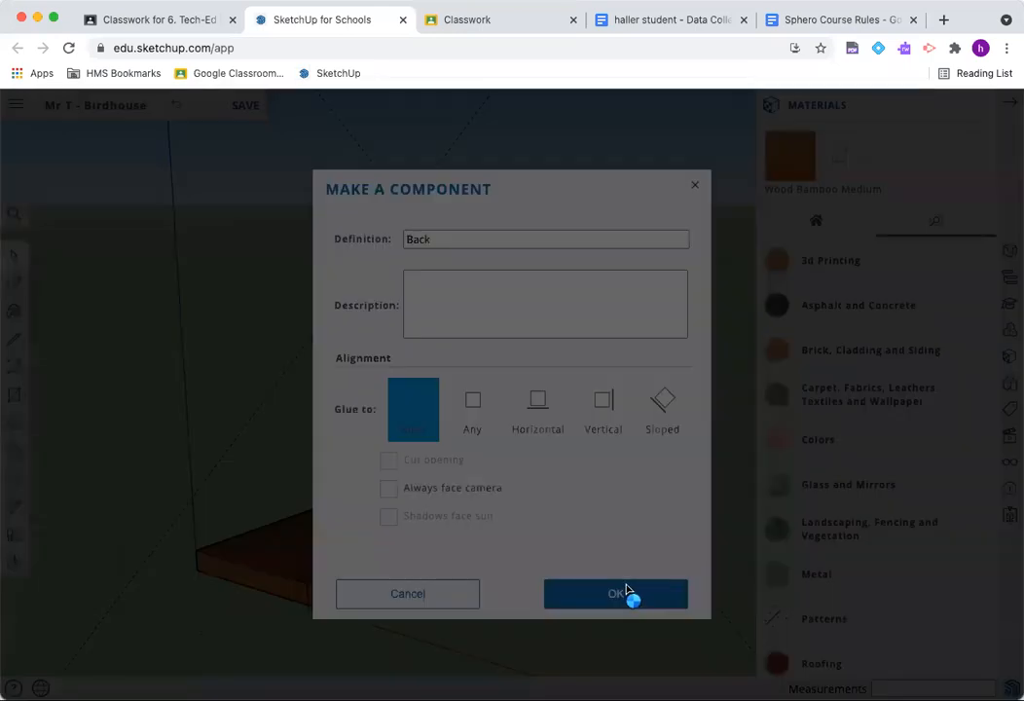
pyautogui.click(615, 593)
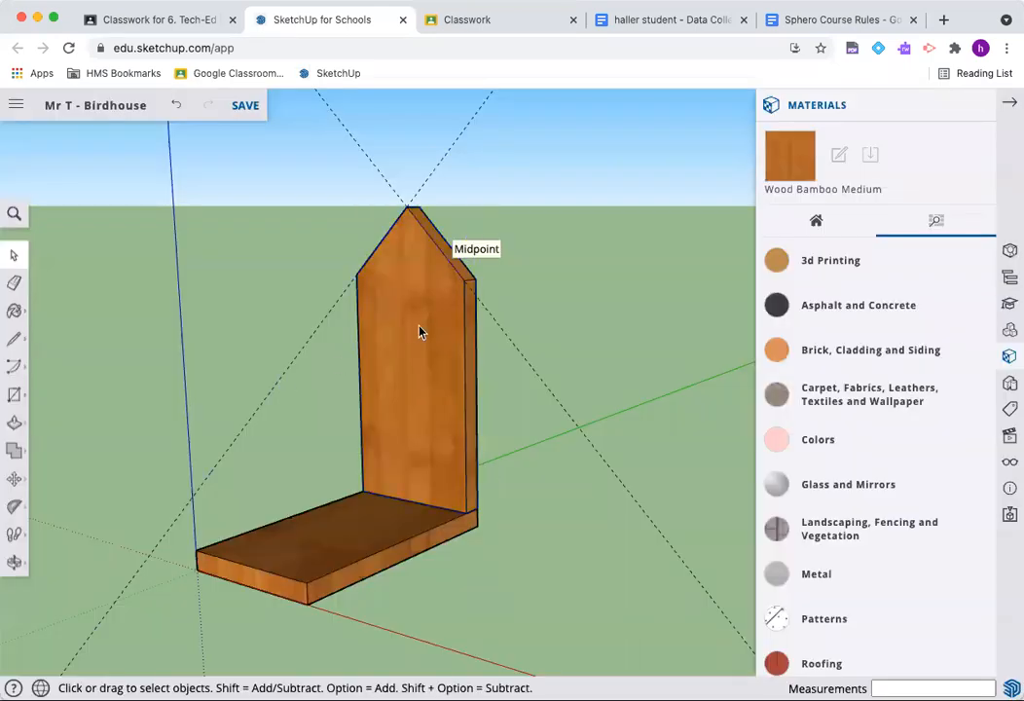
pyautogui.click(419, 331)
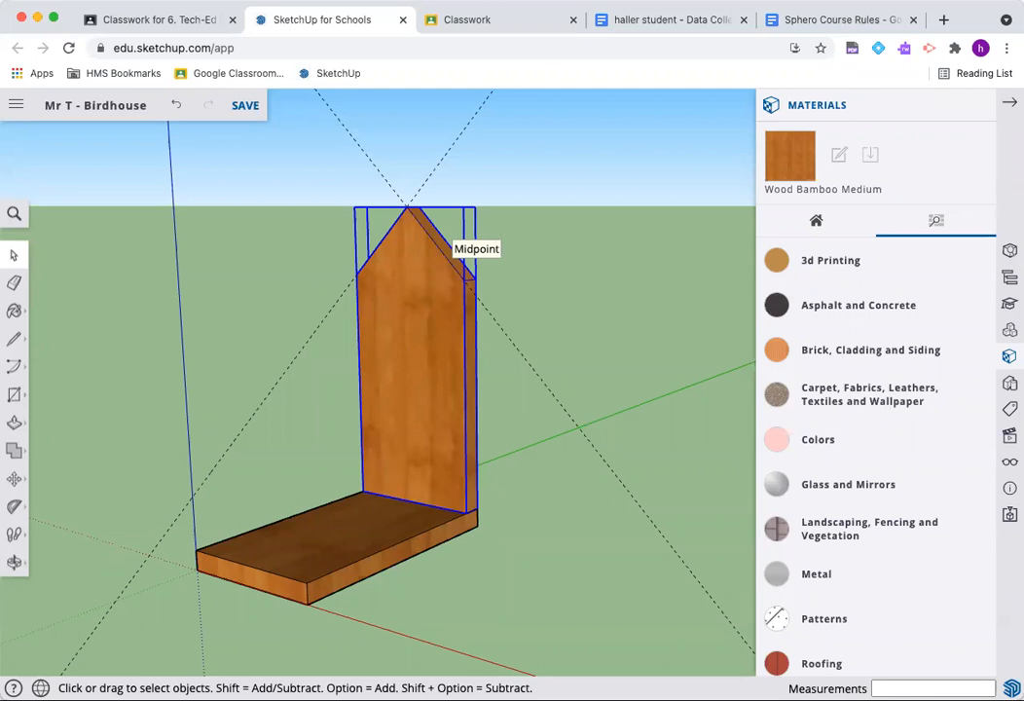
pyautogui.moveTo(312, 338)
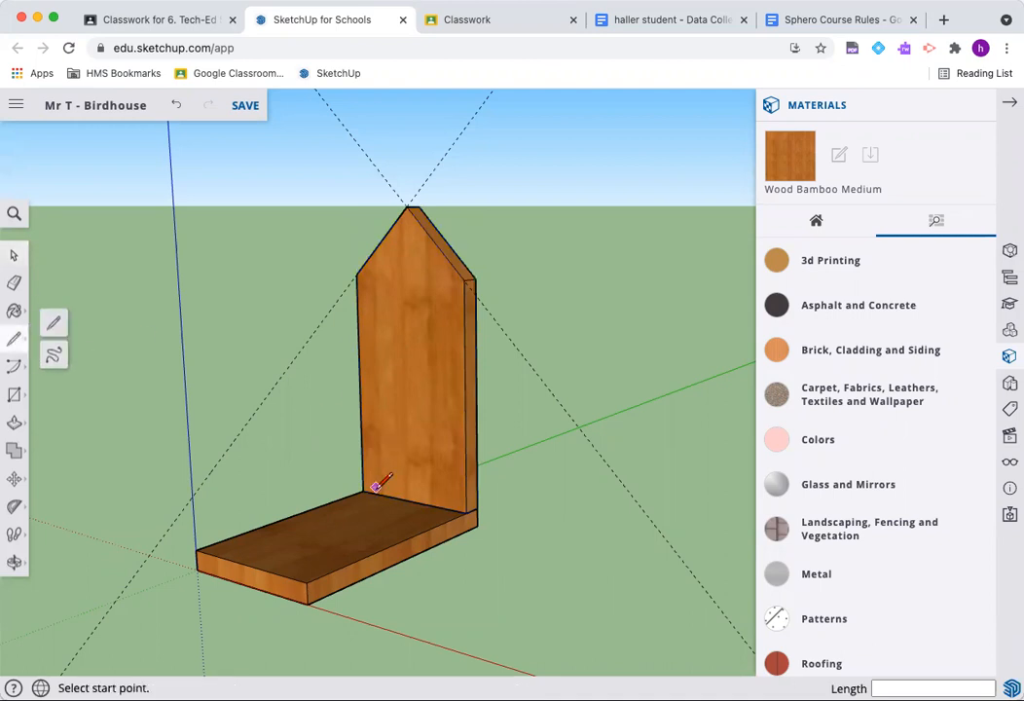
# - Pull a matching pointed front wall panel off the back wall's face
pyautogui.click(363, 491)
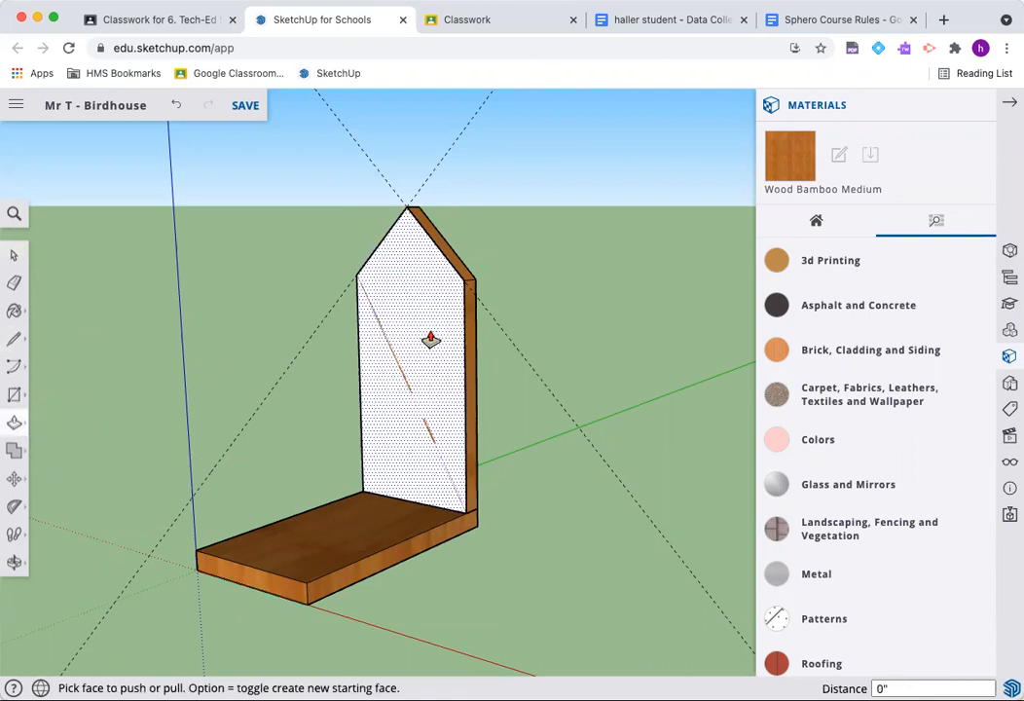
pyautogui.moveTo(431, 339); pyautogui.dragTo(409, 346)
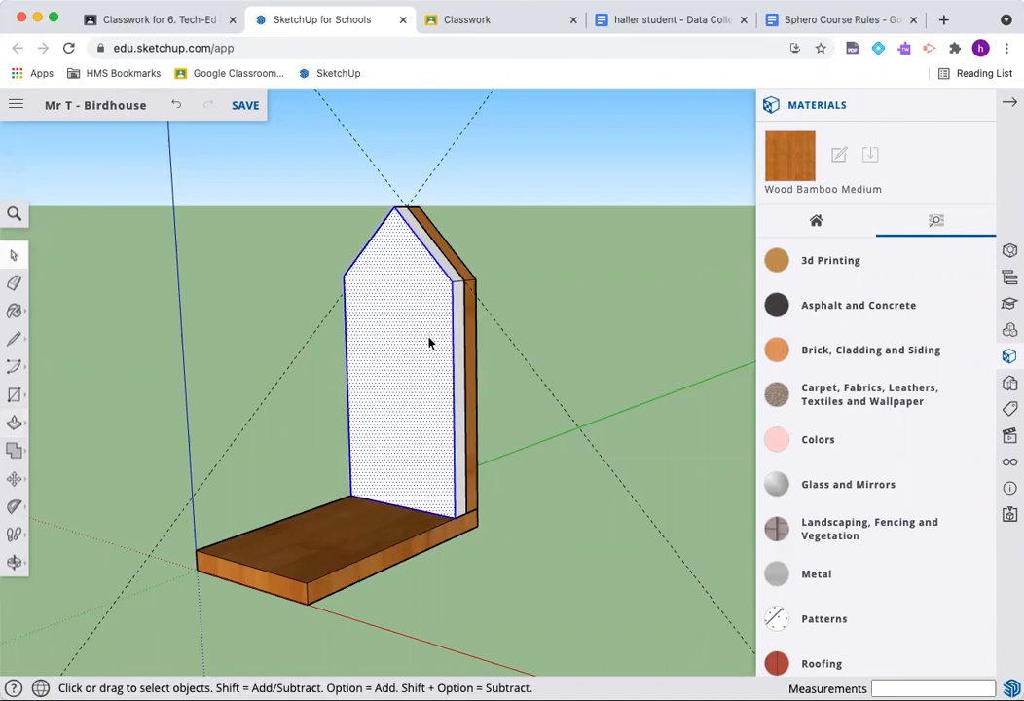
# - Make the new wall panel a component named 'Front'
pyautogui.rightClick(428, 343)
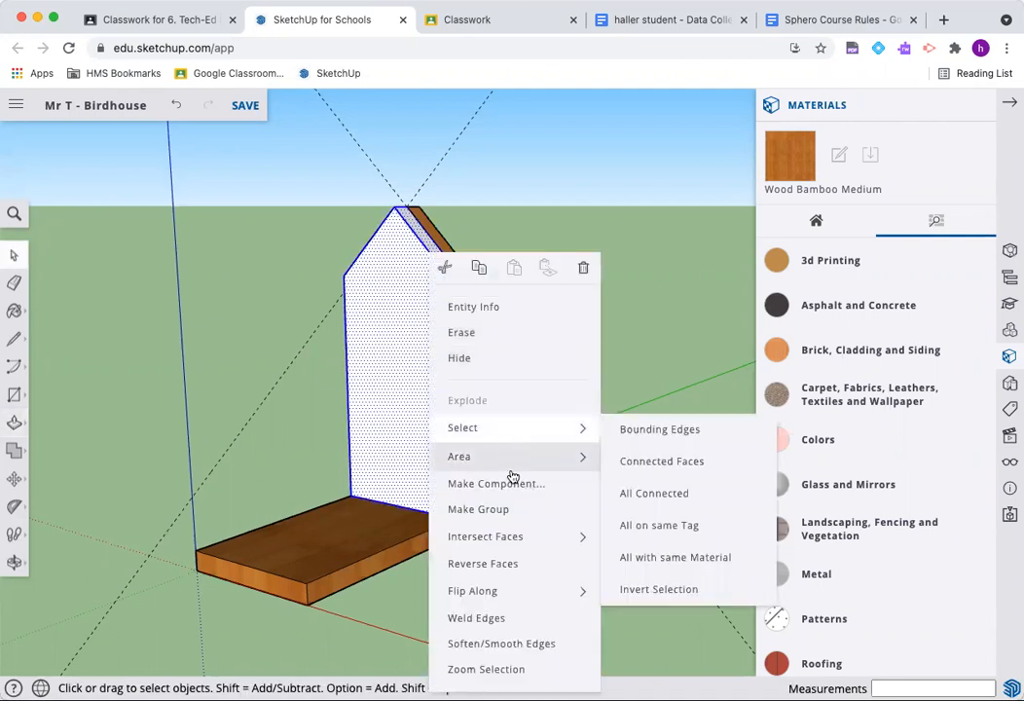
pyautogui.click(496, 483)
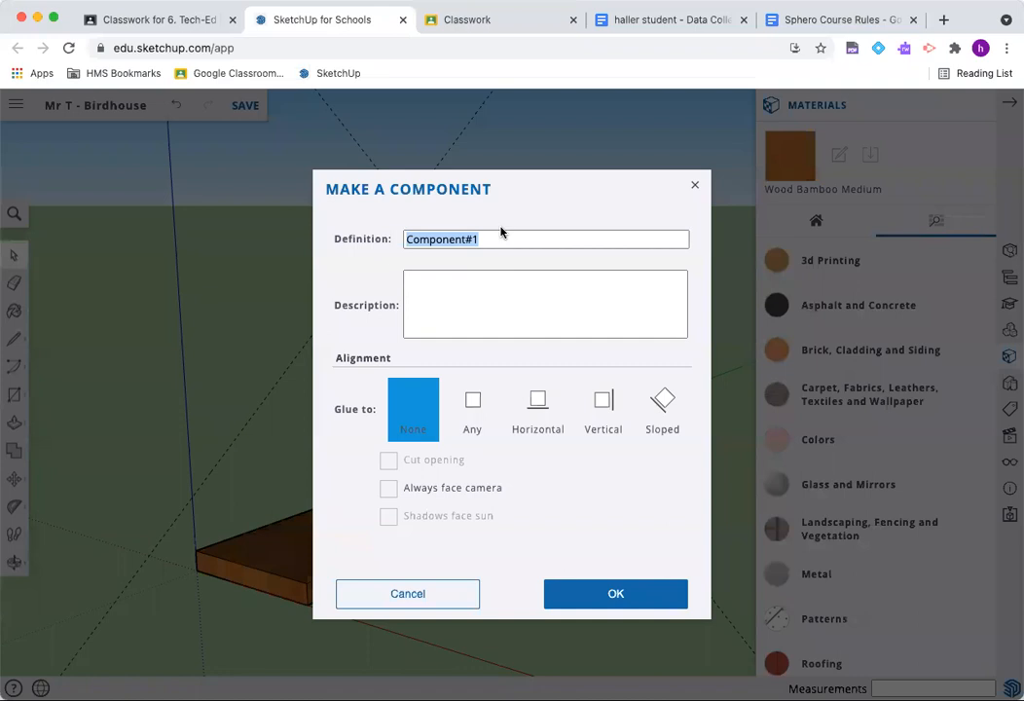
pyautogui.write('Front')
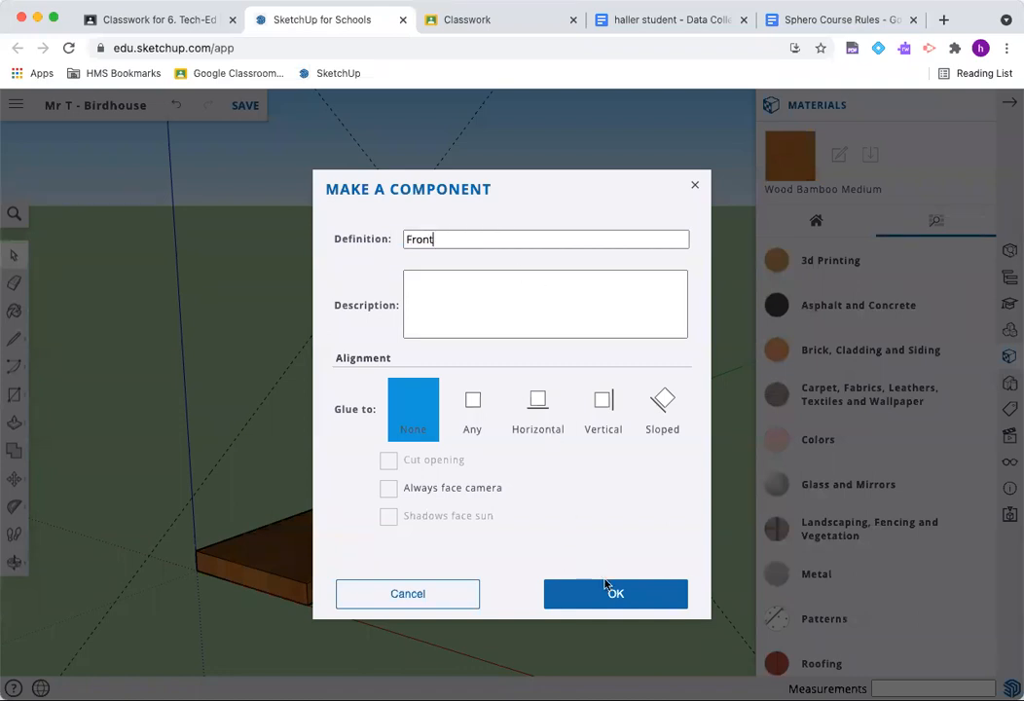
pyautogui.click(615, 593)
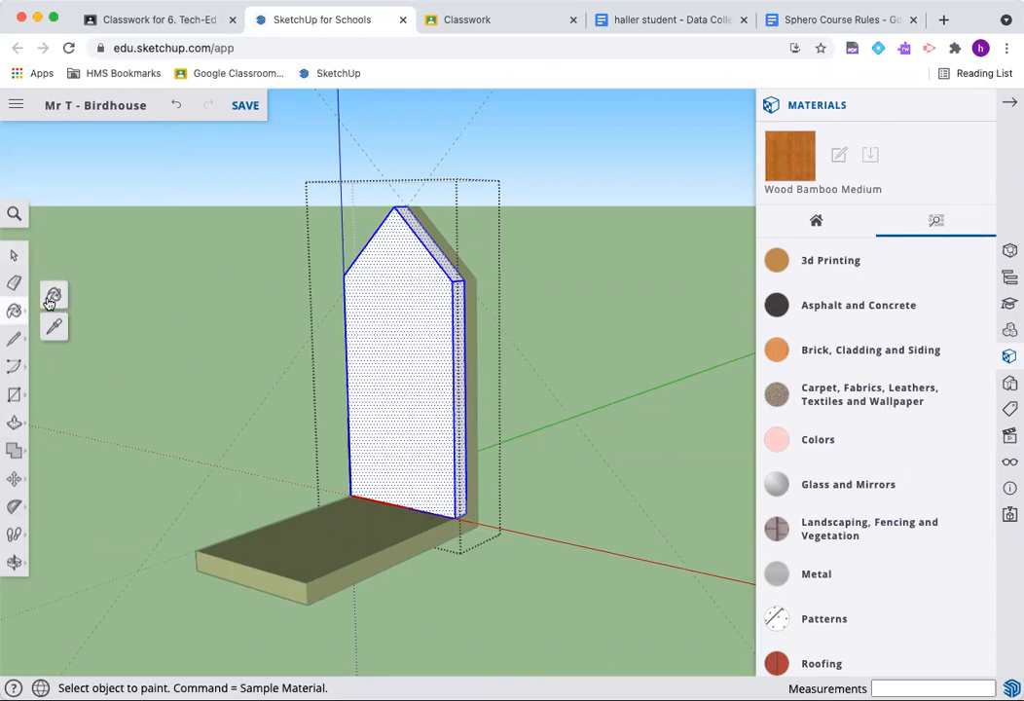
# - Paint the Front wall panel with the Wood Bamboo Medium texture
pyautogui.click(406, 309)
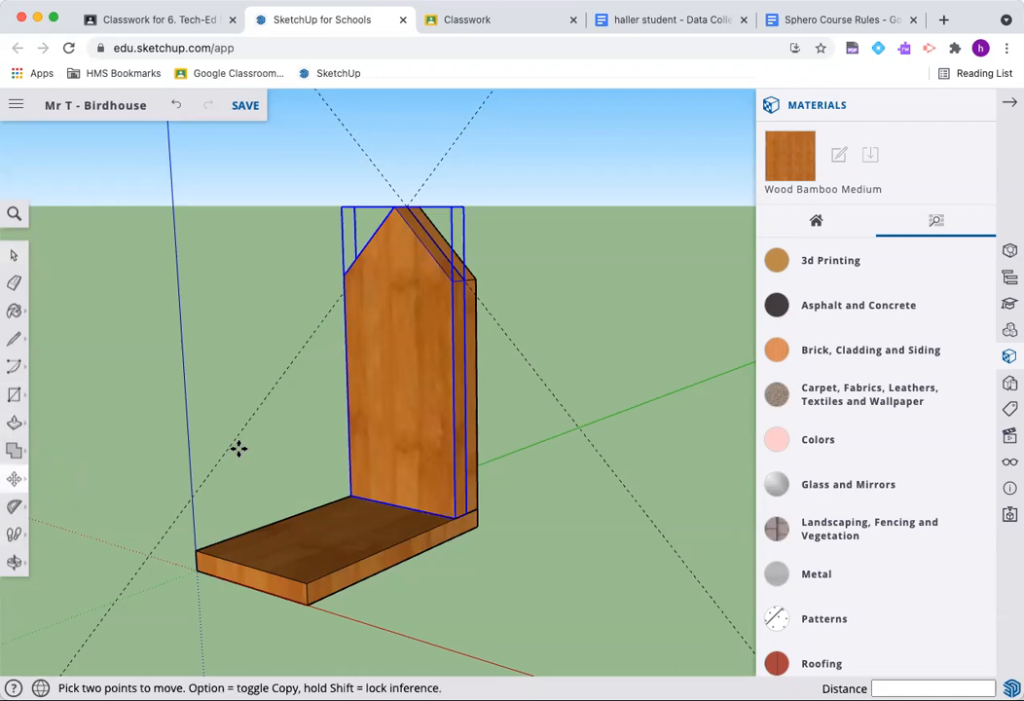
pyautogui.moveTo(453, 517)
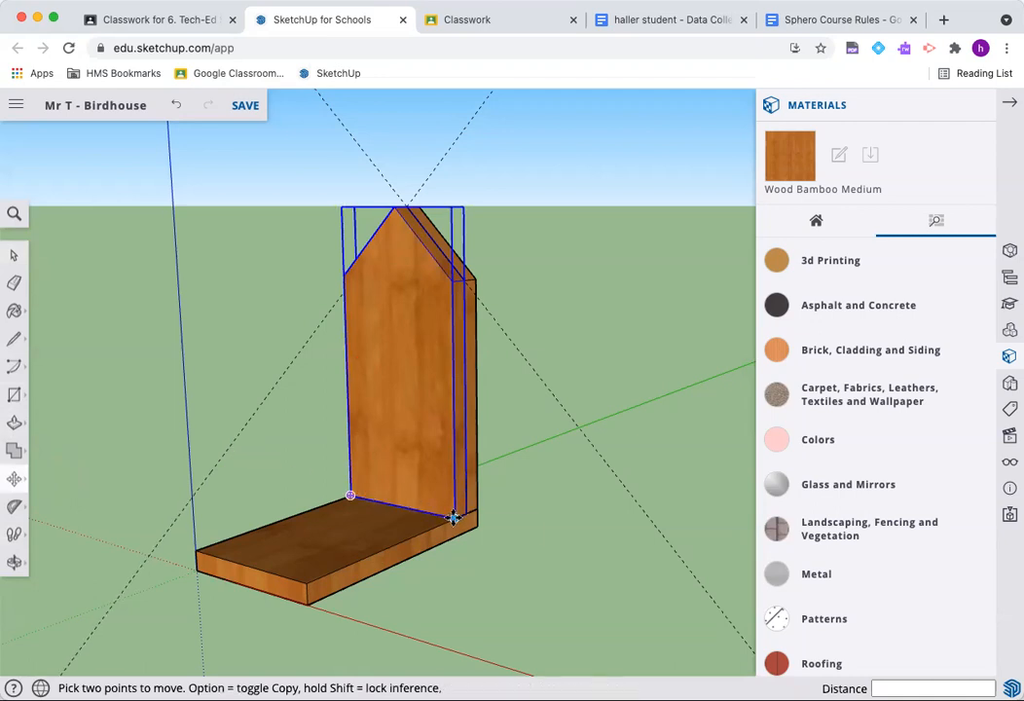
pyautogui.moveTo(453, 517)
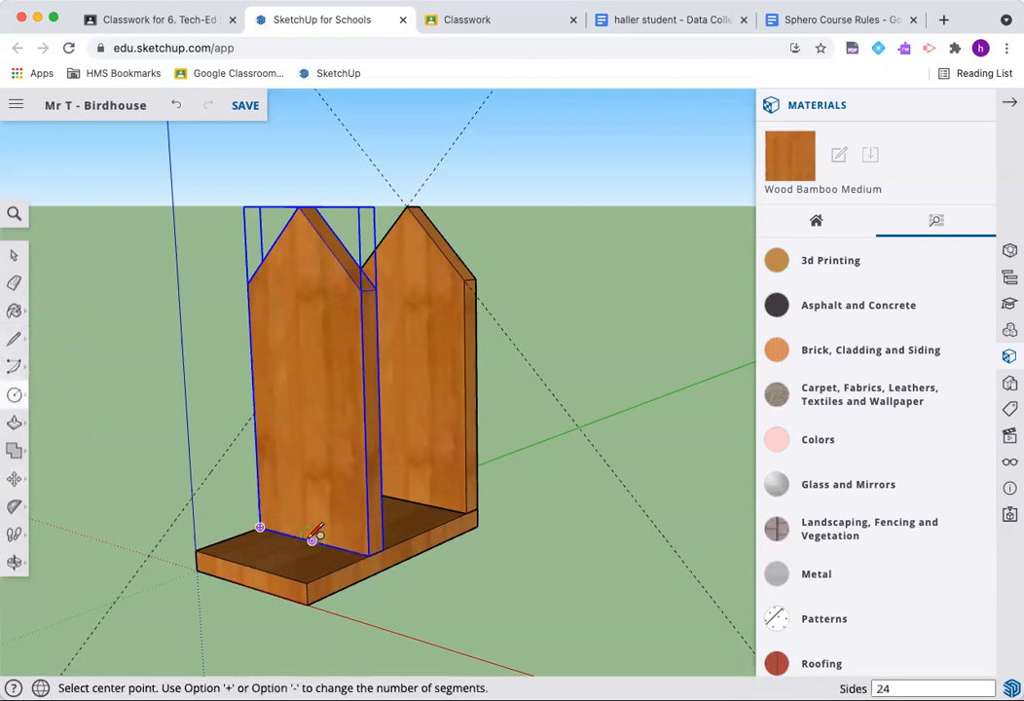
pyautogui.moveTo(352, 335)
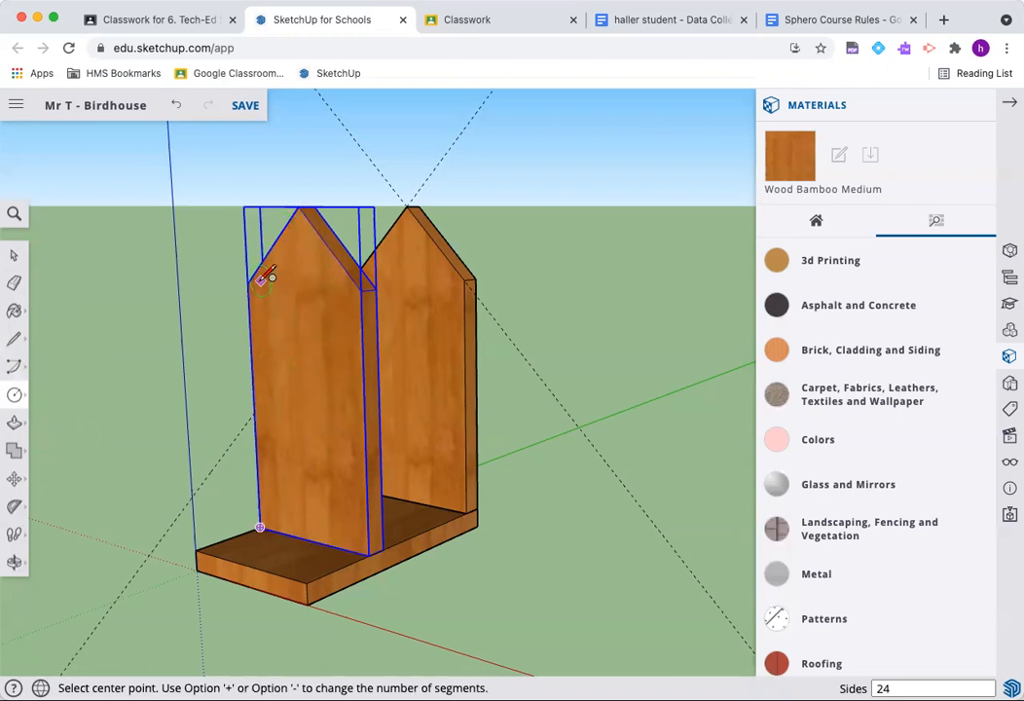
pyautogui.moveTo(316, 535)
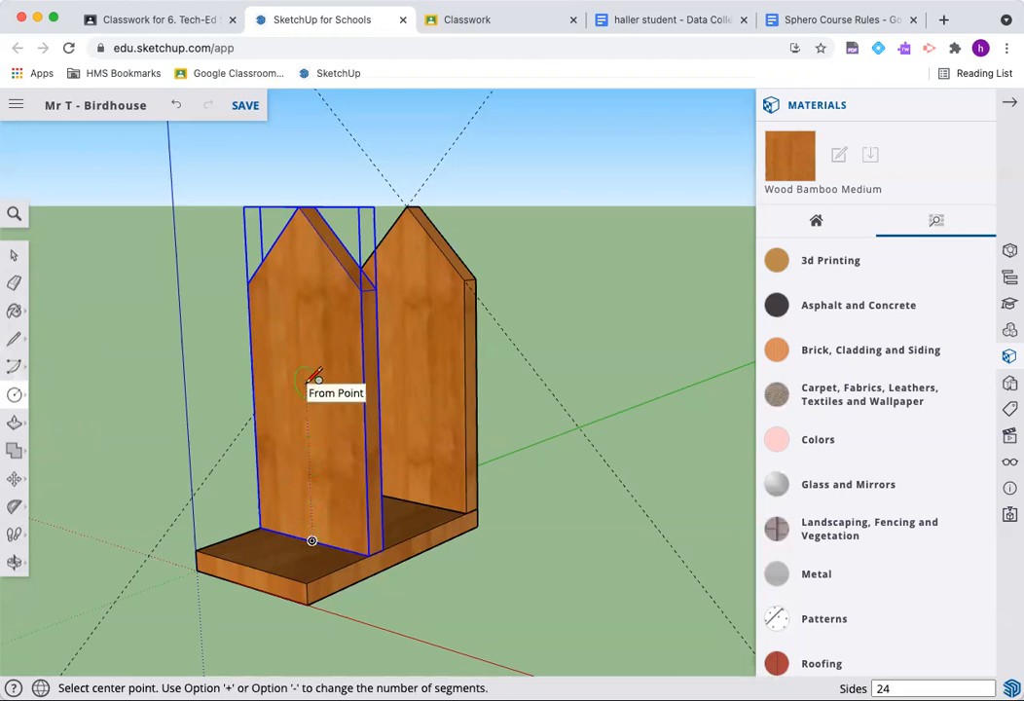
pyautogui.moveTo(312, 316)
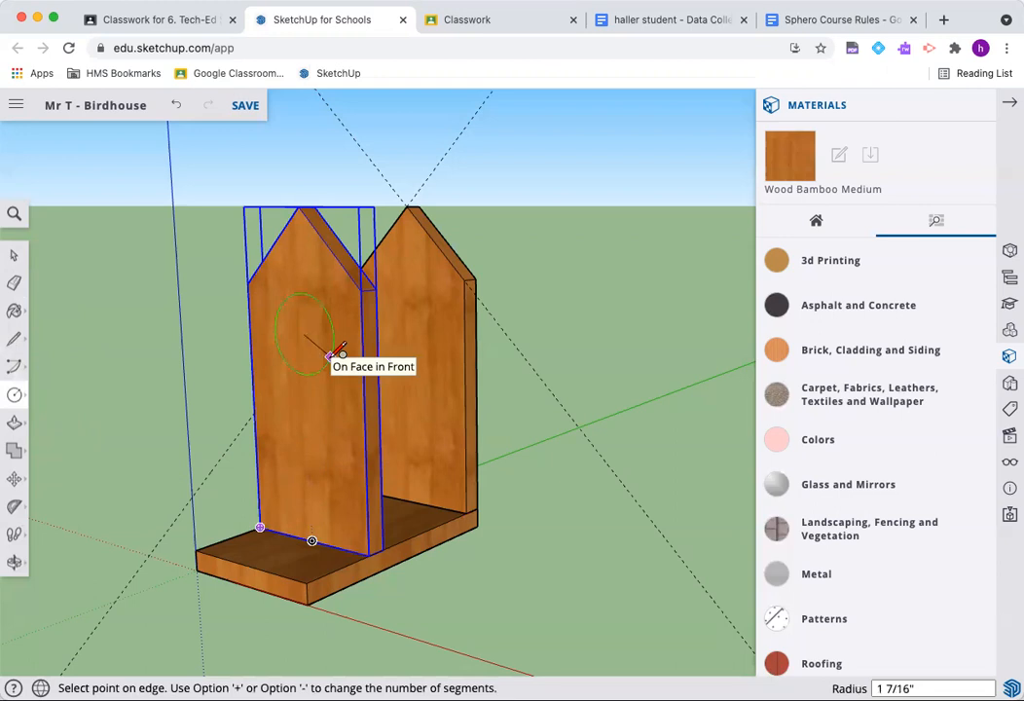
# - Draw a 1-inch circle on the front wall and push it through to open the entry hole
pyautogui.write('1')
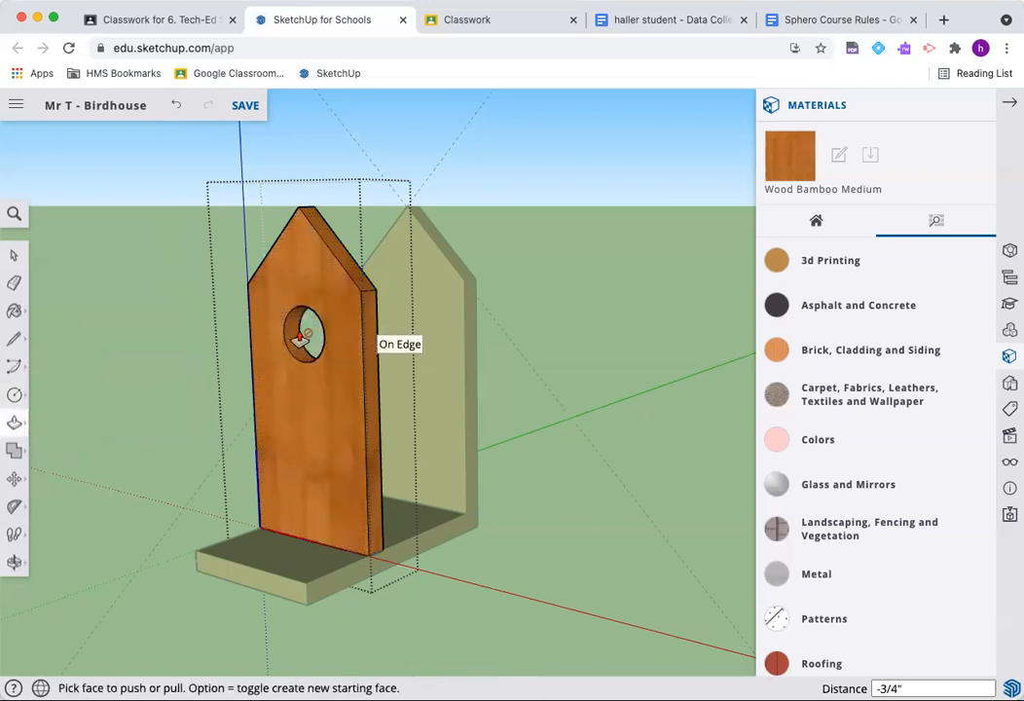
pyautogui.click(304, 336)
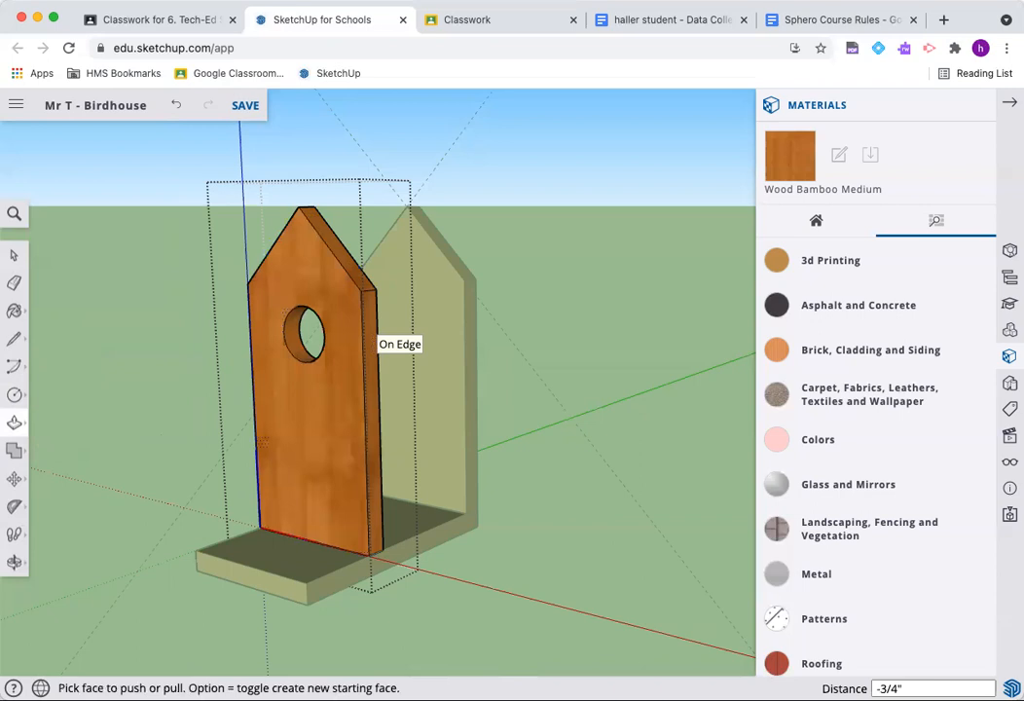
pyautogui.moveTo(420, 360)
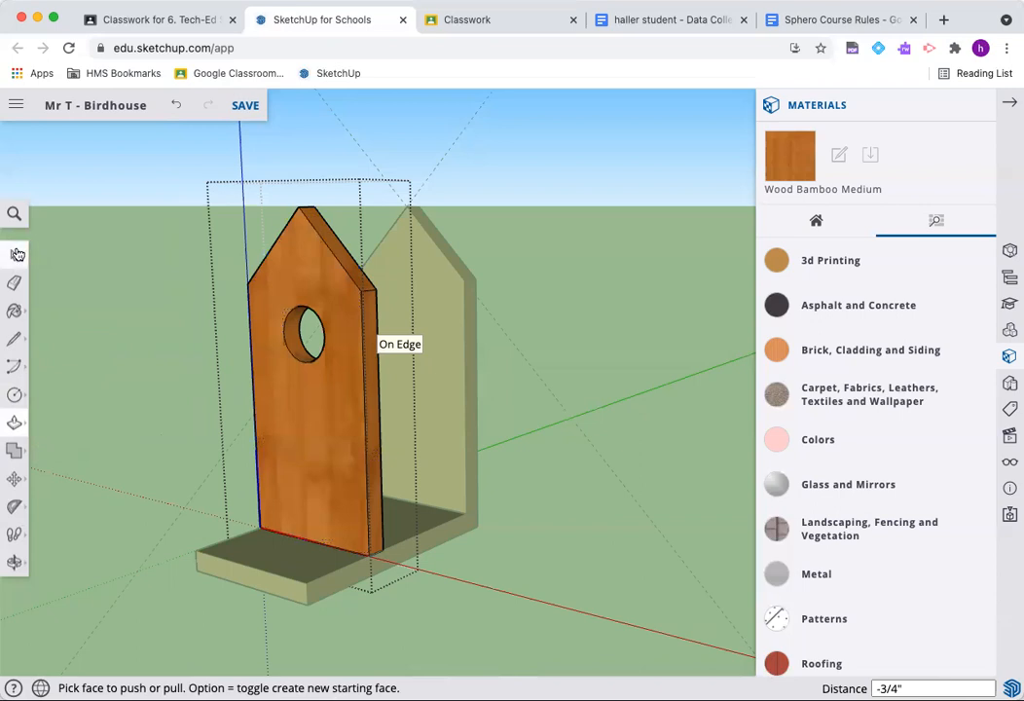
pyautogui.click(15, 255)
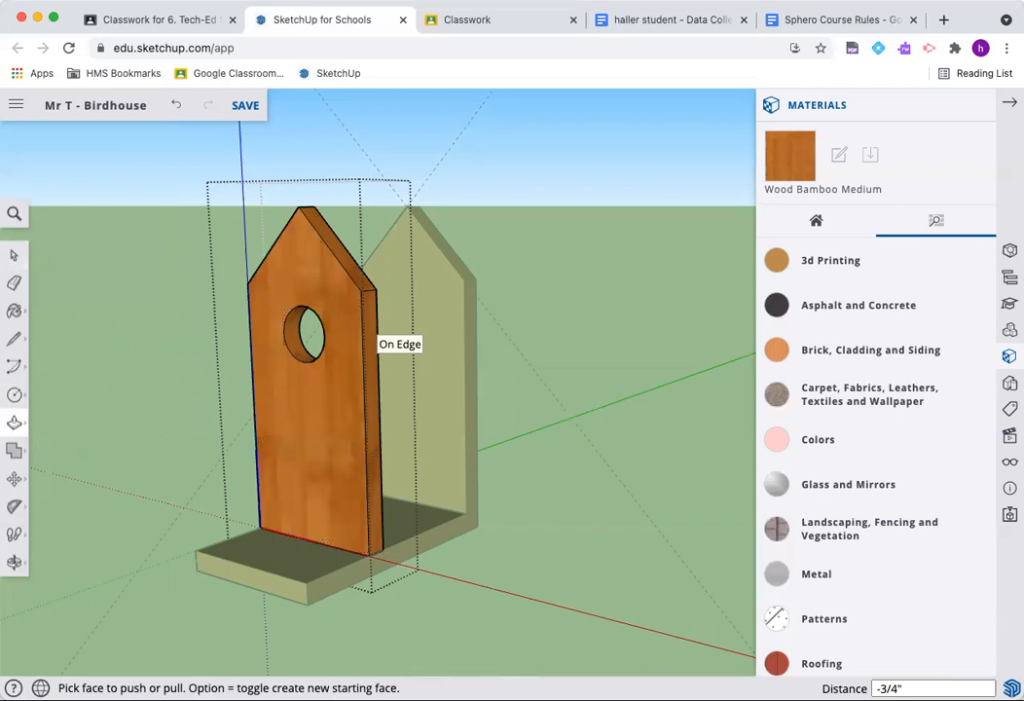
pyautogui.moveTo(29, 435)
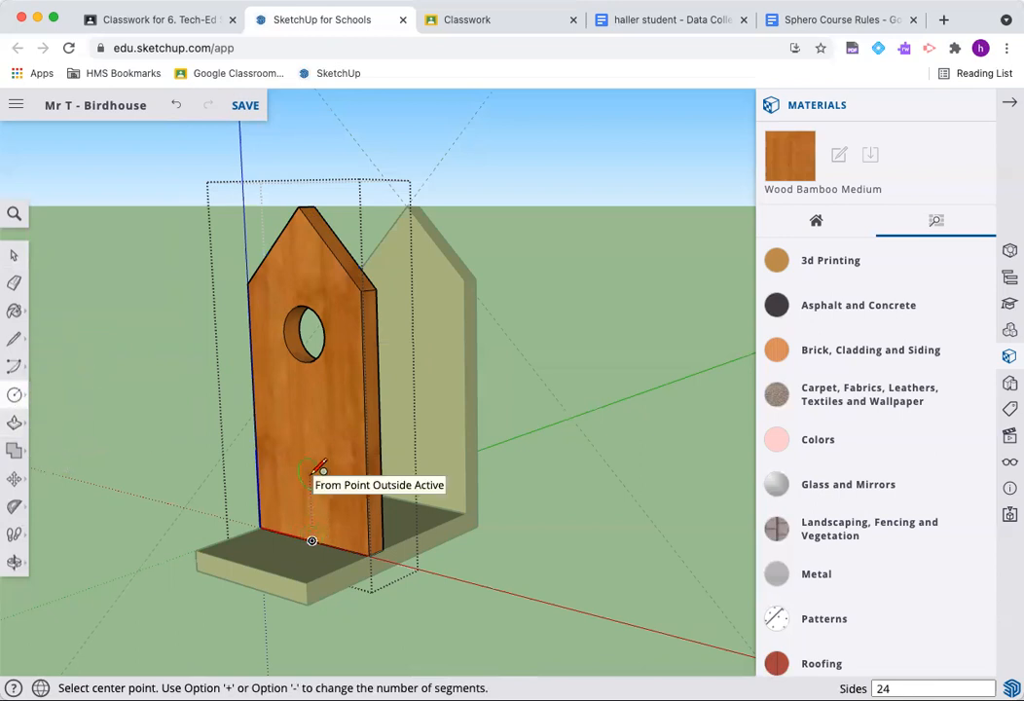
pyautogui.moveTo(313, 390)
pyautogui.write('.125"')
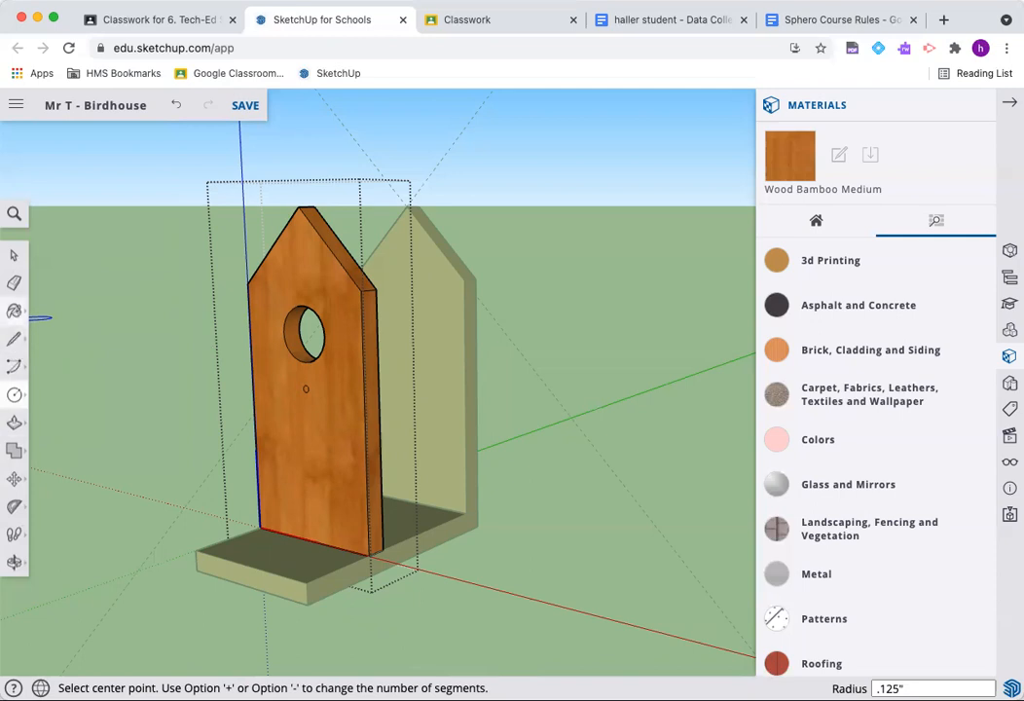
# - Push the small 1/8-inch-radius circle below the entry hole through the front wall
pyautogui.click(15, 421)
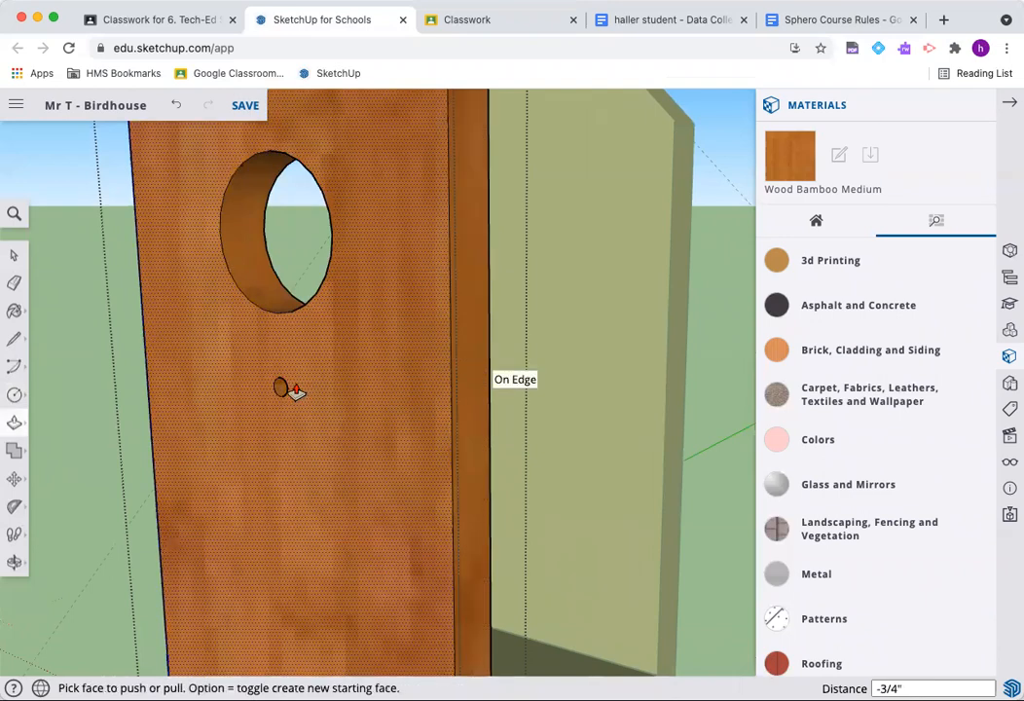
pyautogui.moveTo(292, 389); pyautogui.dragTo(87, 487)
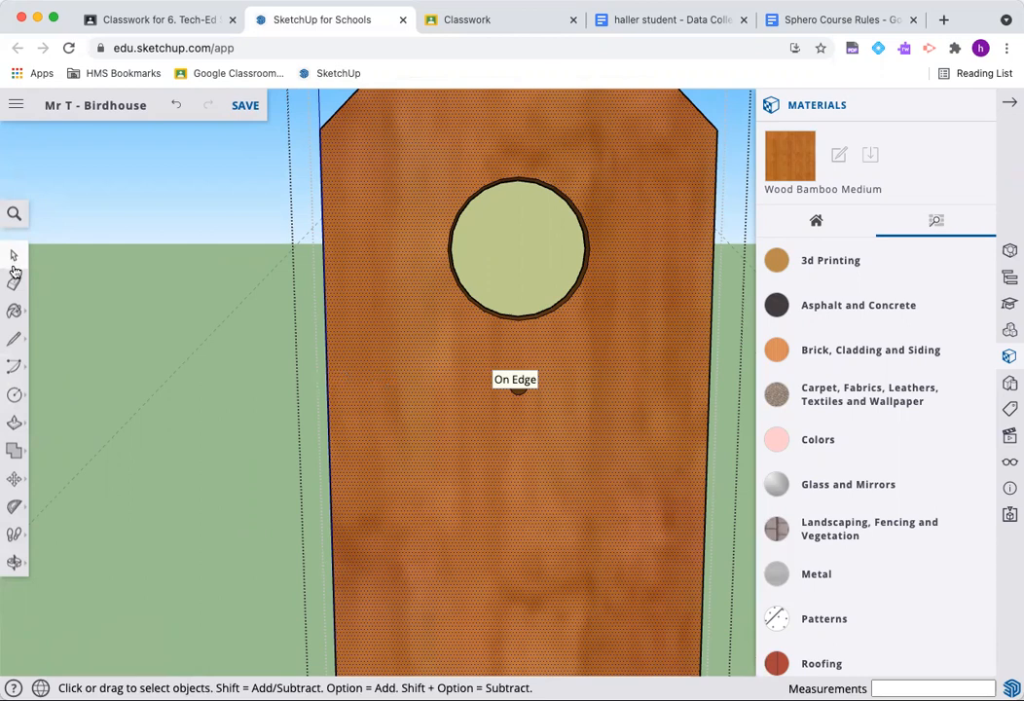
pyautogui.moveTo(15, 564)
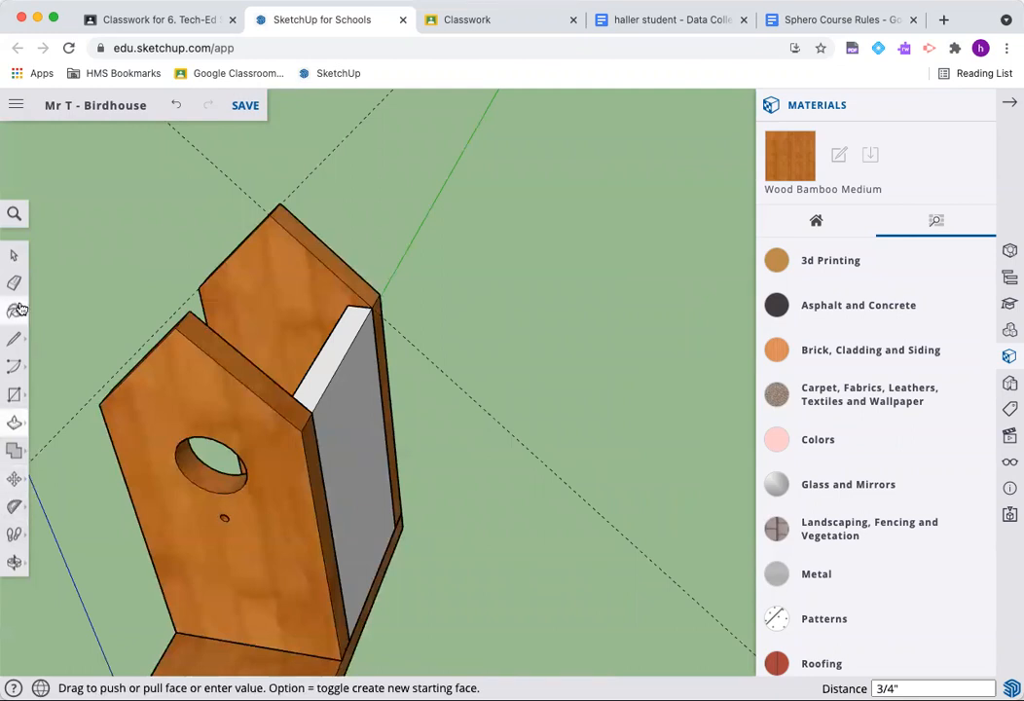
# - Paint the gray side panel with the wood texture on all matching faces
pyautogui.click(14, 309)
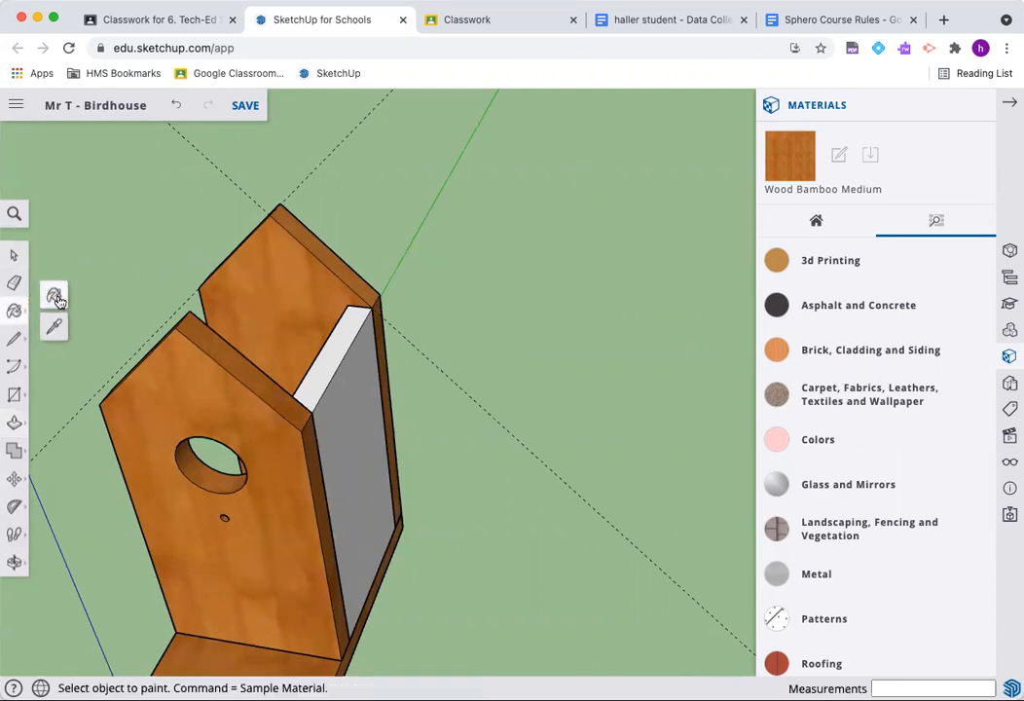
pyautogui.click(54, 295)
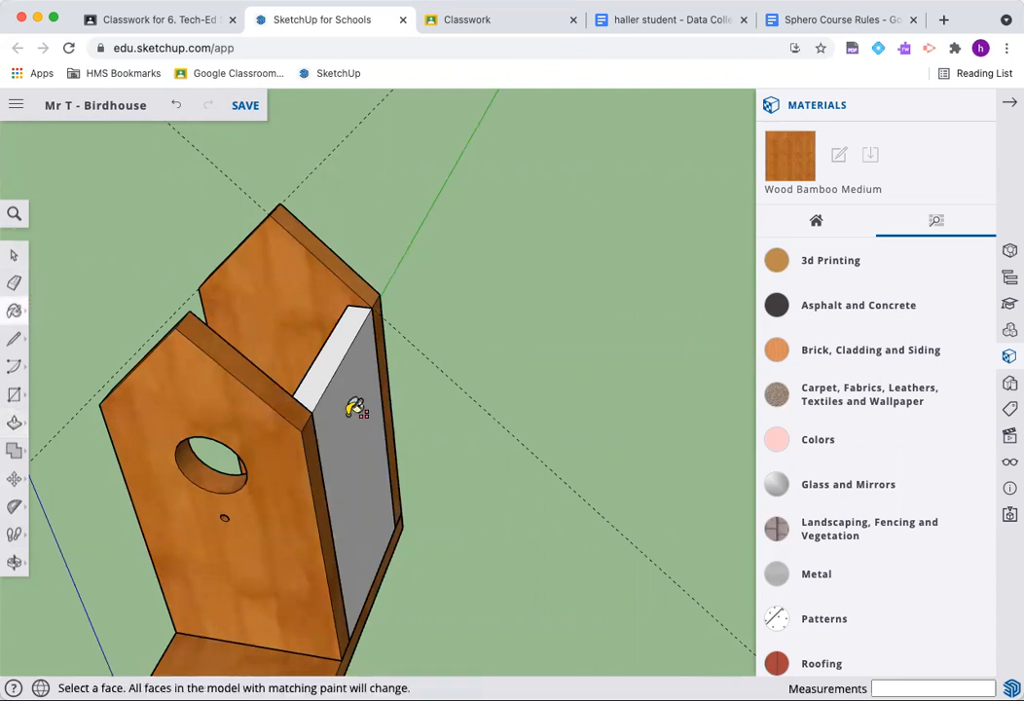
pyautogui.click(355, 407)
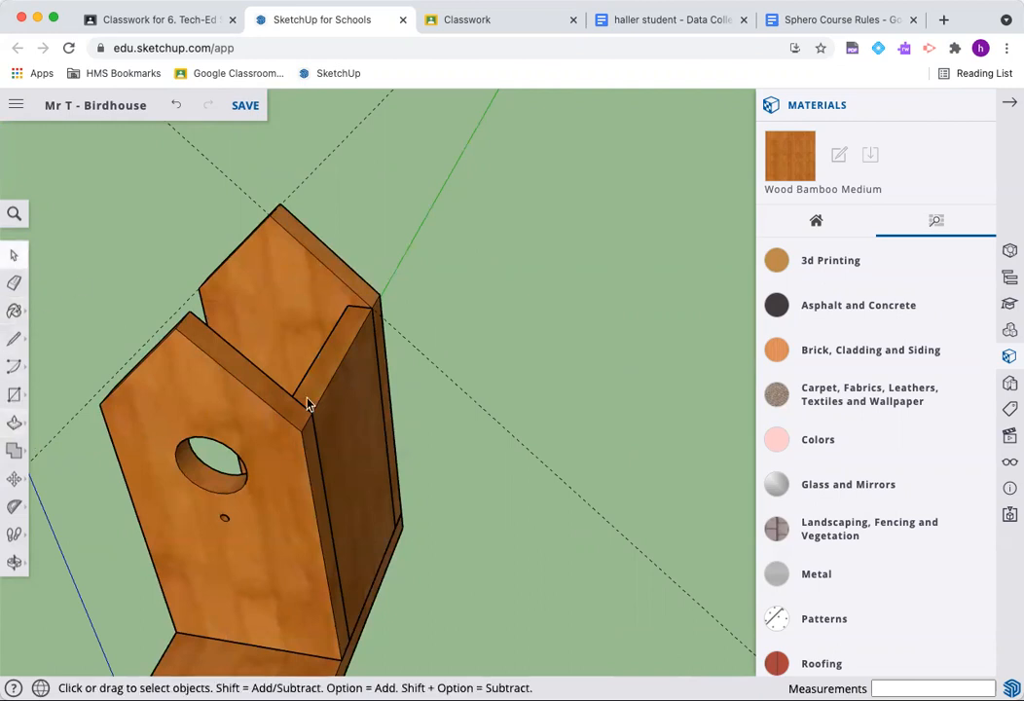
# - Make the side panel a component named 'Side Panel'
pyautogui.rightClick(307, 404)
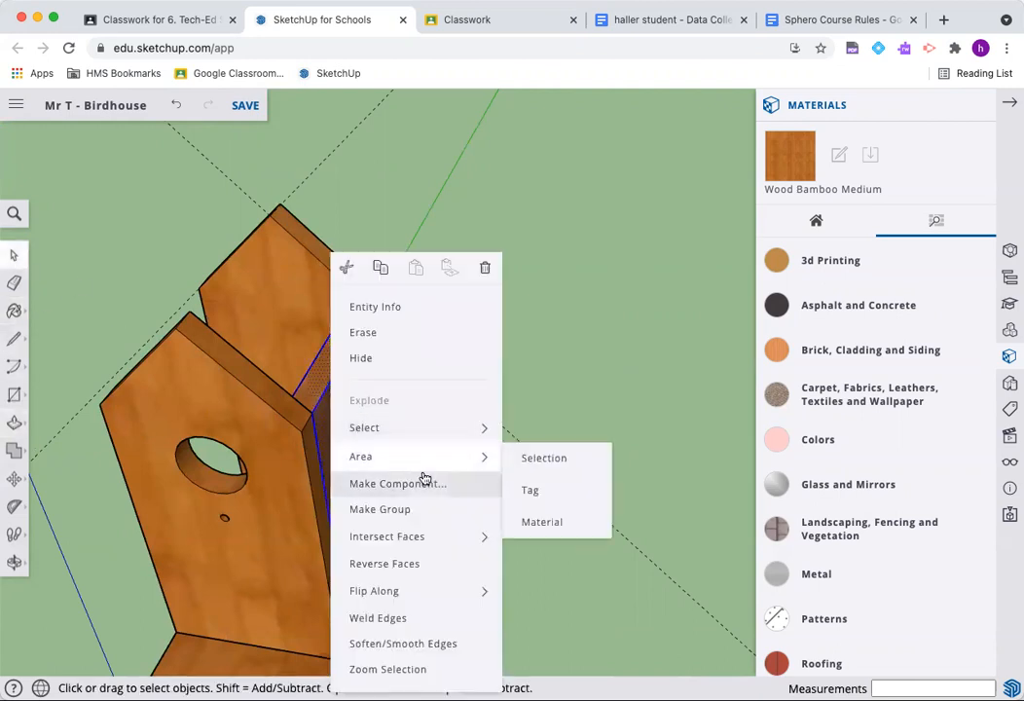
pyautogui.click(397, 483)
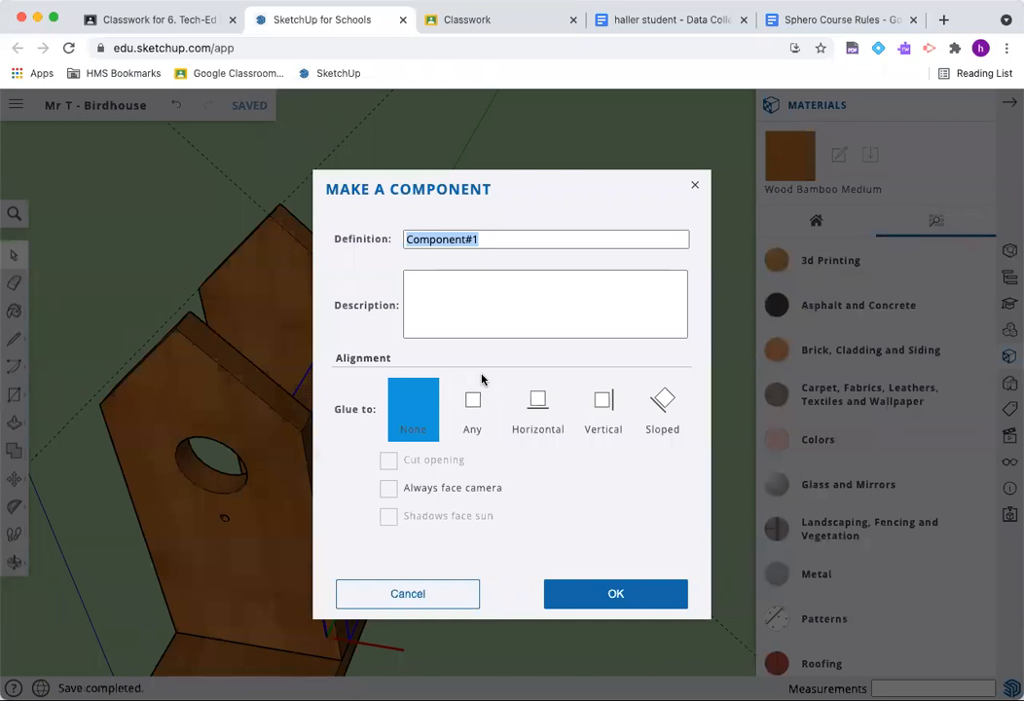
pyautogui.write('Side Panel')
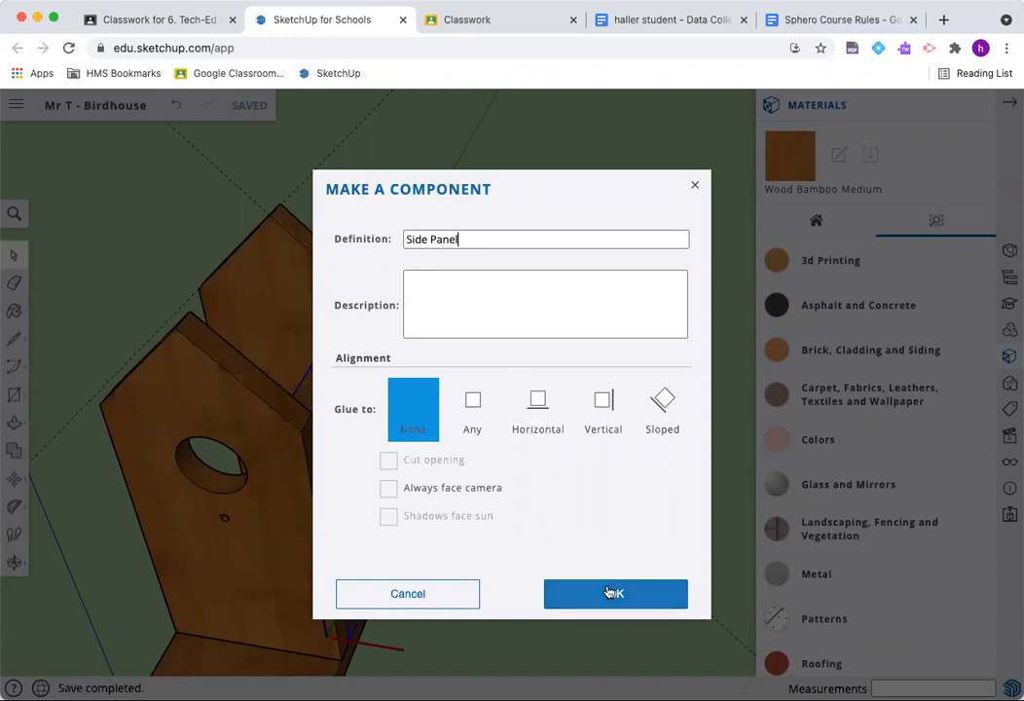
pyautogui.click(614, 593)
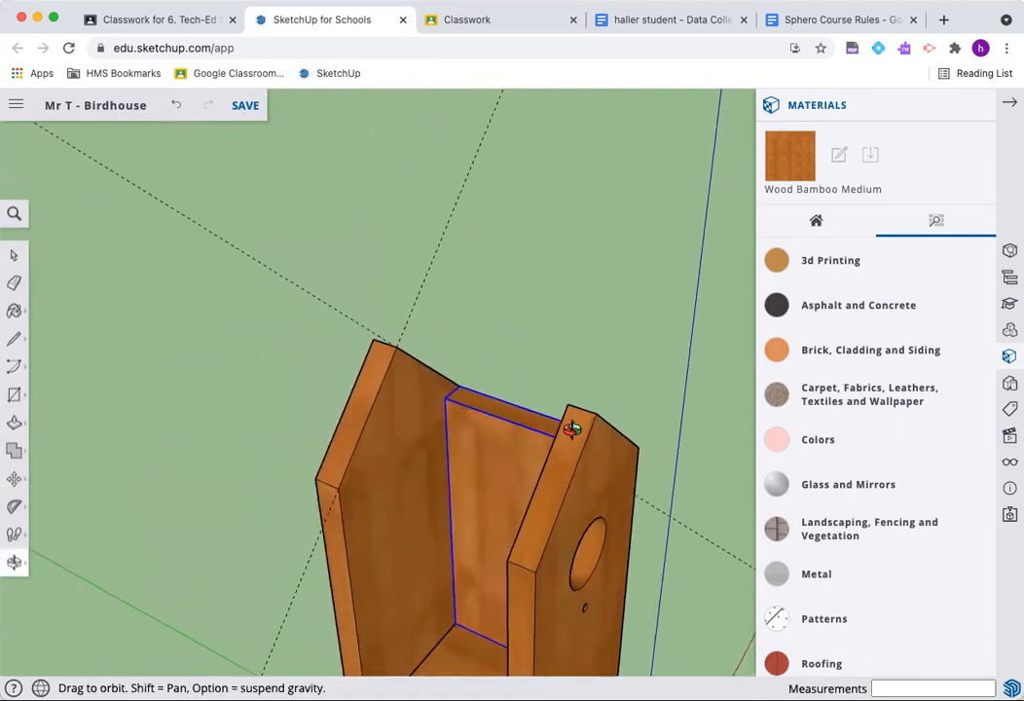
# - Move a copy of the Side Panel to the opposite edge of the base
pyautogui.moveTo(574, 428); pyautogui.dragTo(477, 506)
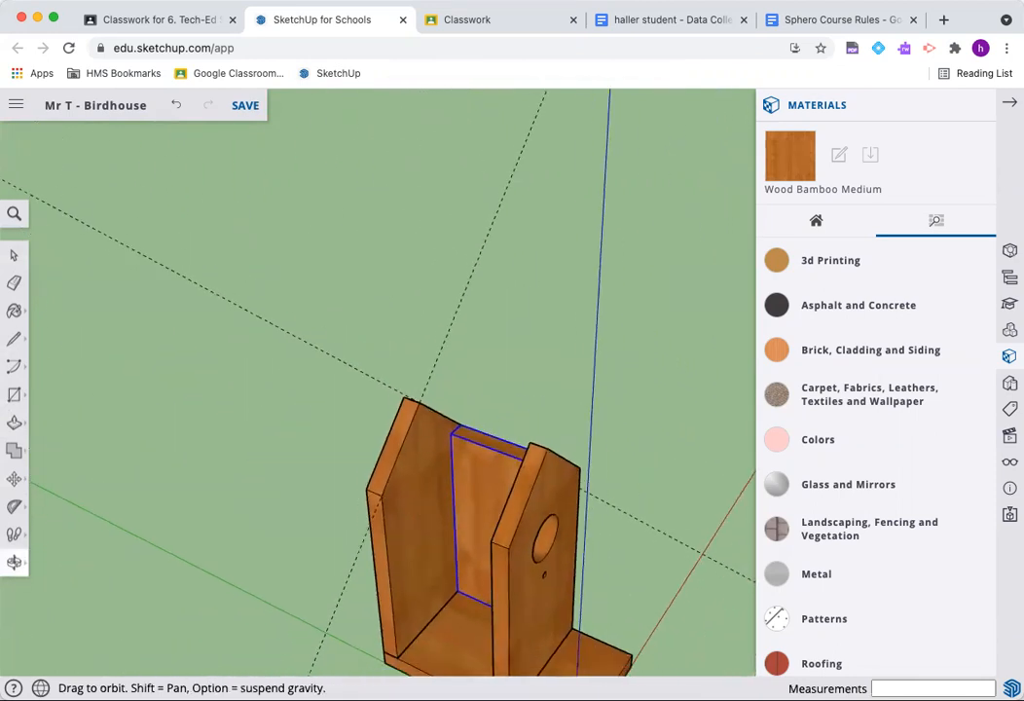
pyautogui.click(14, 449)
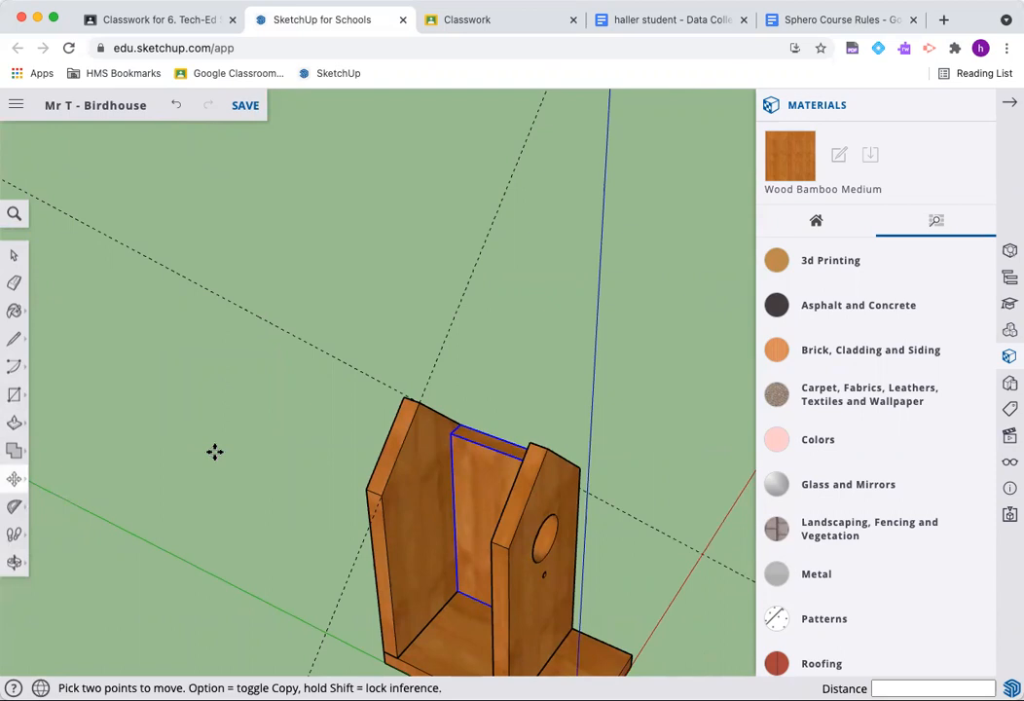
pyautogui.moveTo(236, 663)
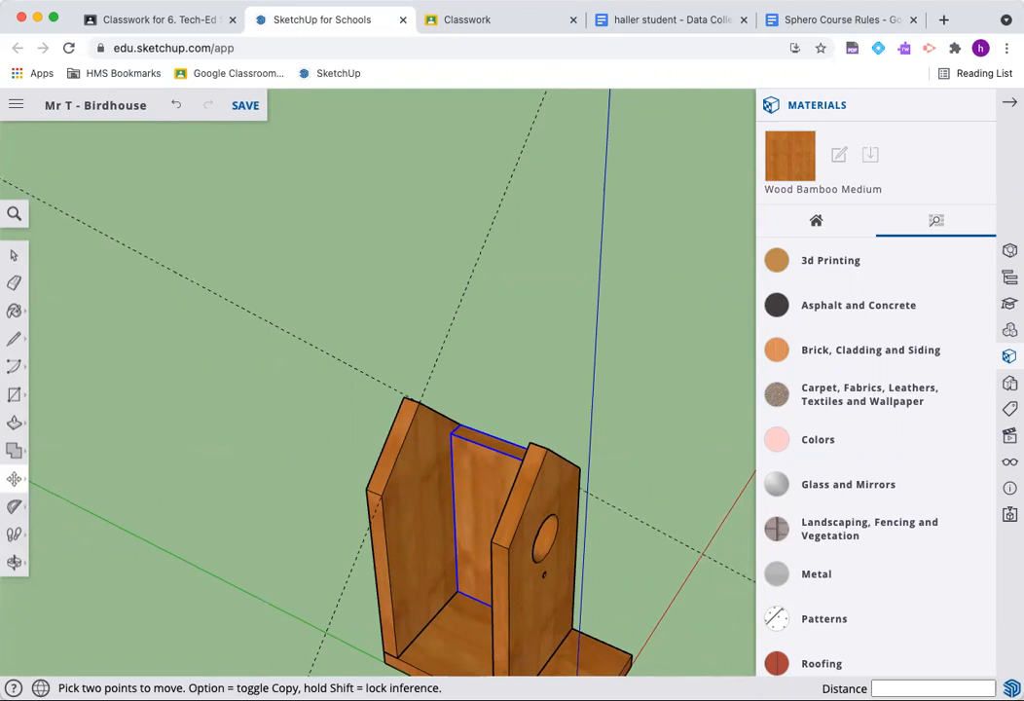
pyautogui.moveTo(221, 640)
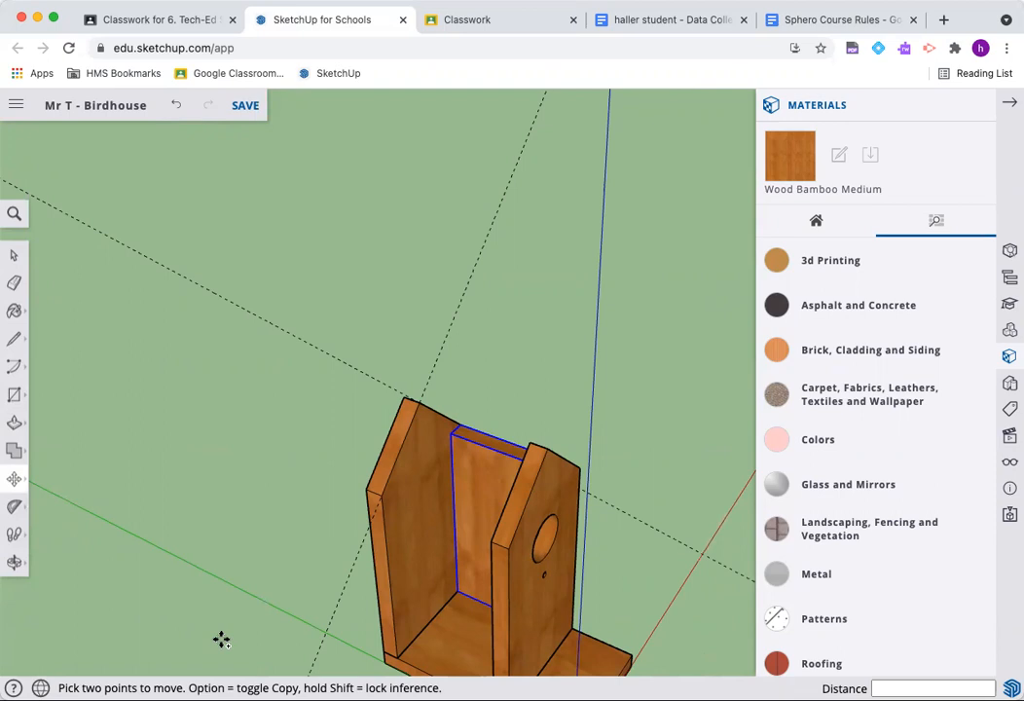
pyautogui.moveTo(259, 597)
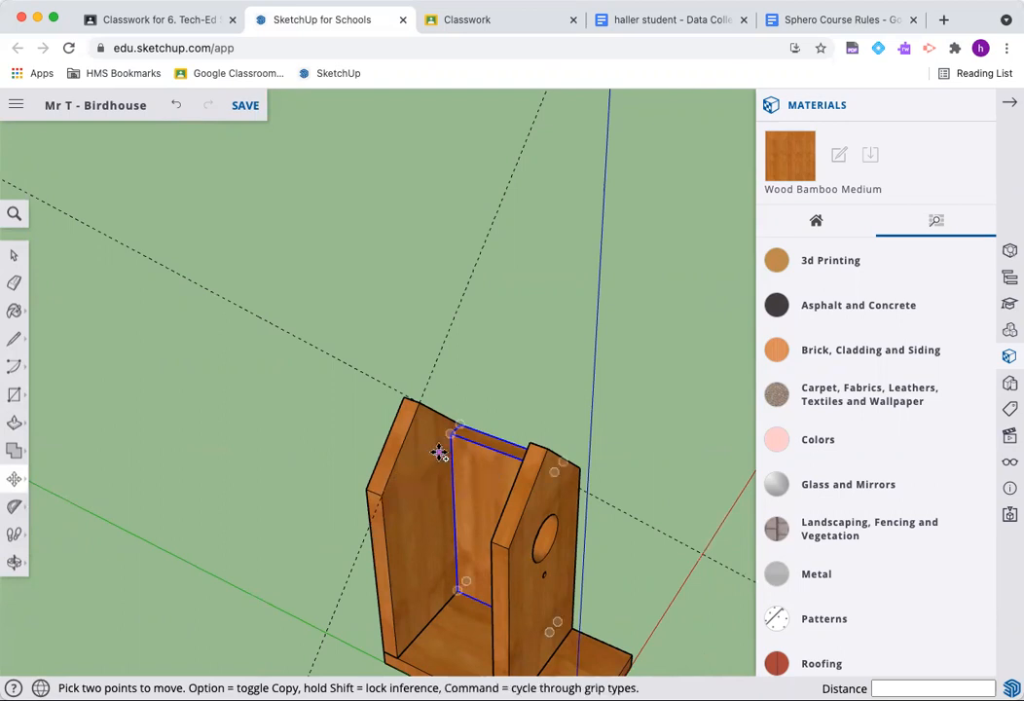
pyautogui.moveTo(446, 435)
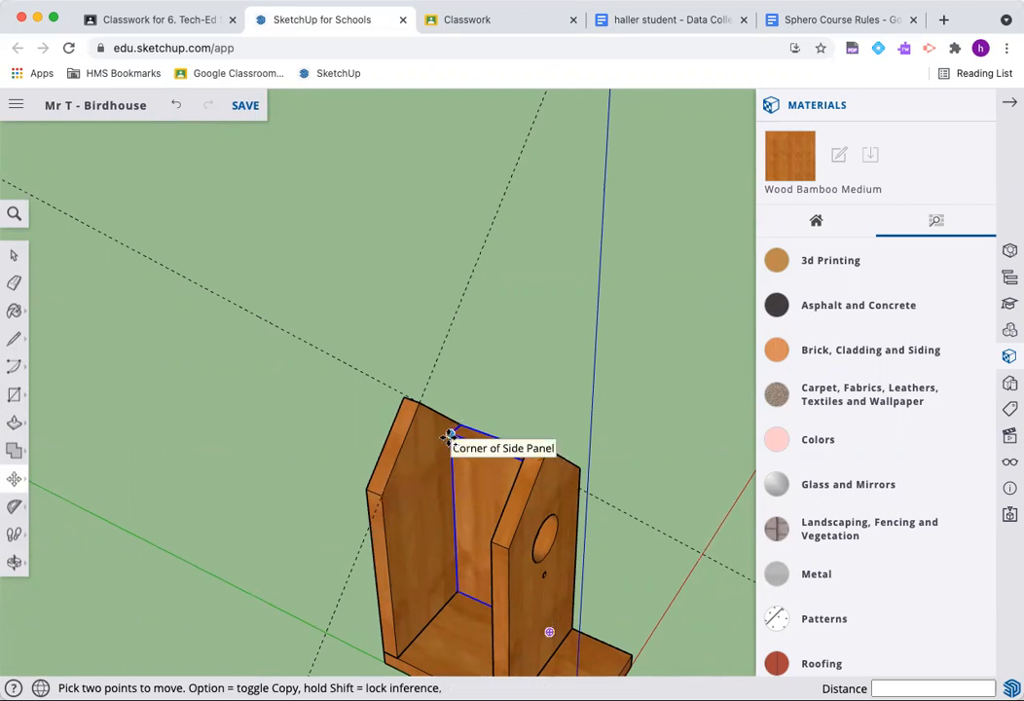
pyautogui.moveTo(450, 434); pyautogui.dragTo(383, 494)
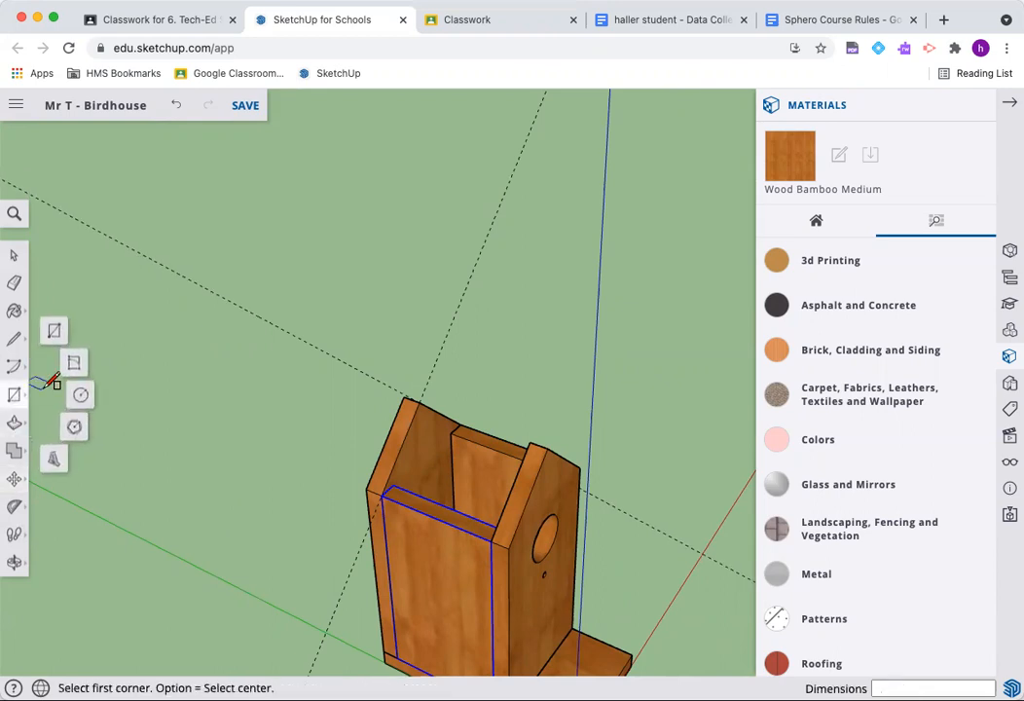
pyautogui.moveTo(74, 362)
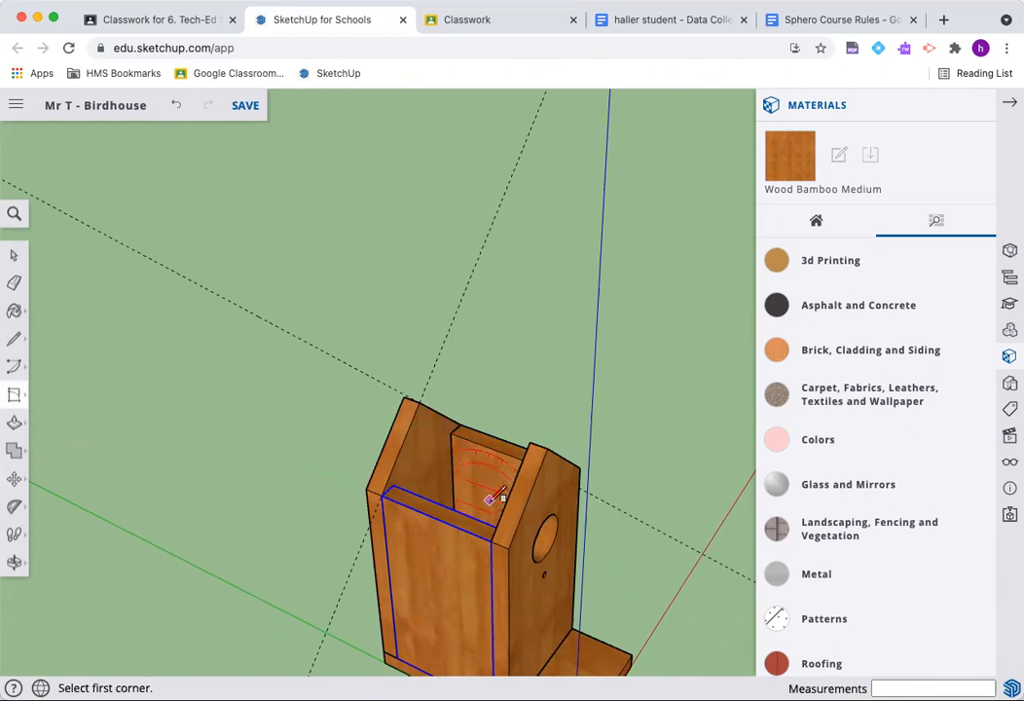
pyautogui.moveTo(511, 545)
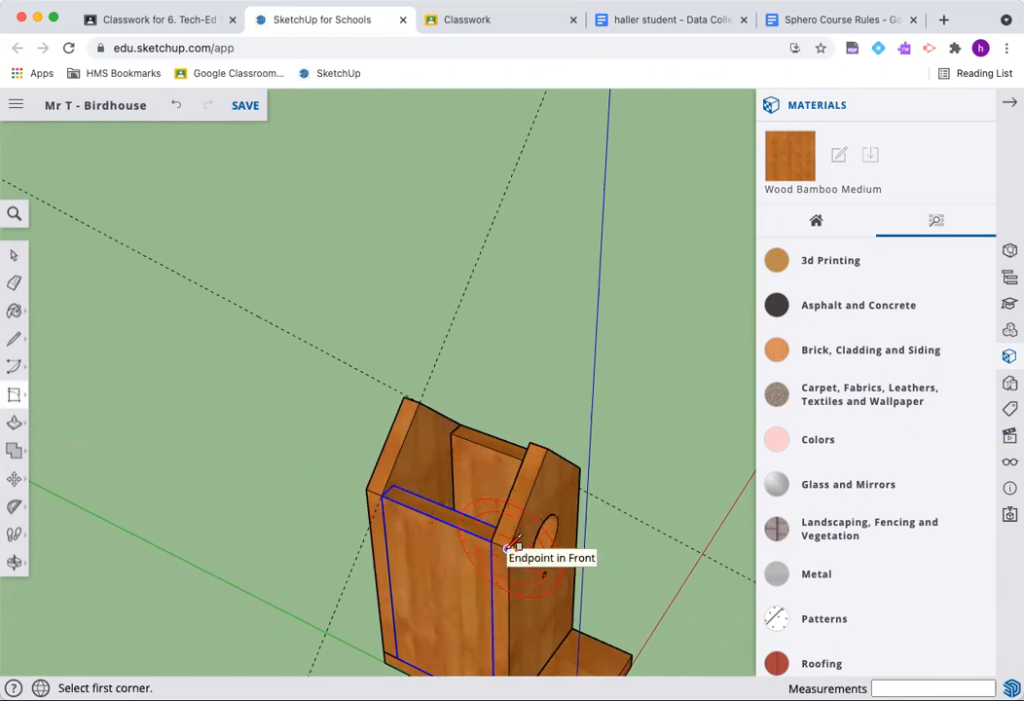
# - Draw the roof panel on the sloped gable edge, thicken it .75 and extend its front overhang
pyautogui.click(506, 545)
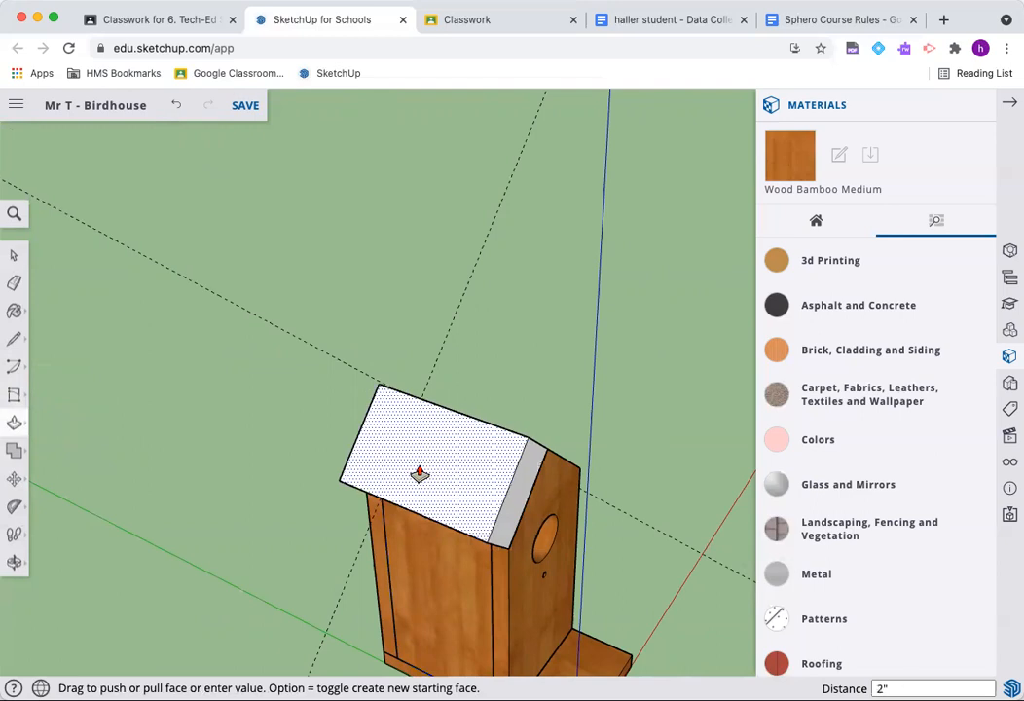
pyautogui.write('.75')
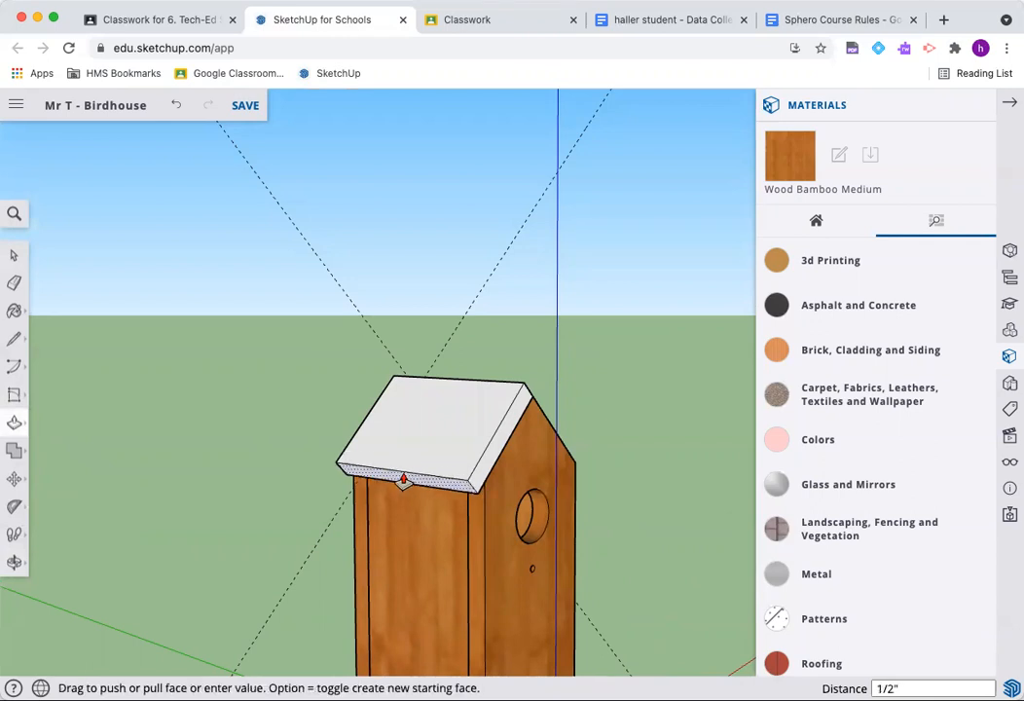
pyautogui.moveTo(402, 482); pyautogui.dragTo(402, 486)
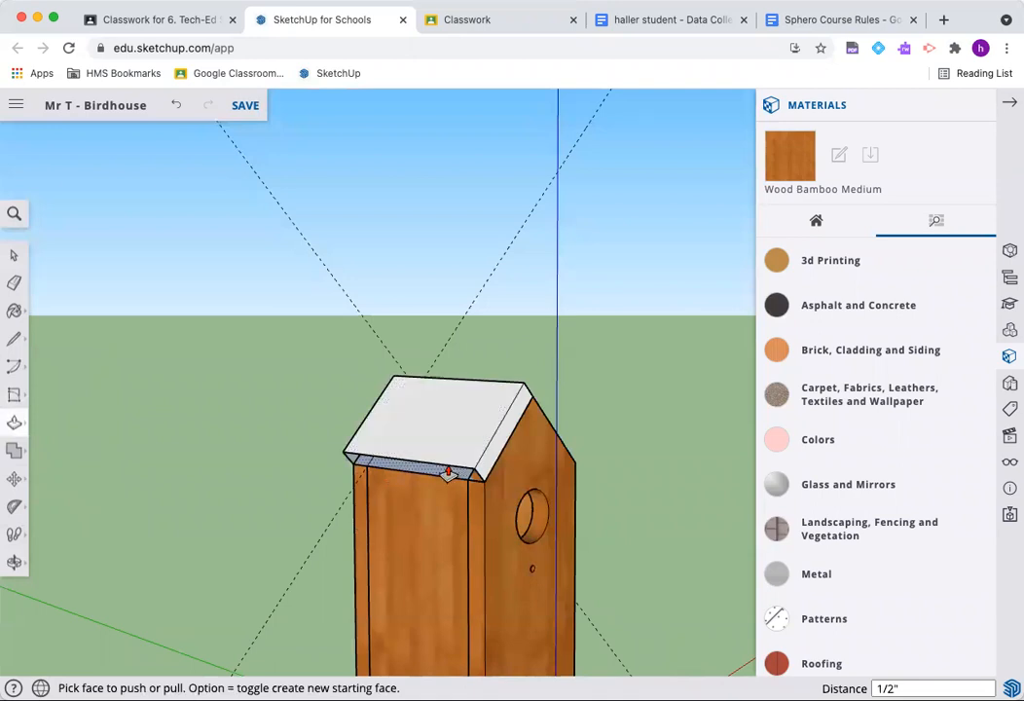
pyautogui.moveTo(446, 475); pyautogui.dragTo(419, 488)
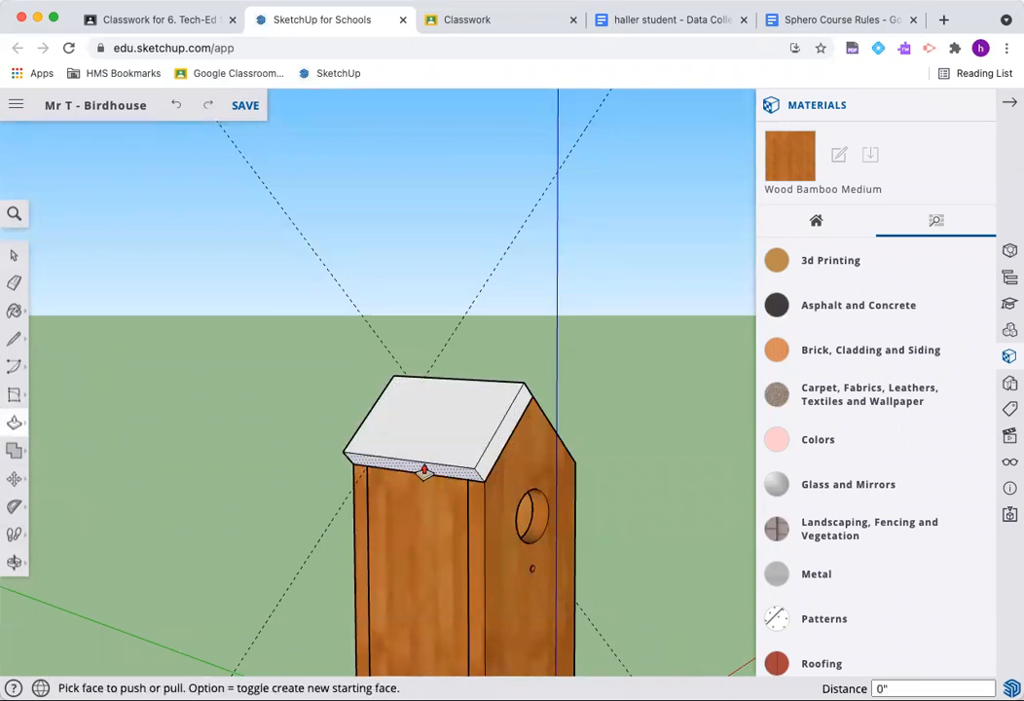
pyautogui.moveTo(423, 472); pyautogui.dragTo(404, 492)
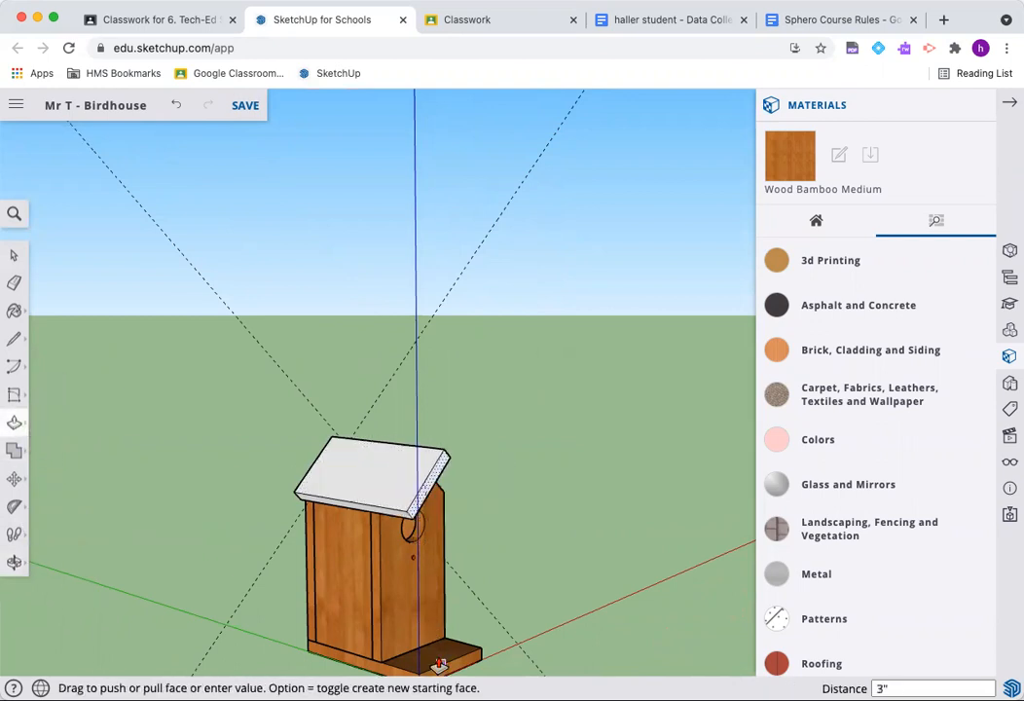
pyautogui.moveTo(438, 667)
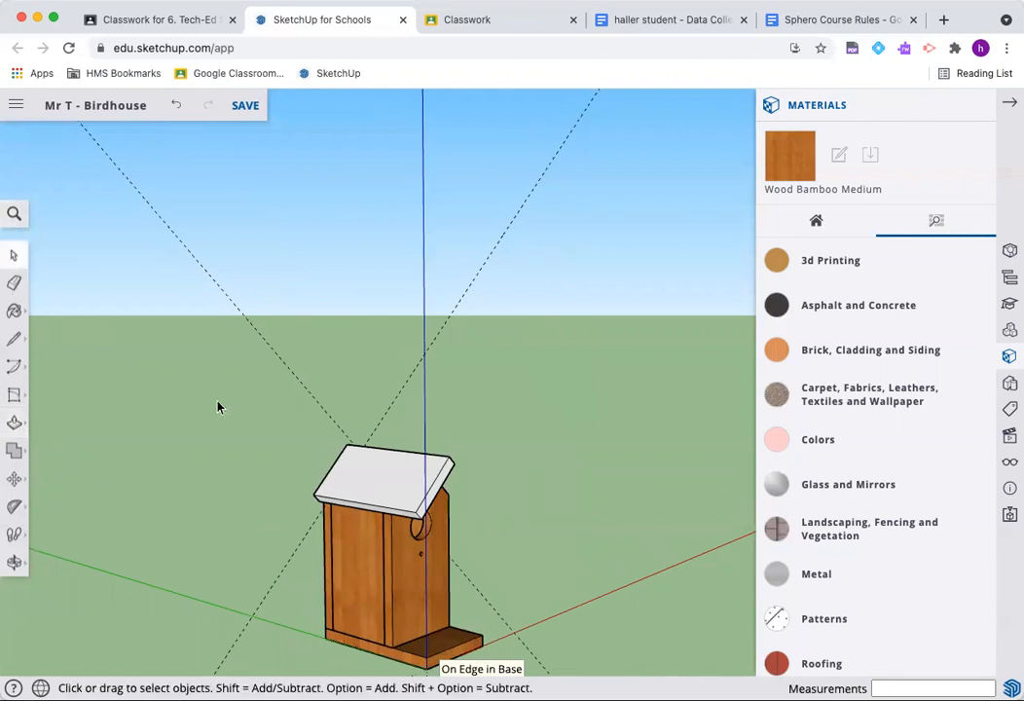
# - Make the roof panel a component named 'Left Roof' and orbit to the side view
pyautogui.rightClick(370, 467)
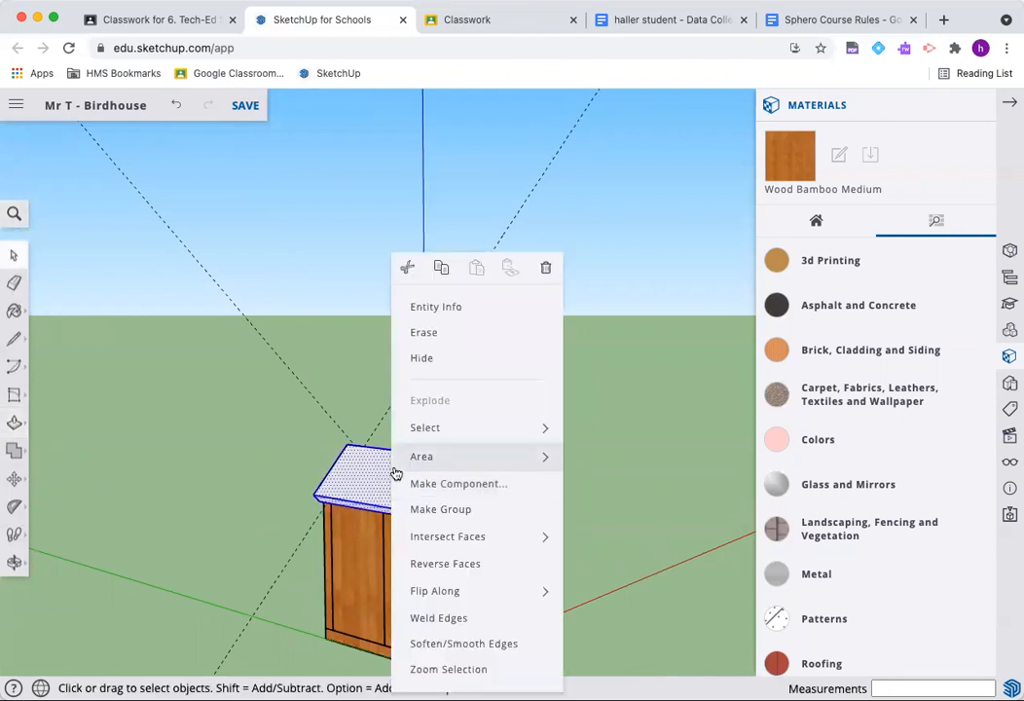
pyautogui.click(457, 483)
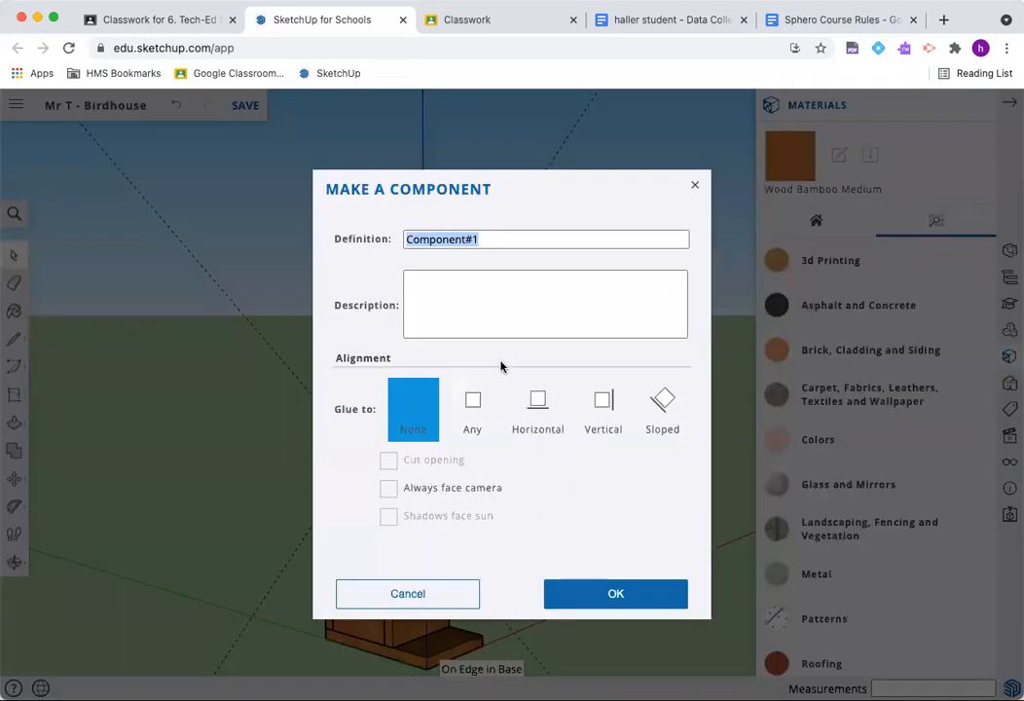
pyautogui.write('Left Roof')
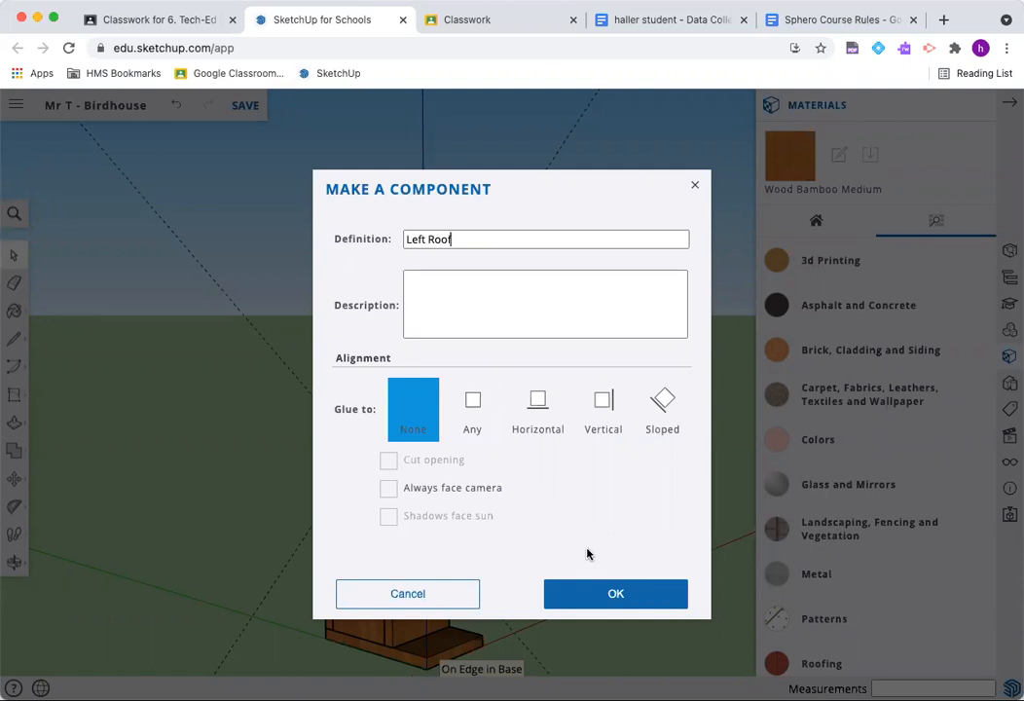
pyautogui.click(615, 593)
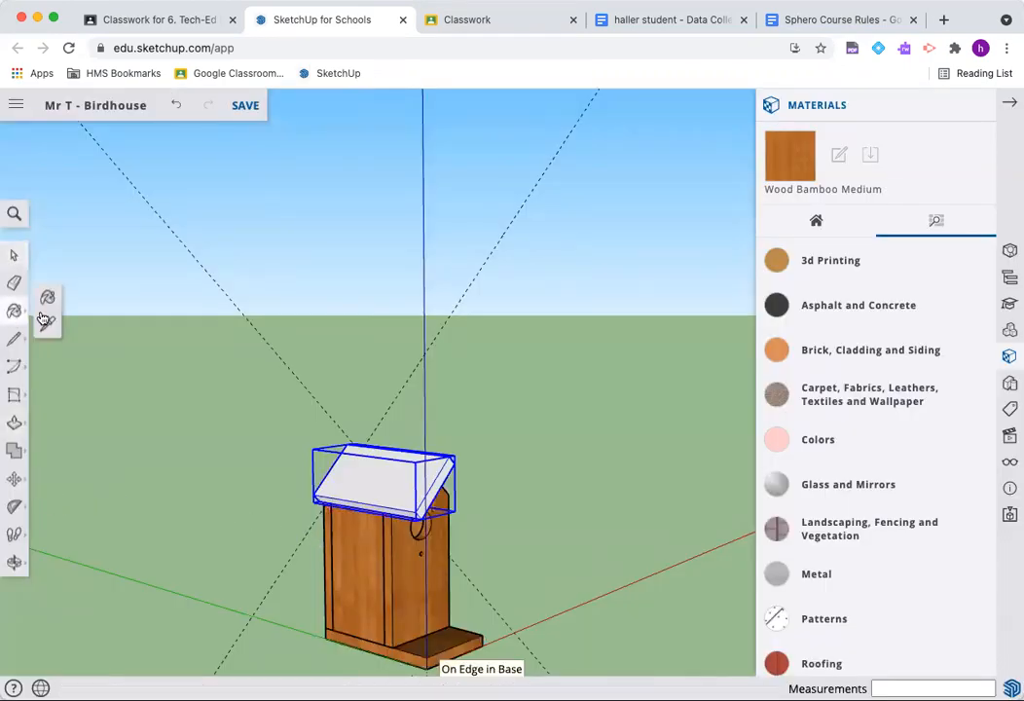
pyautogui.click(15, 310)
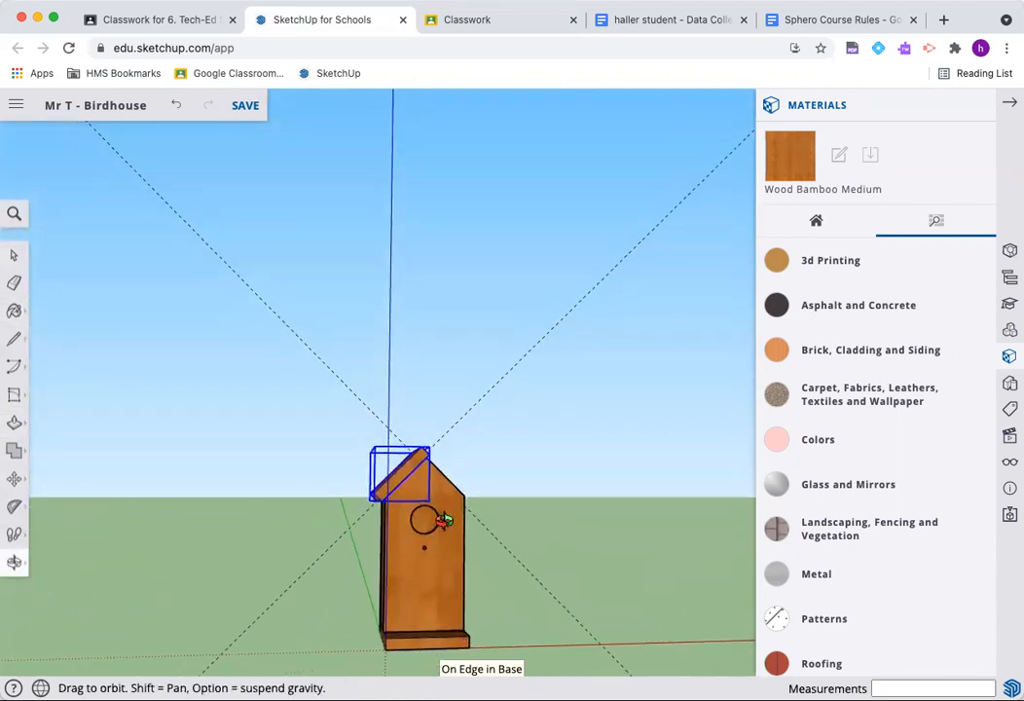
pyautogui.moveTo(438, 525); pyautogui.dragTo(311, 562)
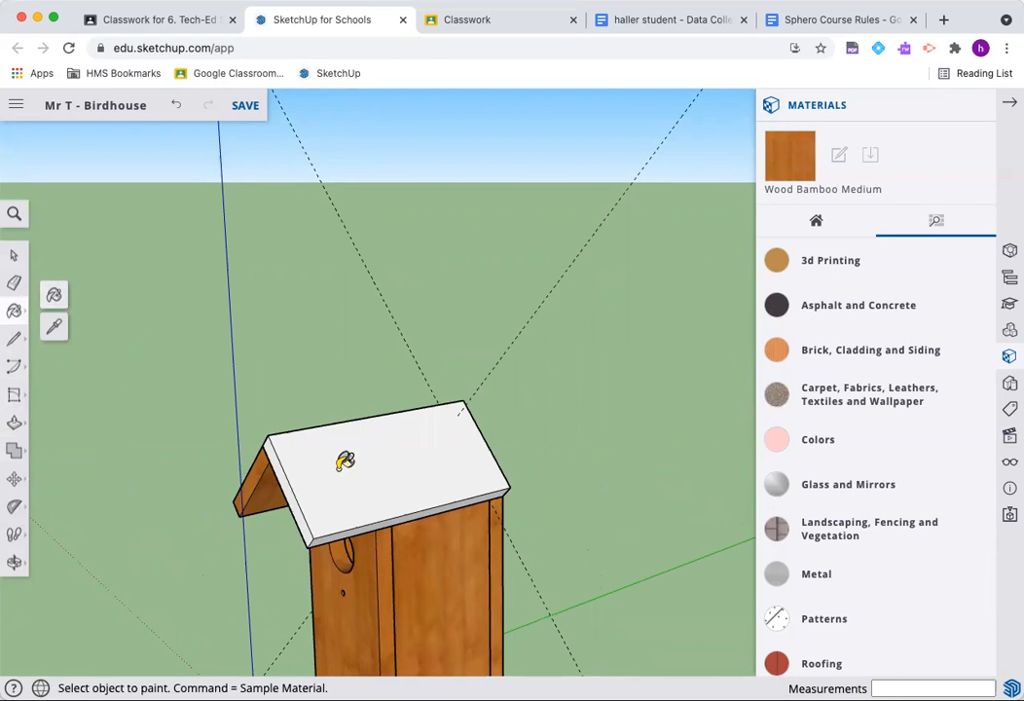
# - Paint the second roof panel with wood and make it a component named 'Right Roof'
pyautogui.click(345, 461)
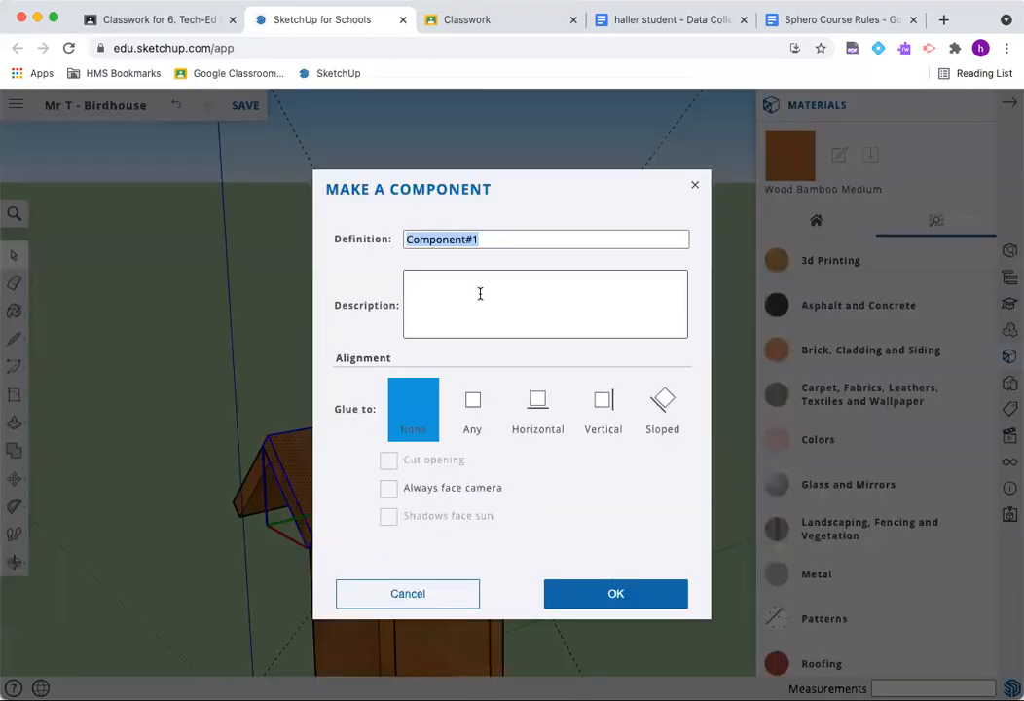
pyautogui.write('Right Roo')
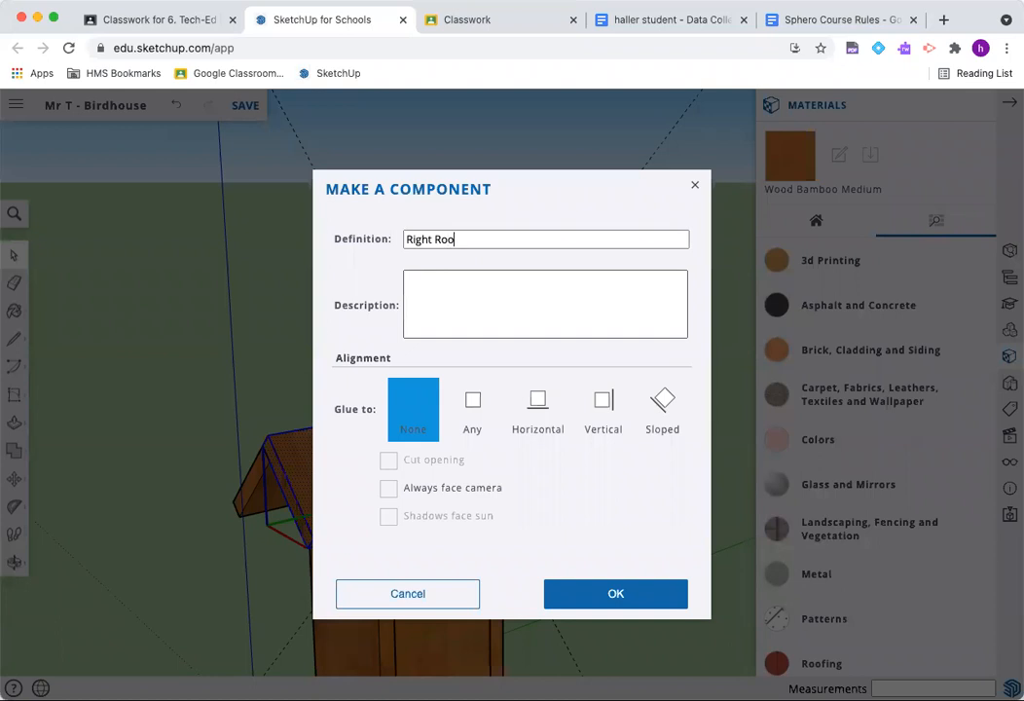
pyautogui.click(615, 593)
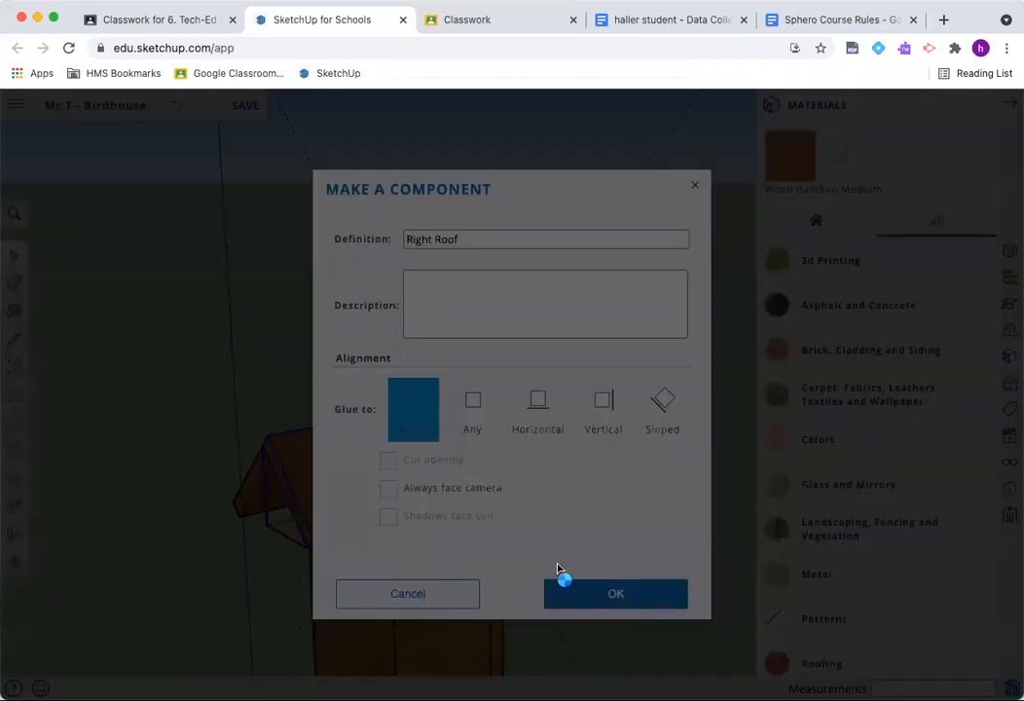
pyautogui.click(615, 593)
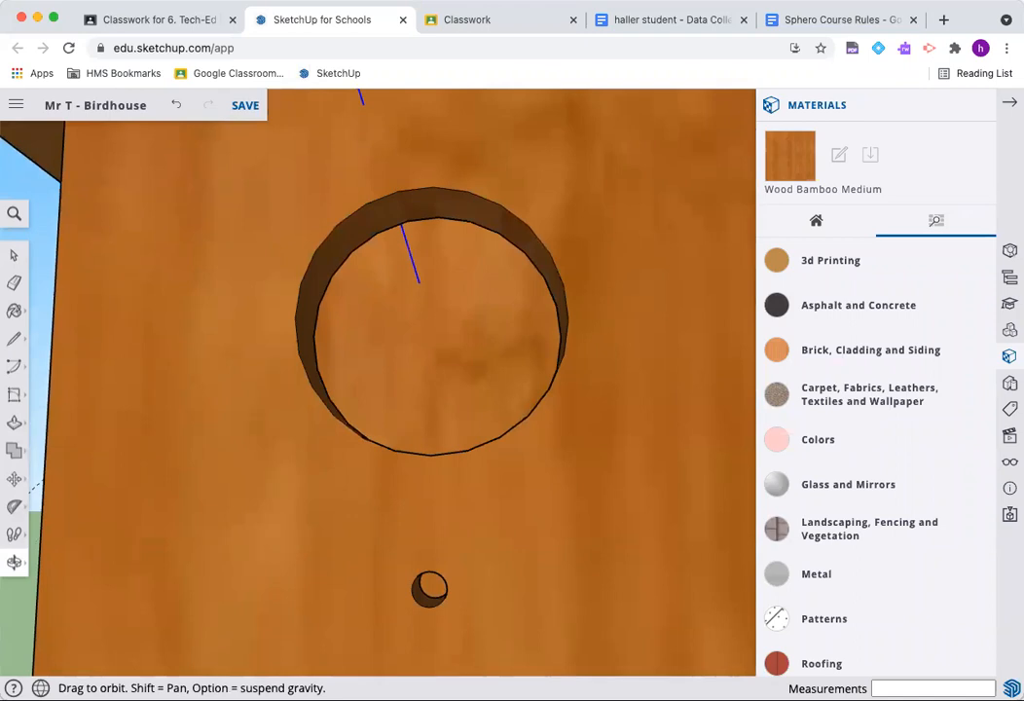
pyautogui.moveTo(16, 356)
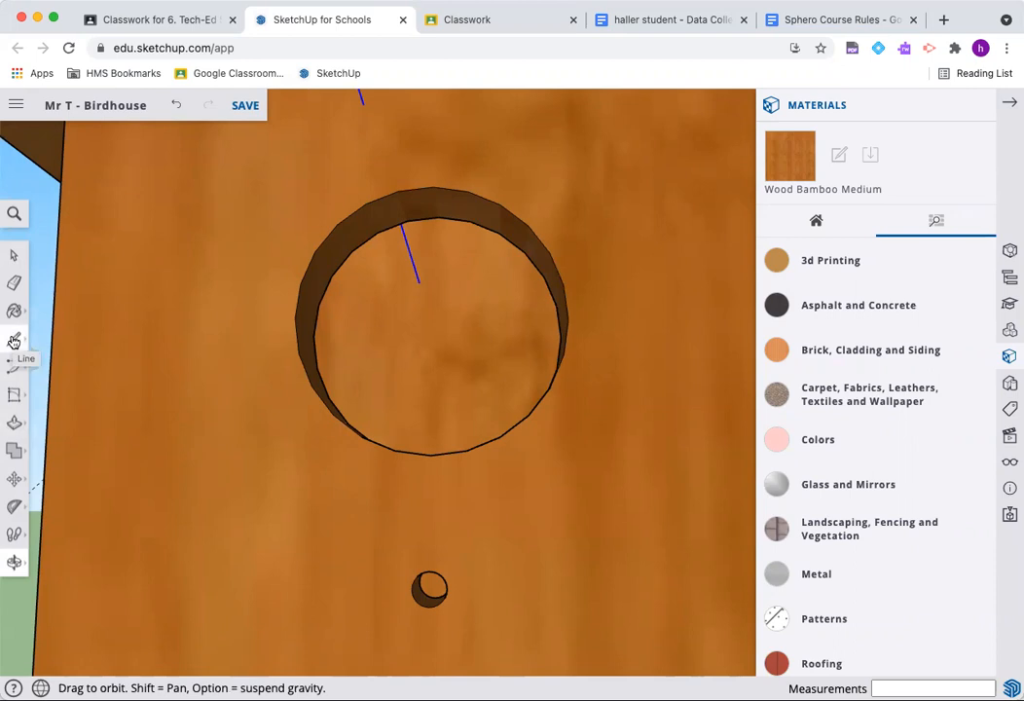
pyautogui.moveTo(15, 367)
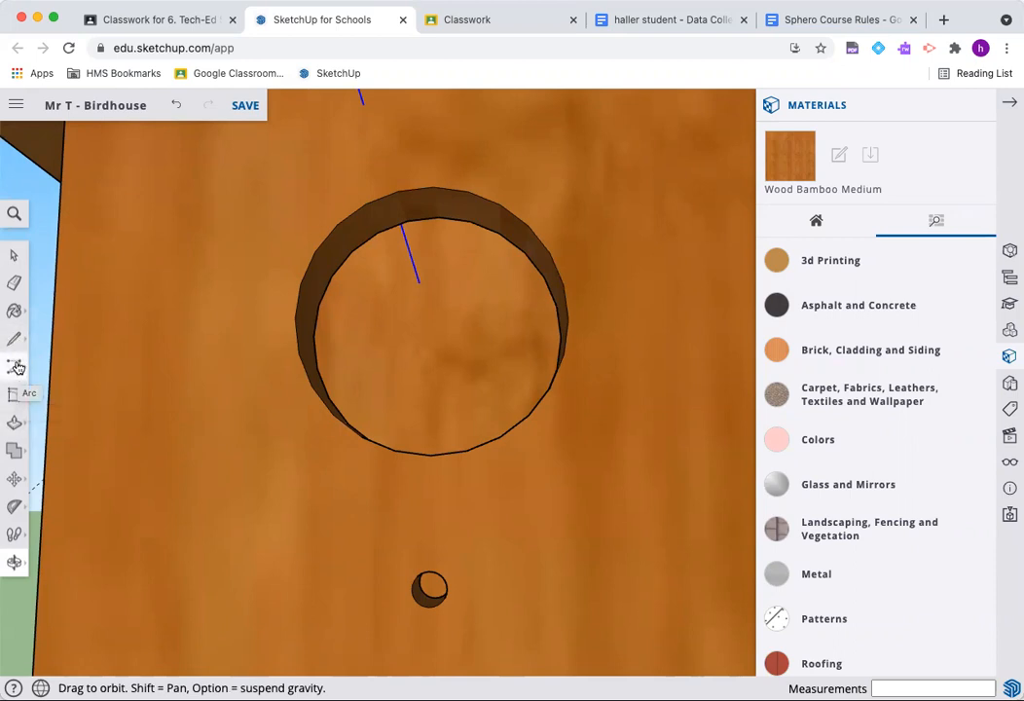
# - Draw a circle centered on the small hole and pull it outward into a perch rod
pyautogui.click(15, 367)
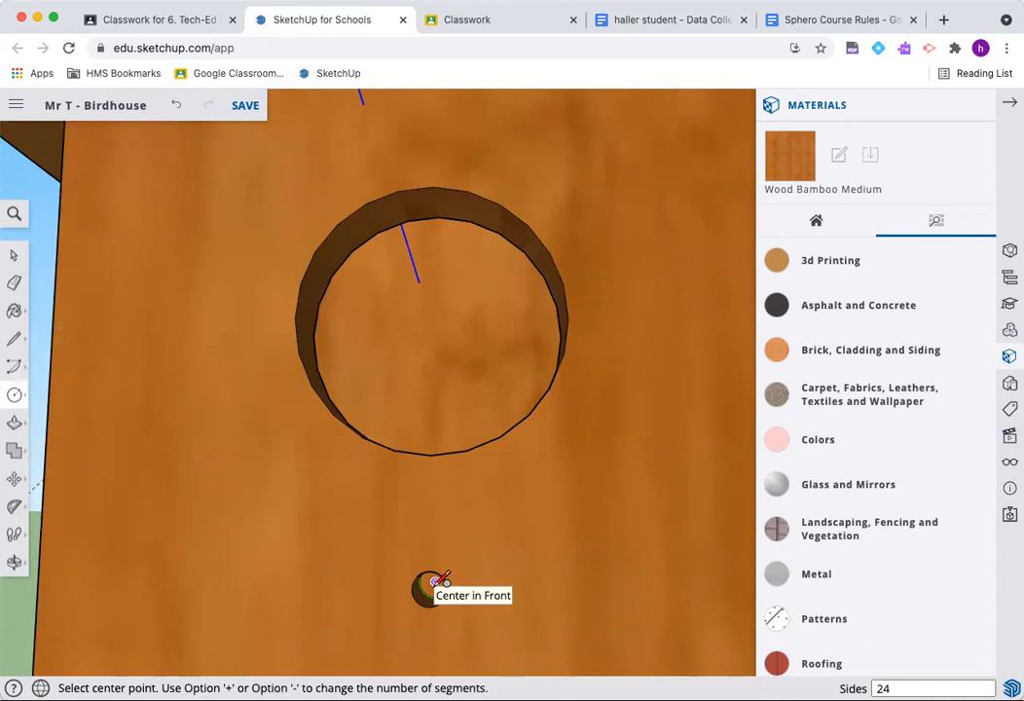
pyautogui.click(430, 587)
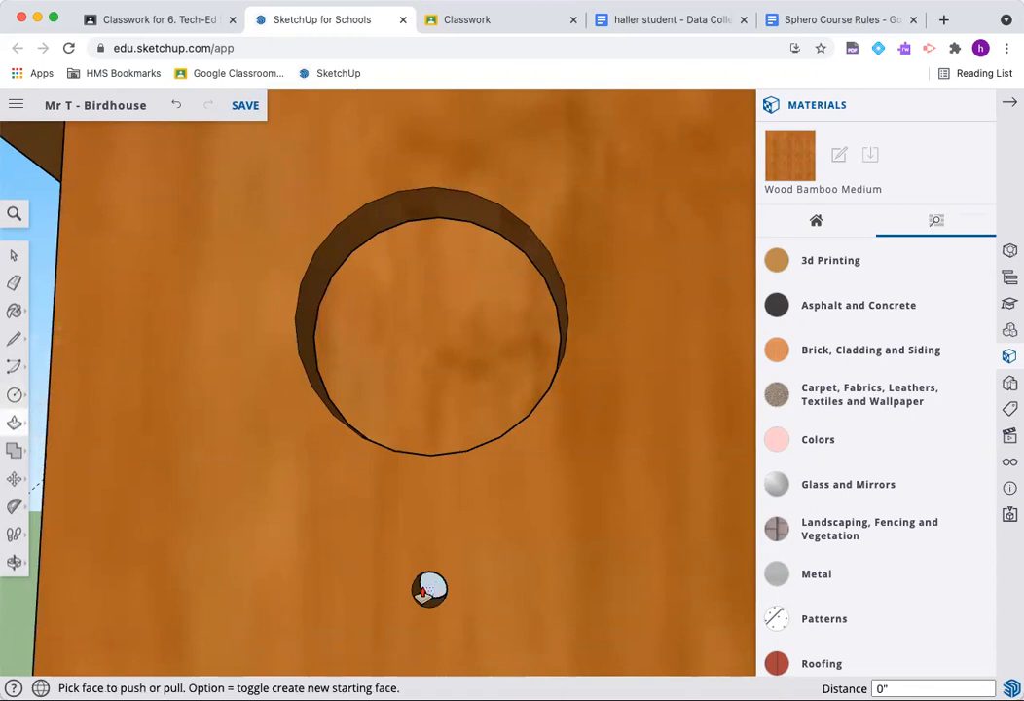
pyautogui.moveTo(429, 589); pyautogui.dragTo(416, 608)
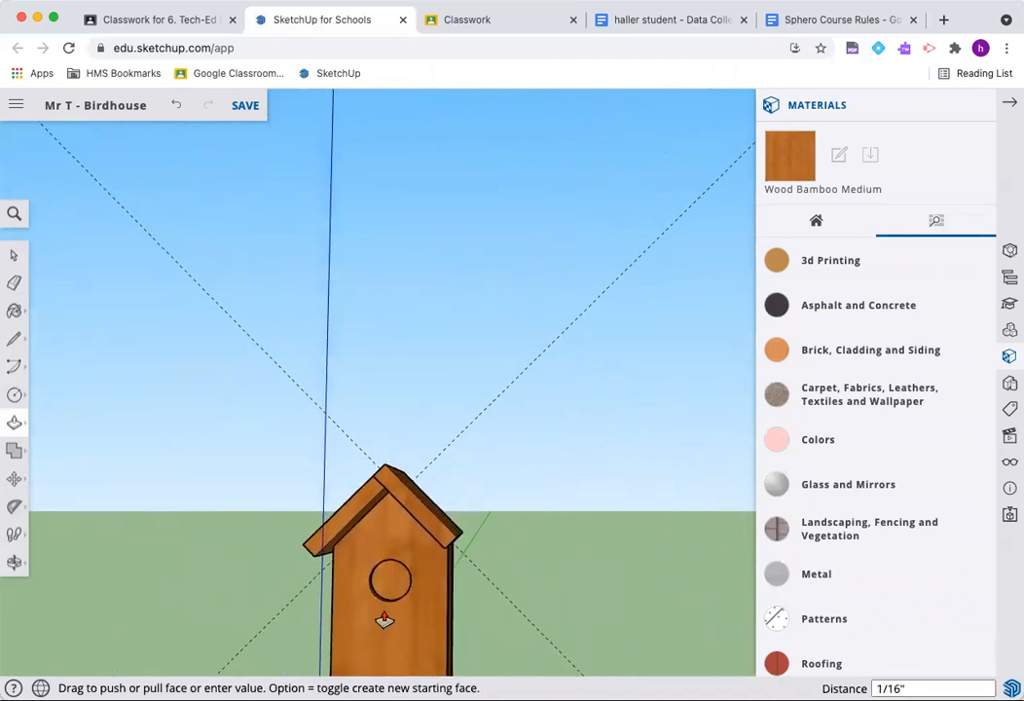
pyautogui.moveTo(393, 507)
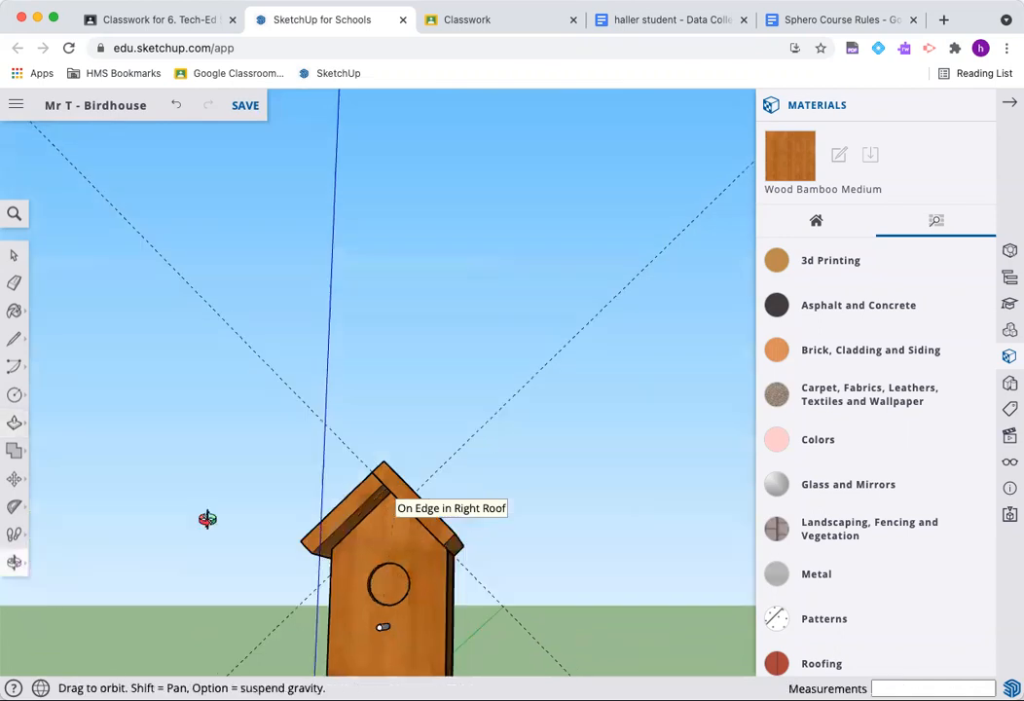
pyautogui.moveTo(207, 518); pyautogui.dragTo(348, 611)
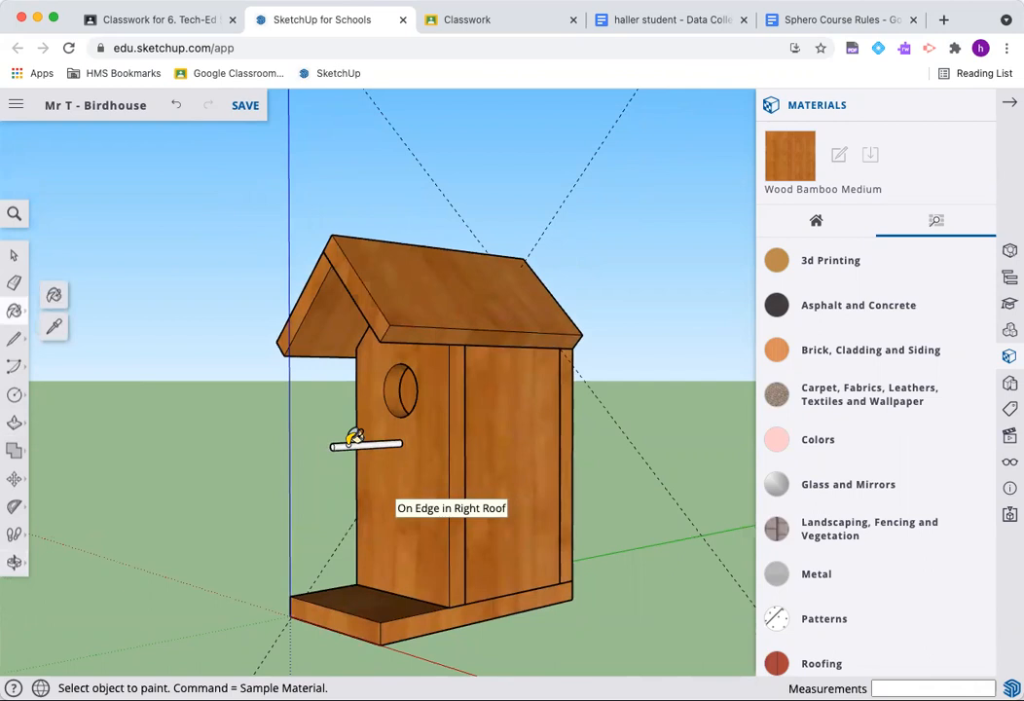
# - Make the perch rod a component named 'Perch' and save the birdhouse model
pyautogui.rightClick(351, 438)
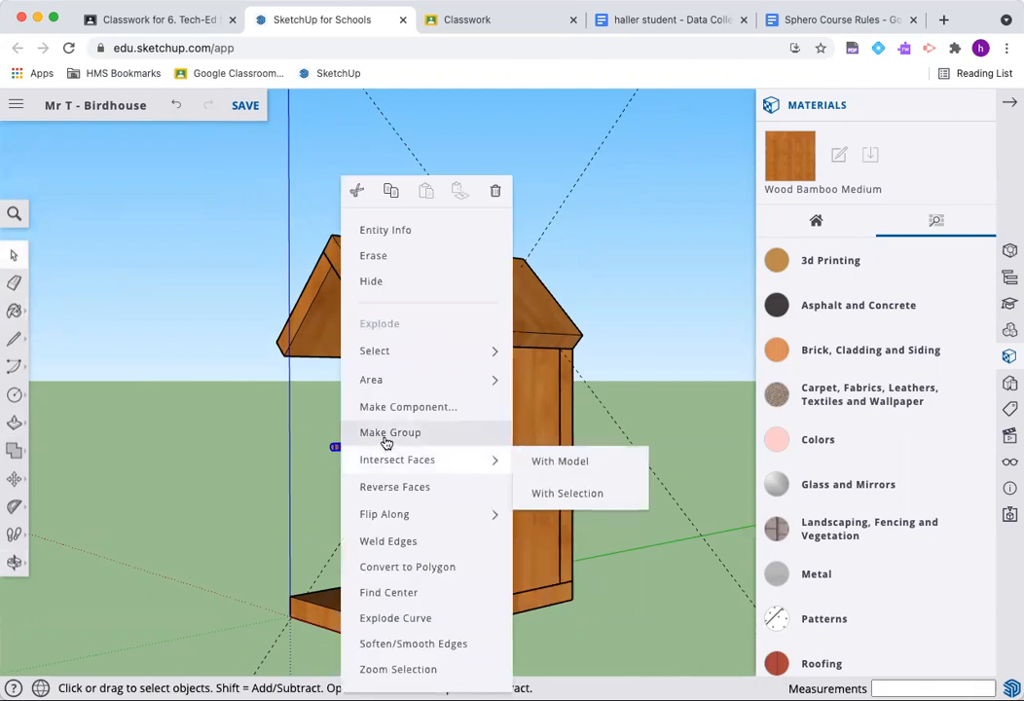
pyautogui.click(408, 406)
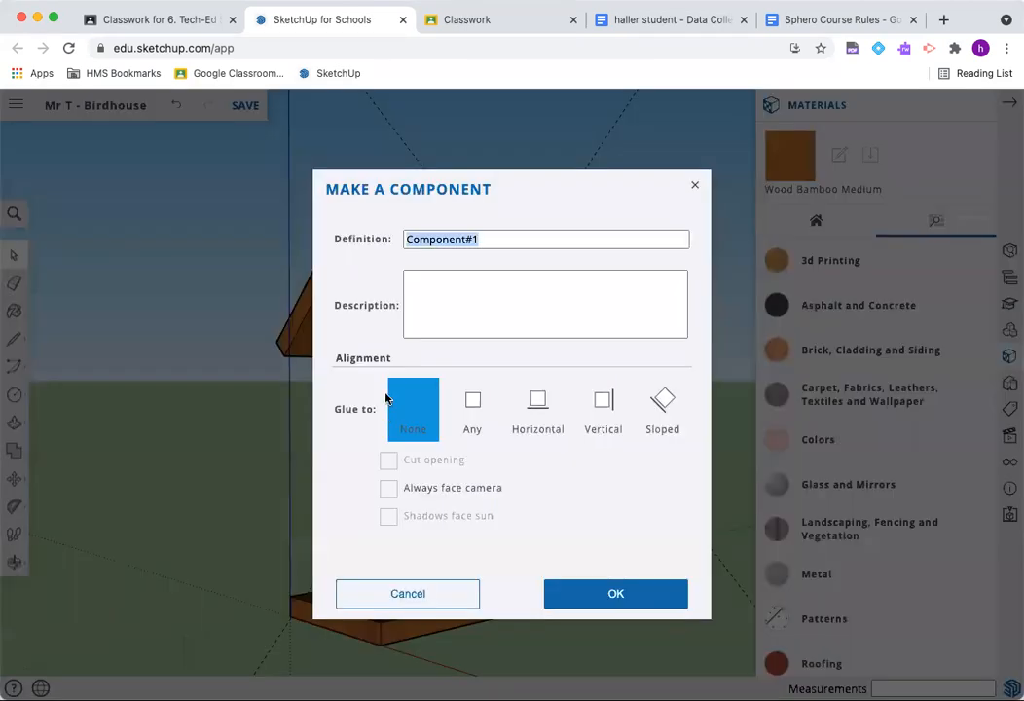
pyautogui.write('Per')
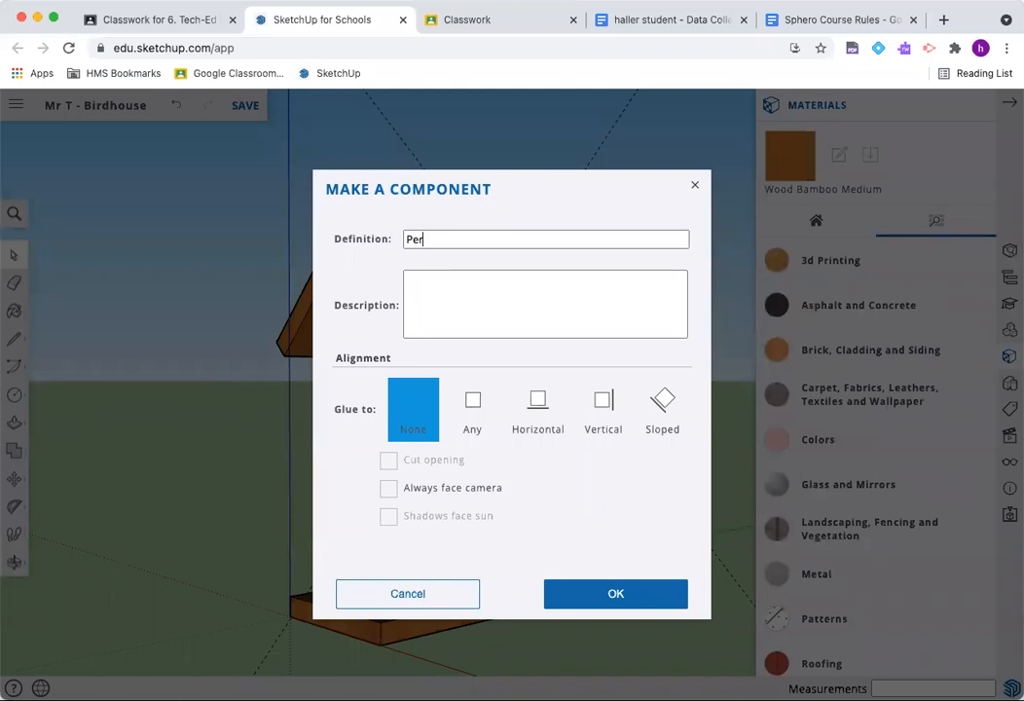
pyautogui.write('ch')
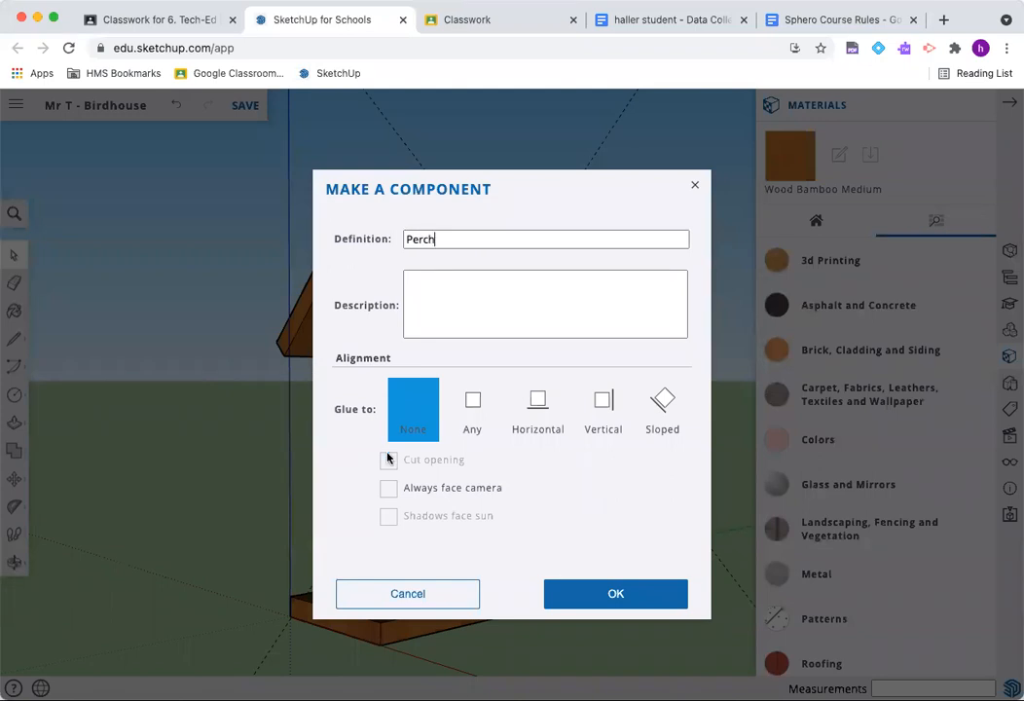
pyautogui.click(615, 592)
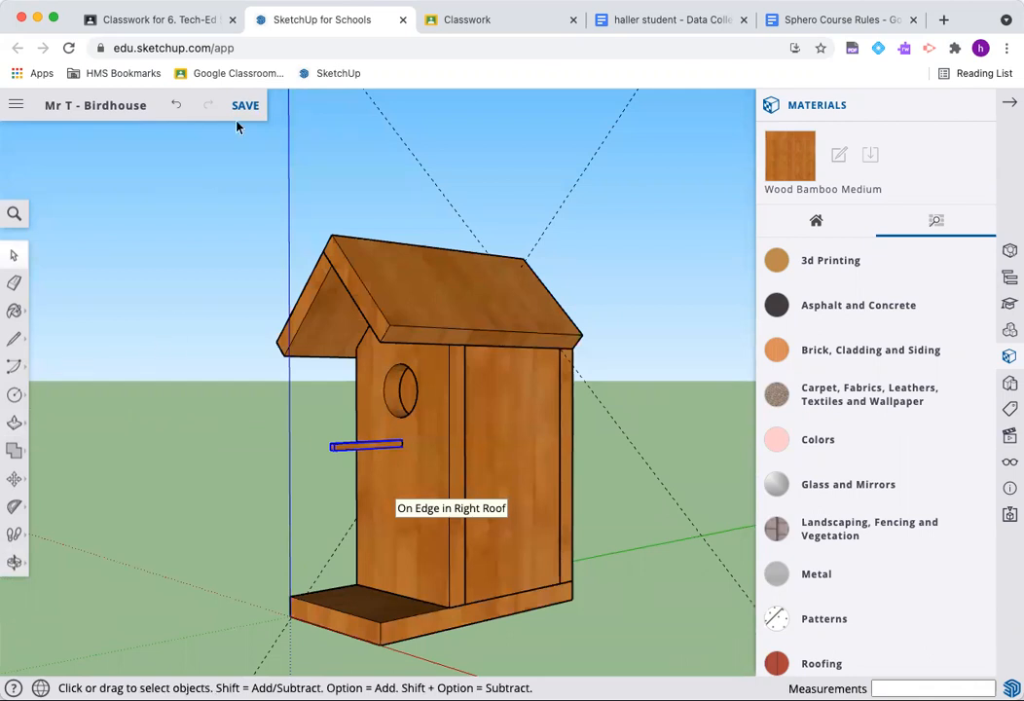
pyautogui.click(246, 105)
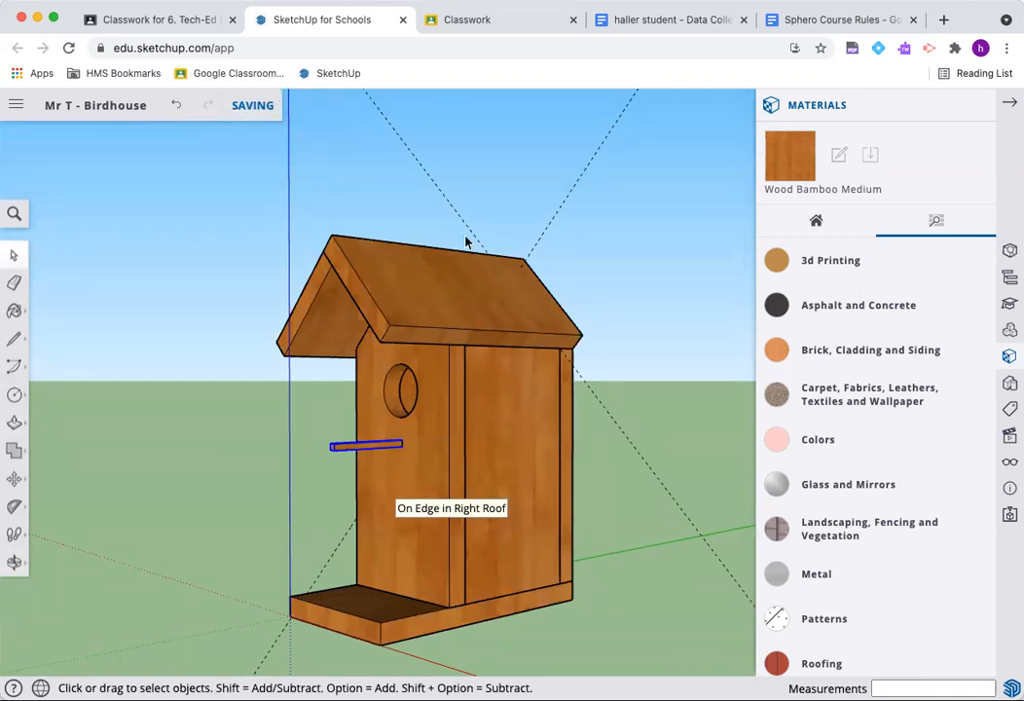